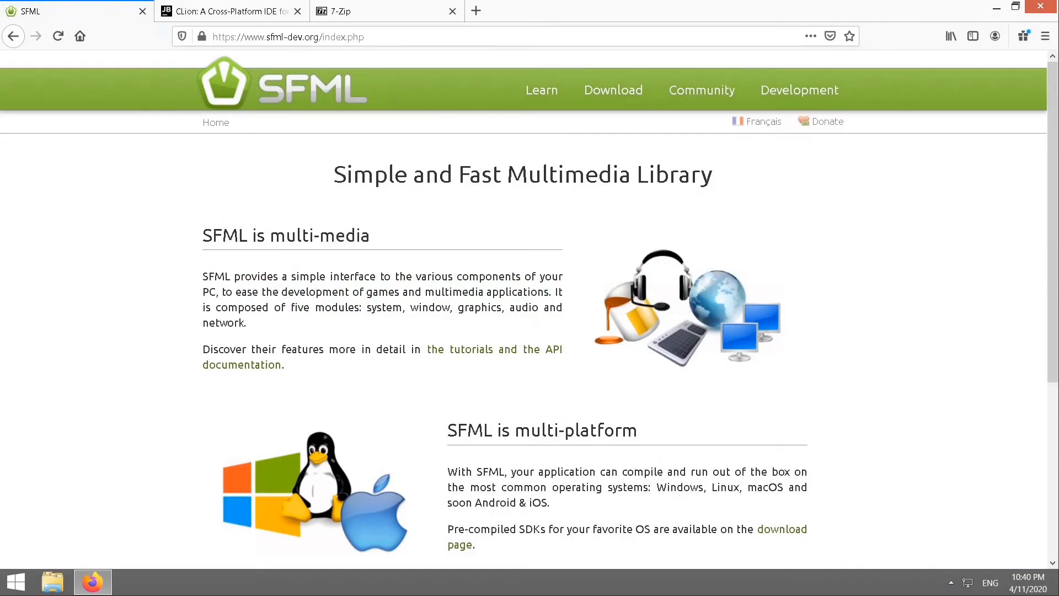
mouse_move(452, 91)
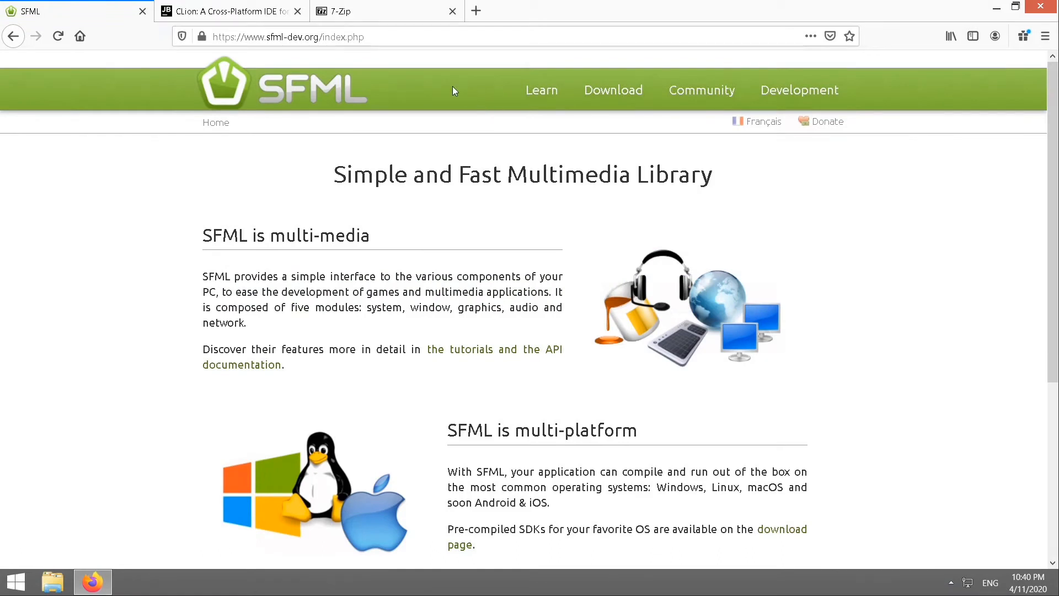
mouse_move(368, 11)
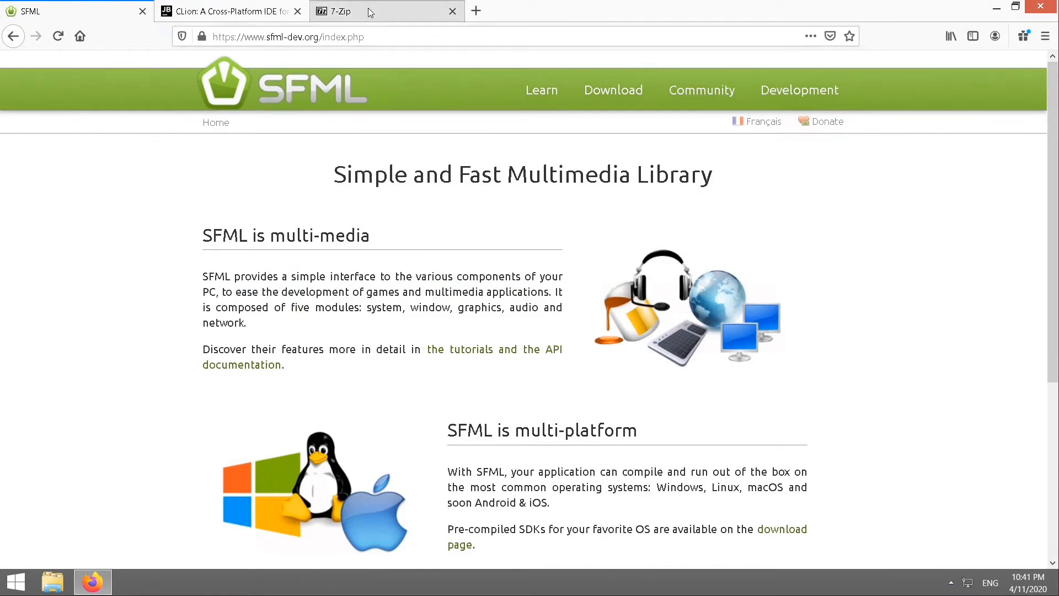
Step: Switch Firefox to the 7-Zip website tab showing its Windows download table
click(365, 11)
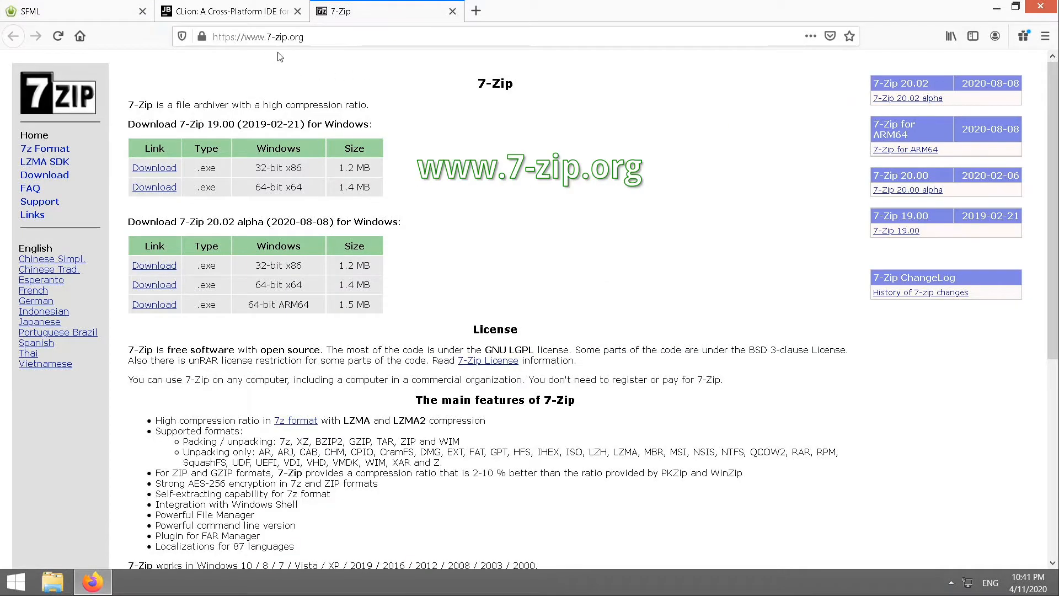
mouse_move(306, 56)
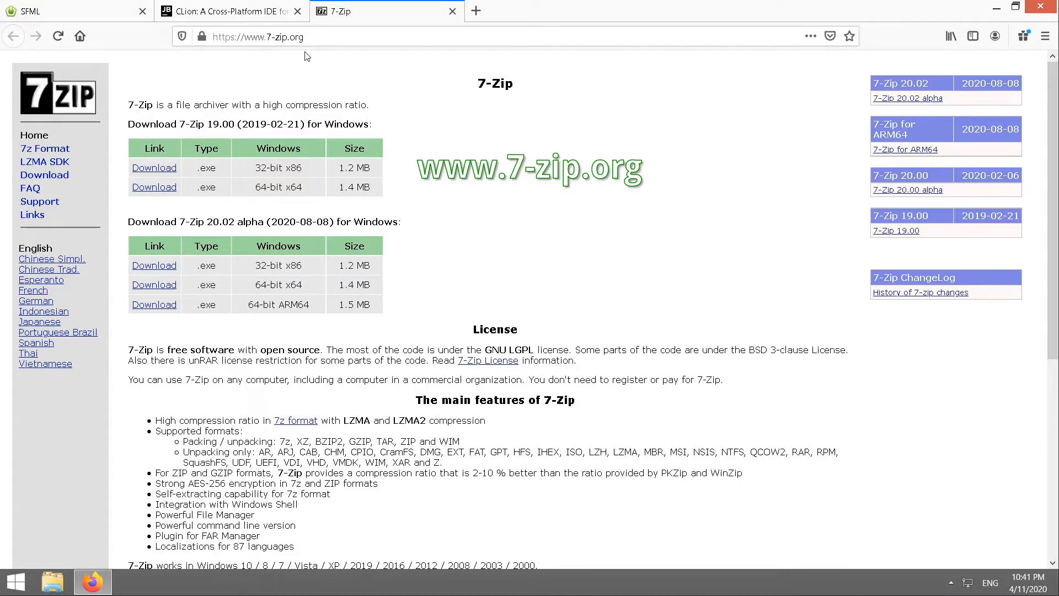
mouse_move(227, 197)
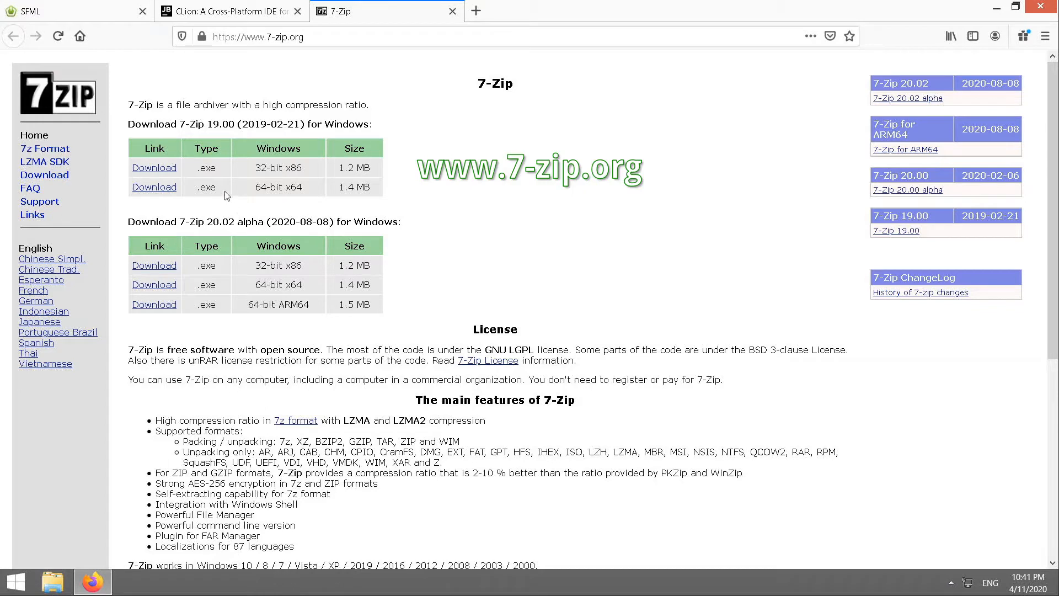
mouse_move(245, 189)
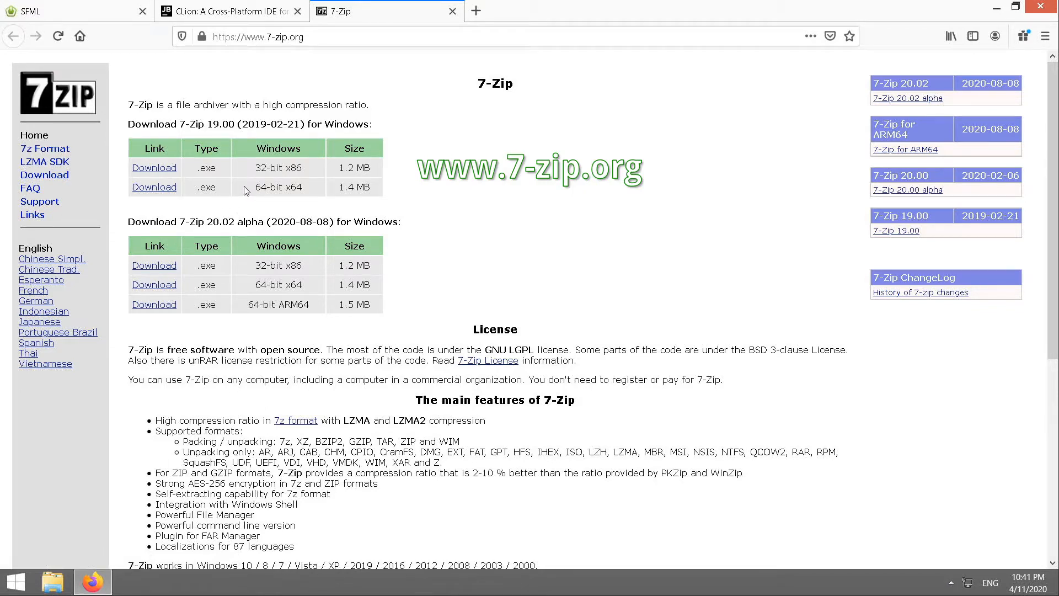
mouse_move(156, 203)
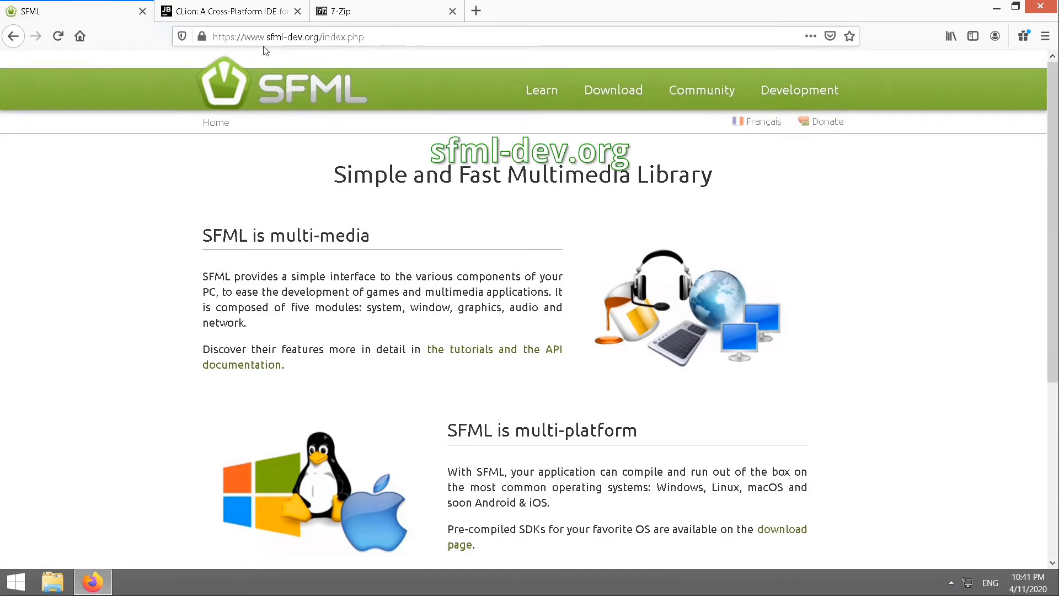
mouse_move(293, 52)
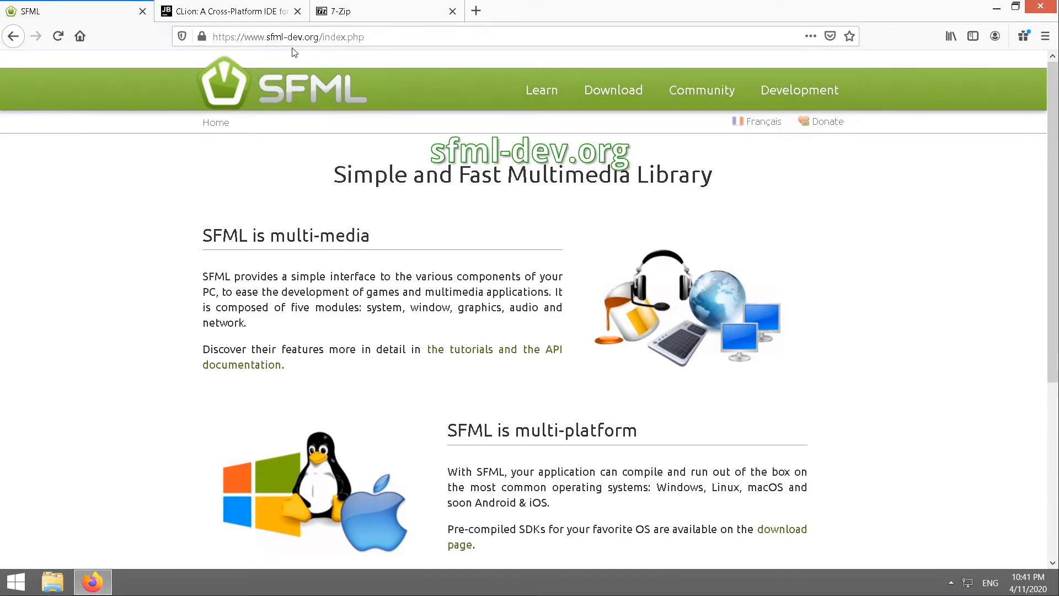
mouse_move(322, 54)
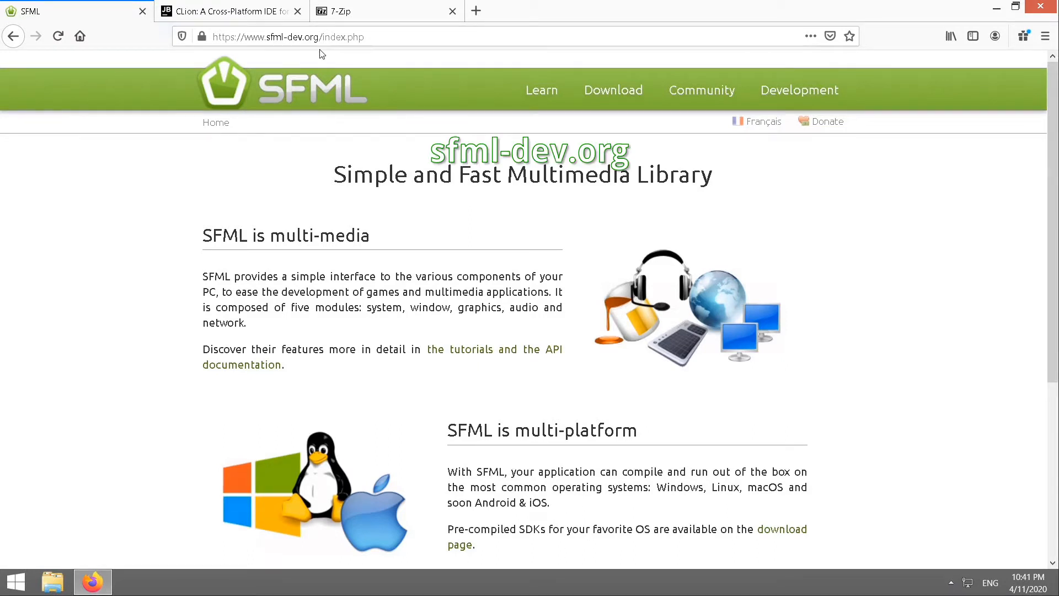
mouse_move(613, 90)
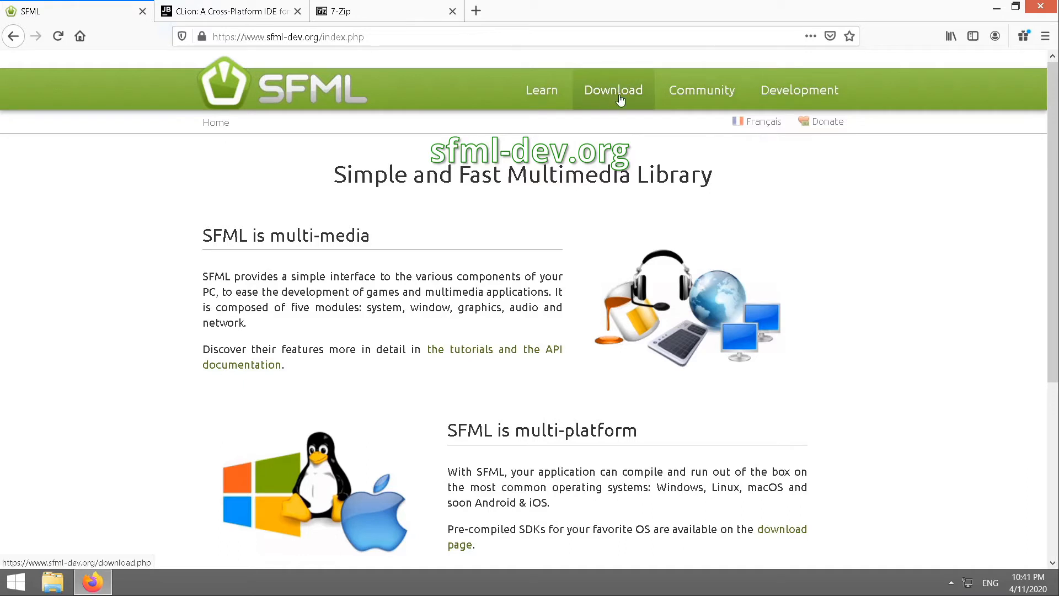
Step: Go to the SFML download page listing SFML 2.5.1 as the latest stable version
click(612, 89)
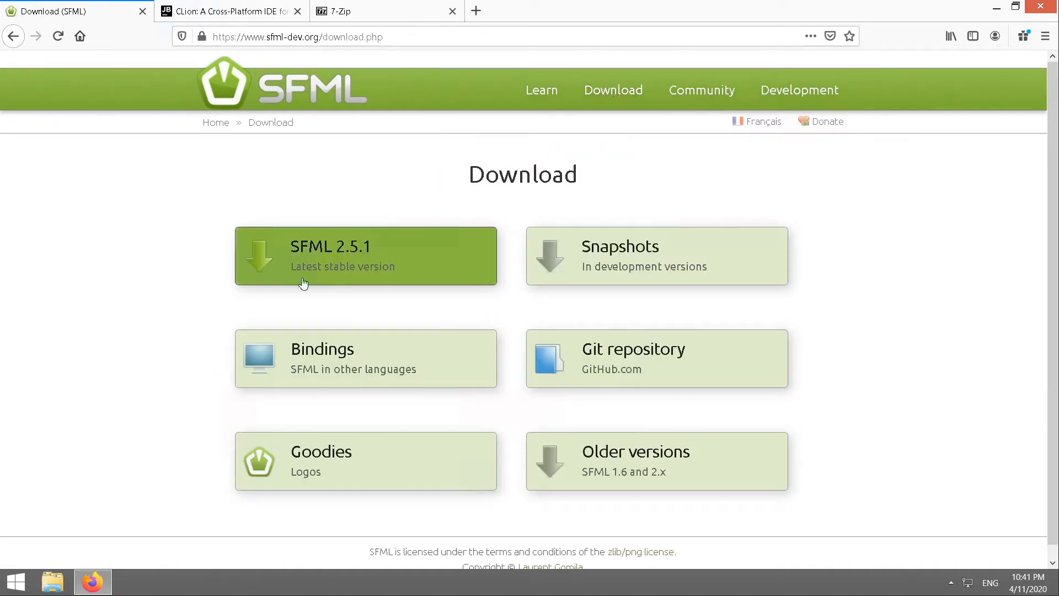
mouse_move(411, 273)
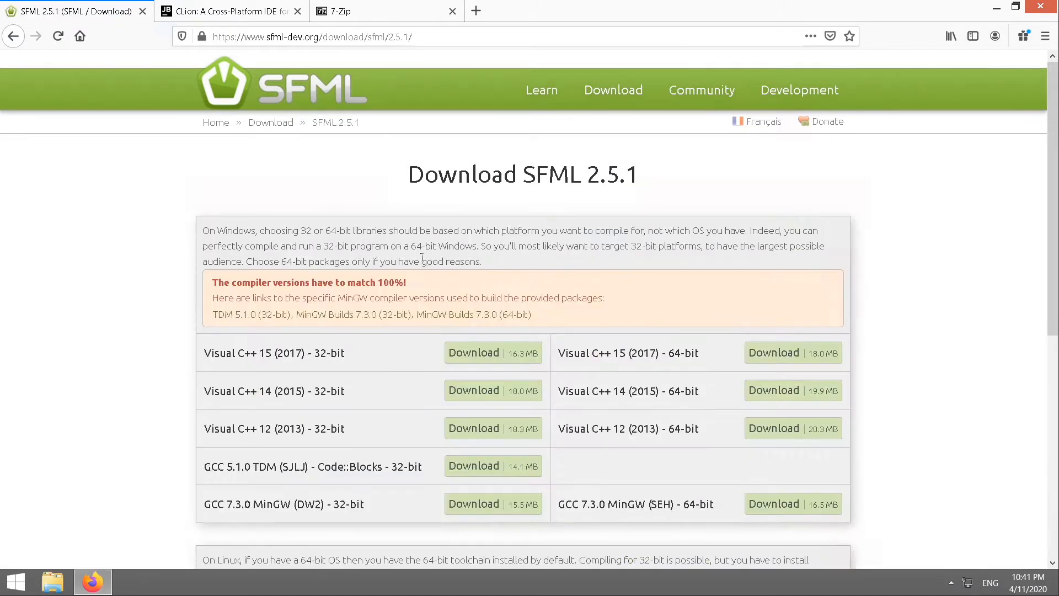
mouse_move(563, 522)
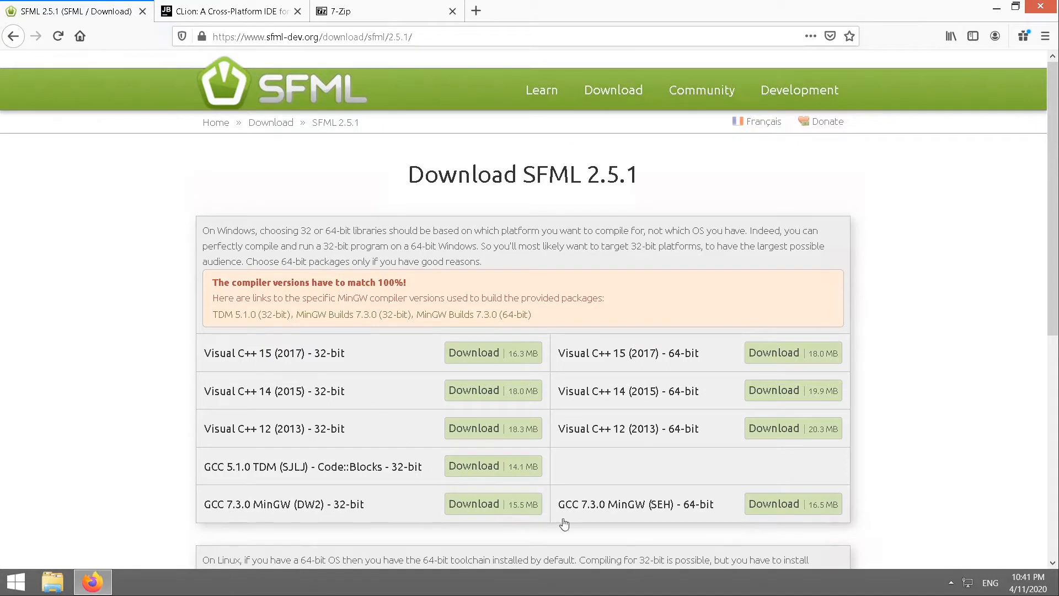
mouse_move(627, 366)
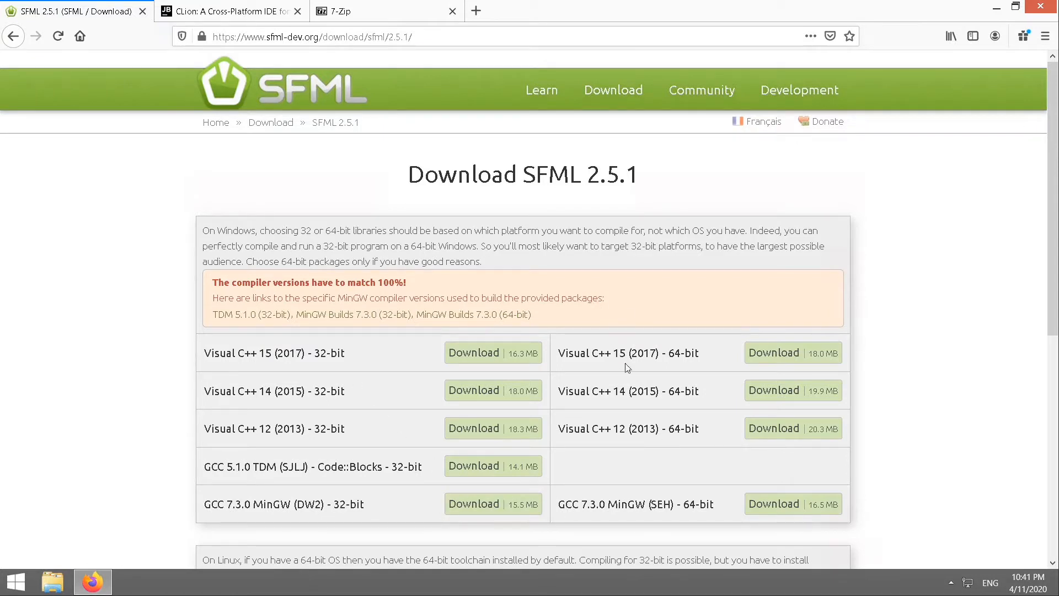
mouse_move(636, 478)
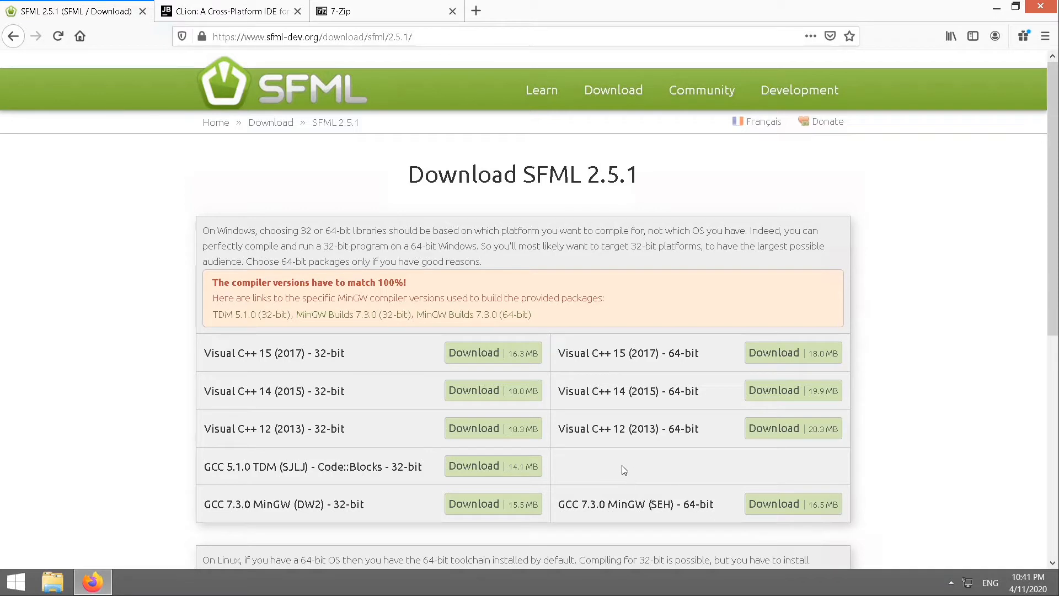
mouse_move(628, 518)
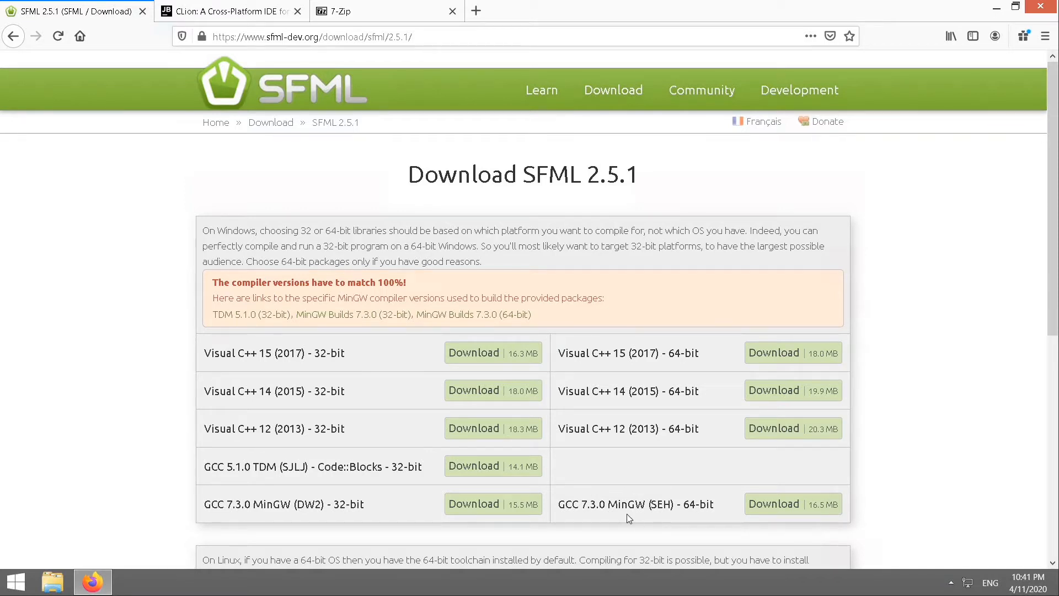
mouse_move(590, 309)
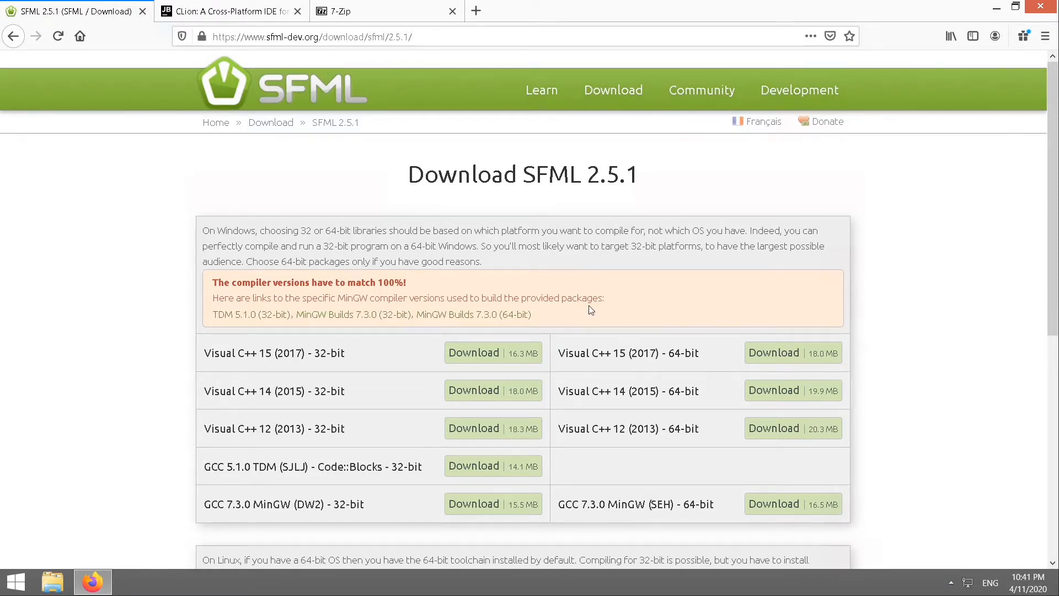
mouse_move(225, 291)
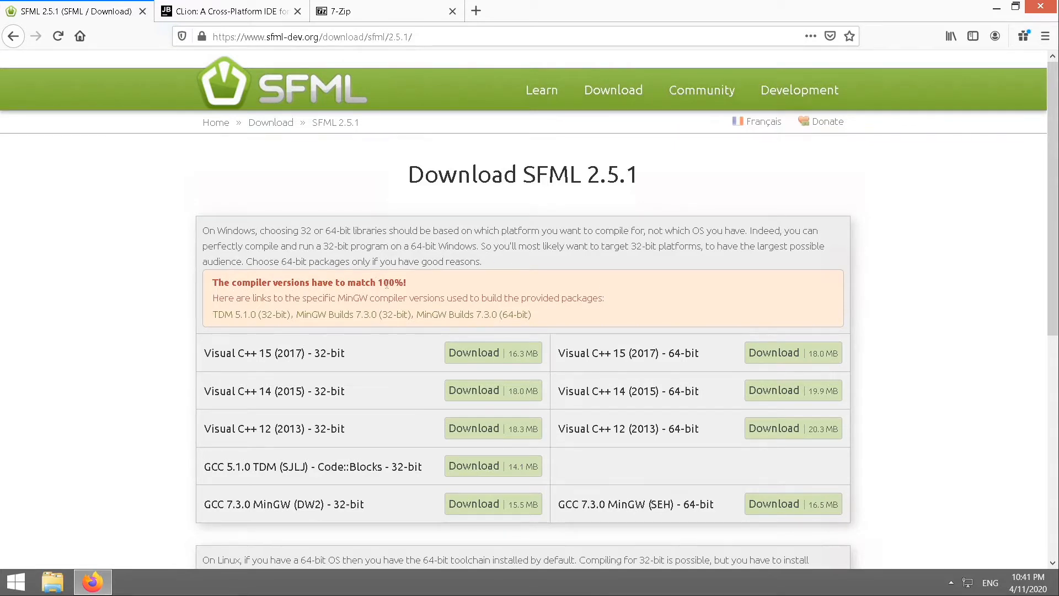
mouse_move(456, 279)
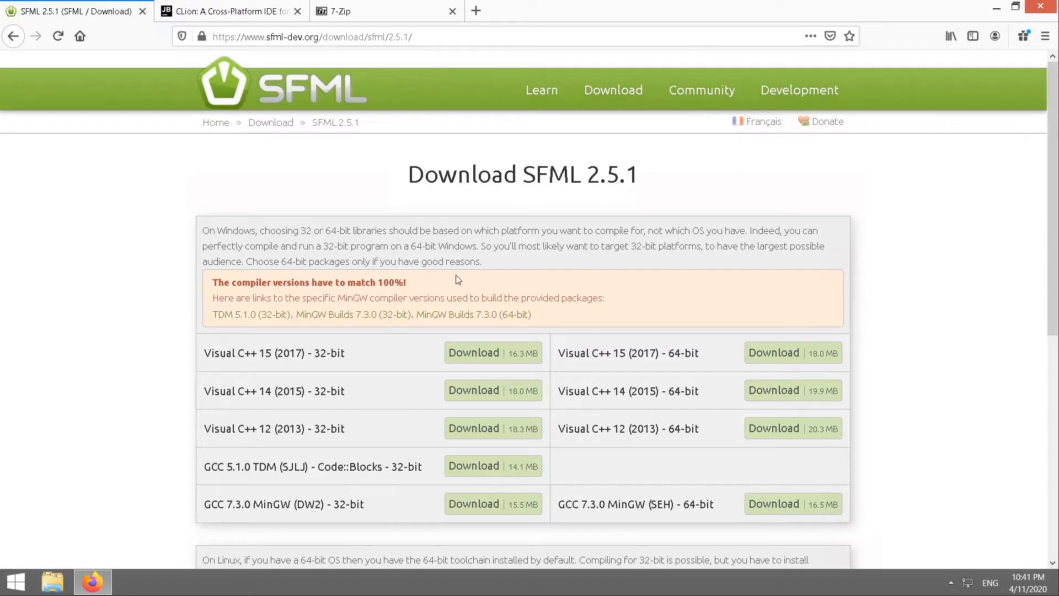
mouse_move(438, 326)
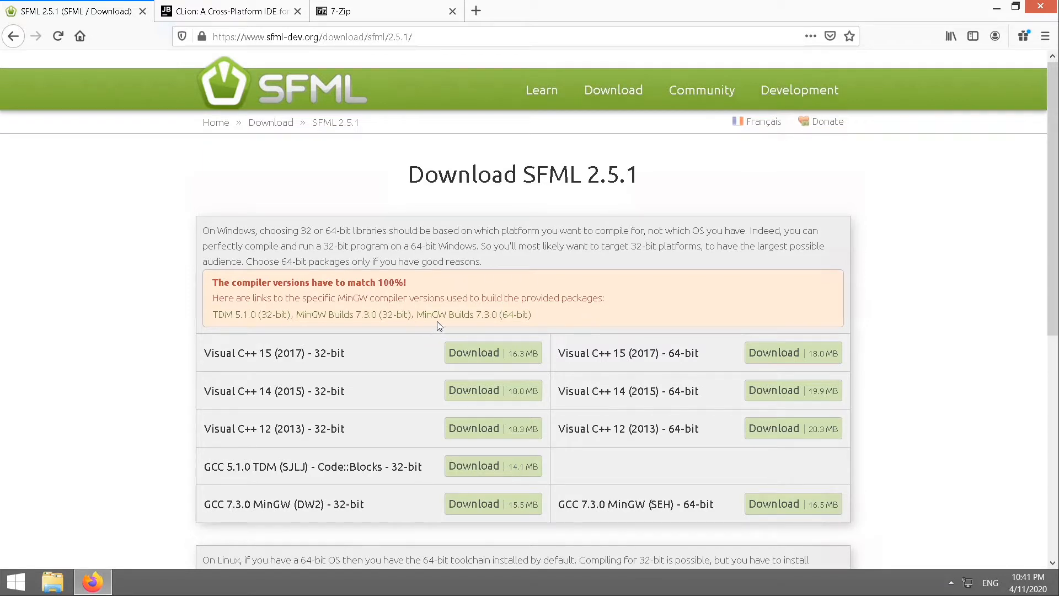
mouse_move(621, 433)
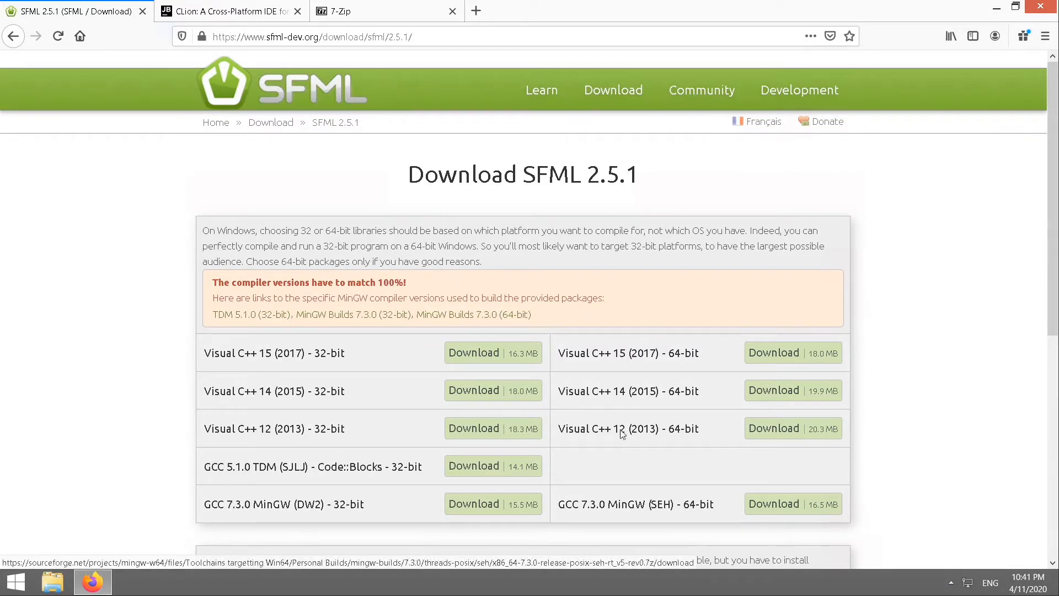
mouse_move(585, 192)
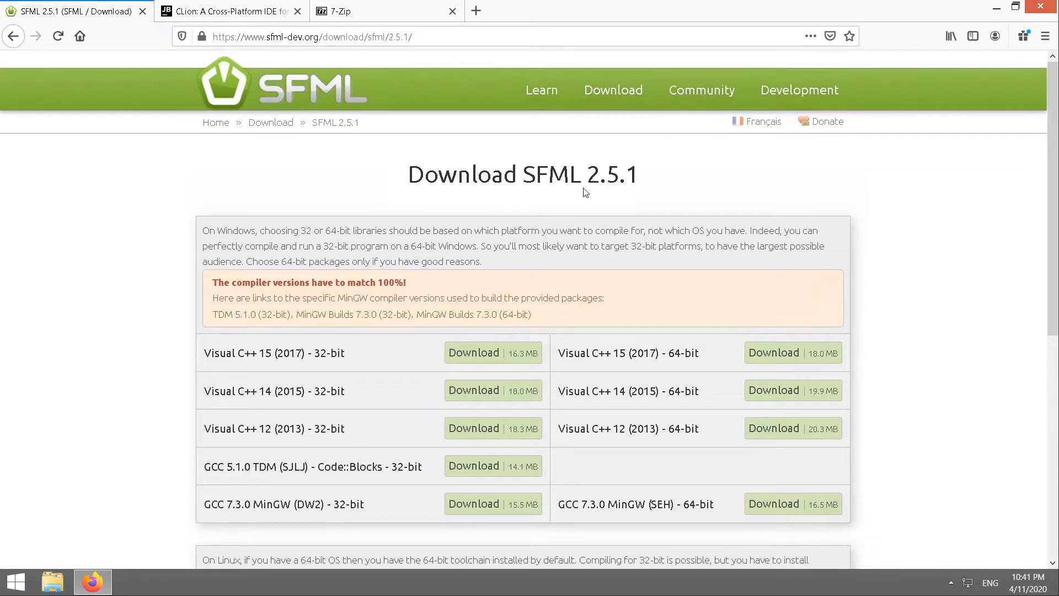
mouse_move(473, 314)
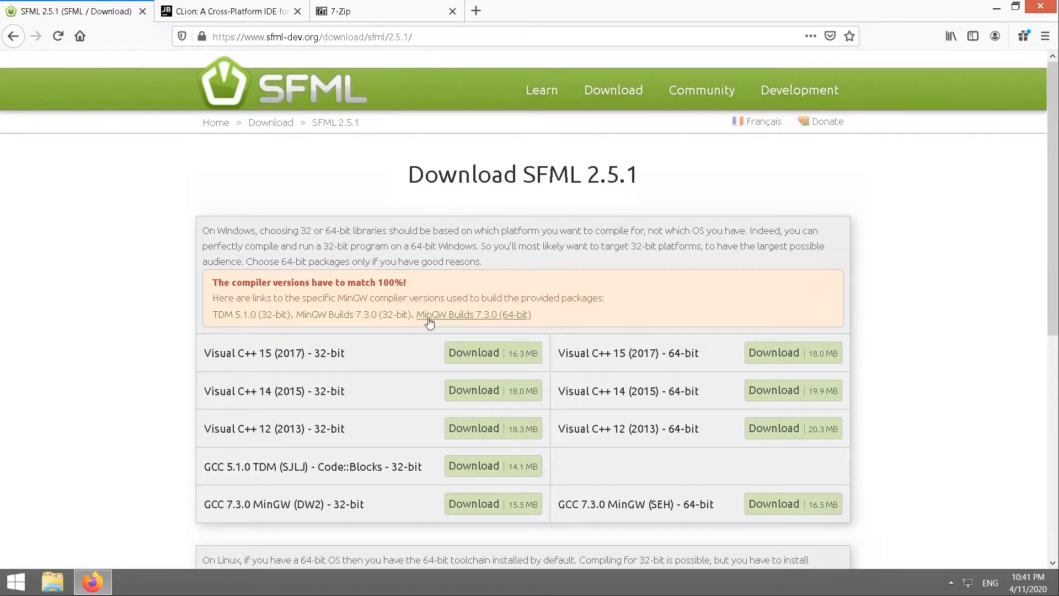
mouse_move(462, 320)
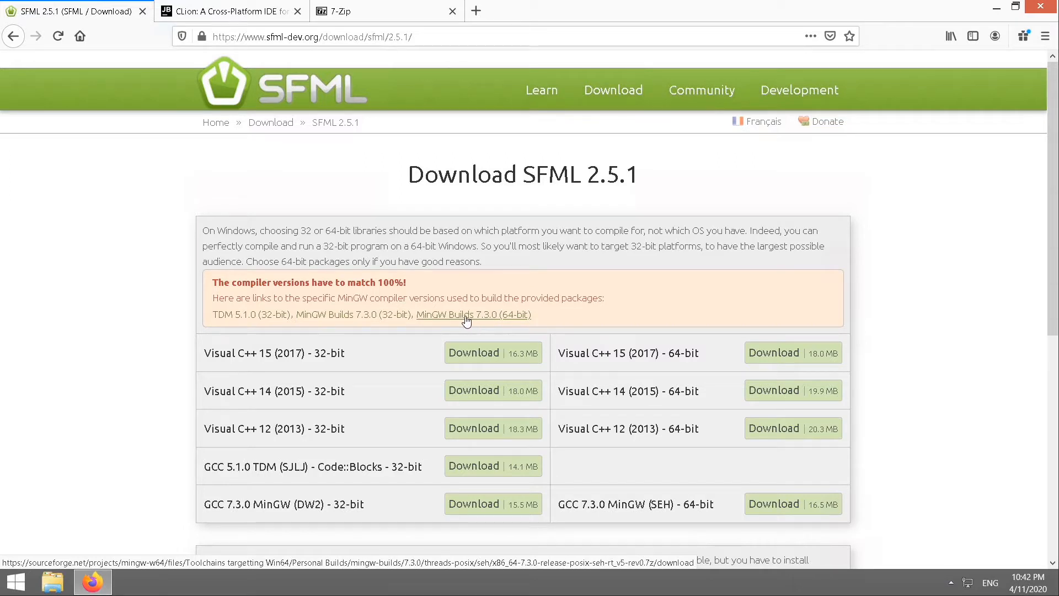
mouse_move(486, 318)
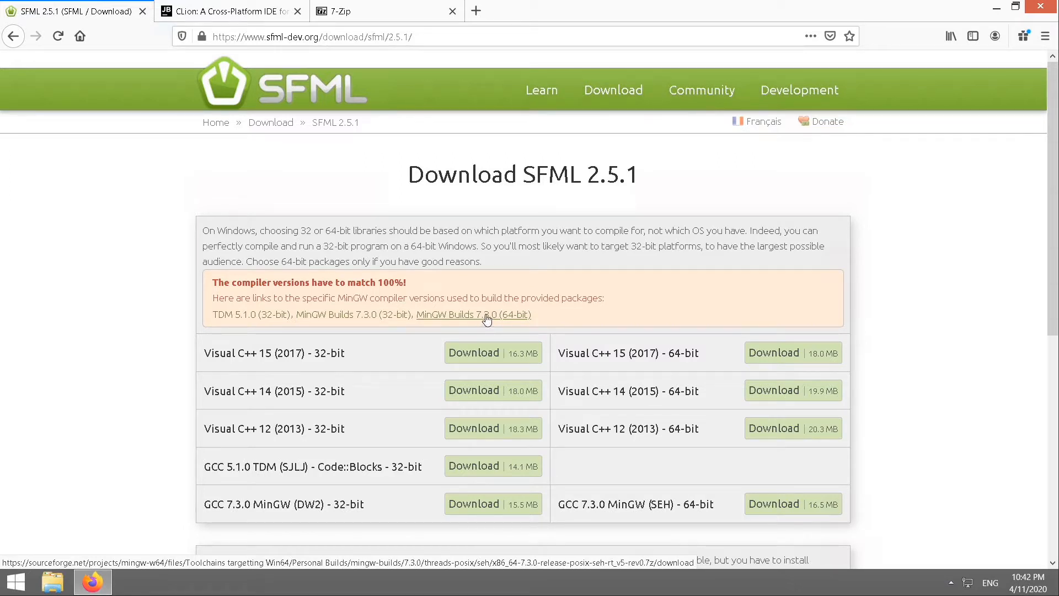
Step: Open the 64-bit MinGW Builds 7.3.0 SourceForge link in a new tab and switch to it
right_click(473, 314)
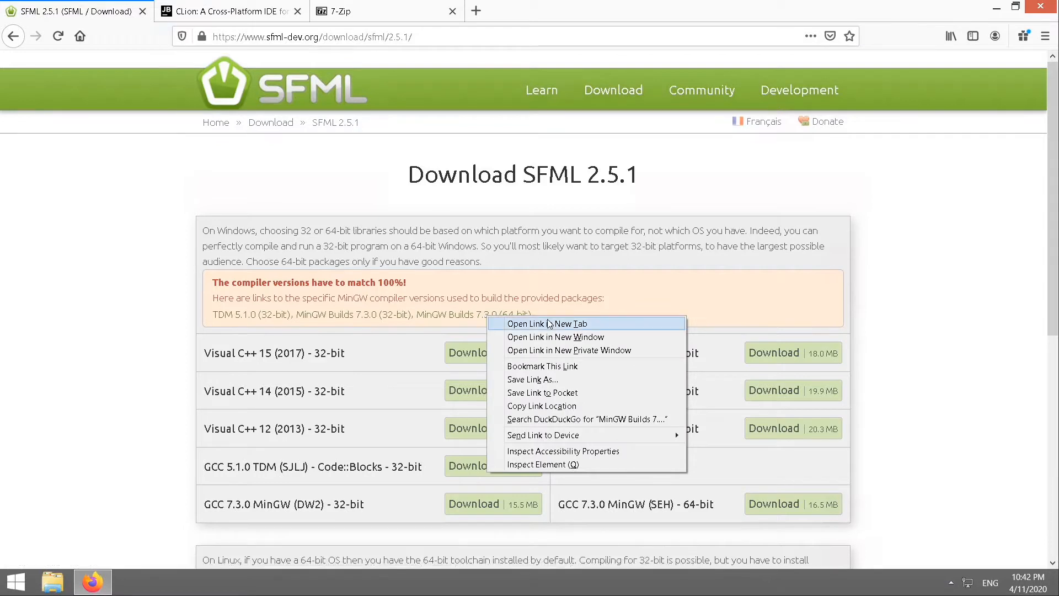
mouse_move(603, 325)
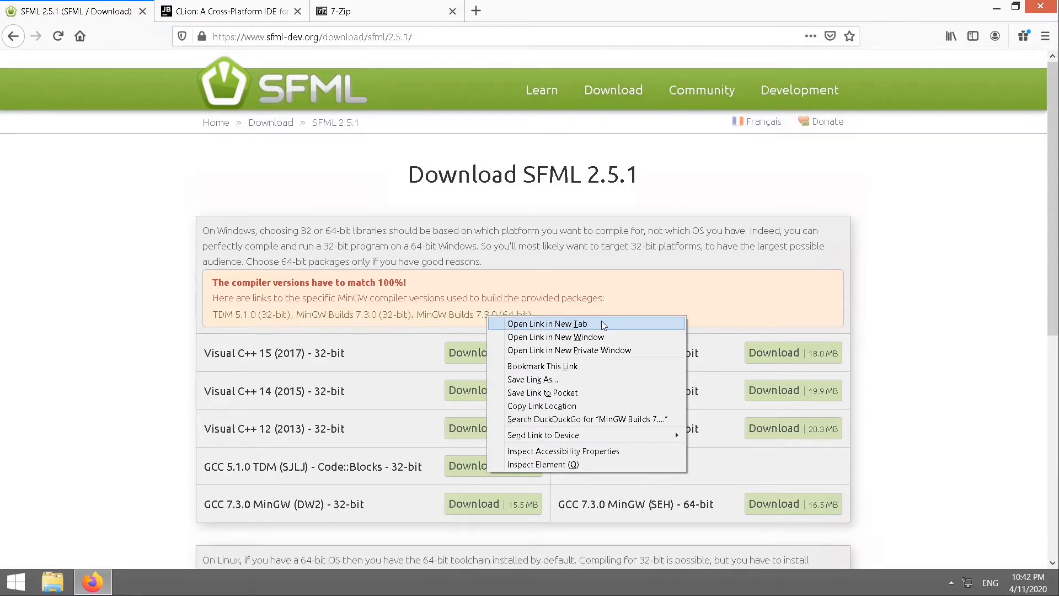
click(544, 324)
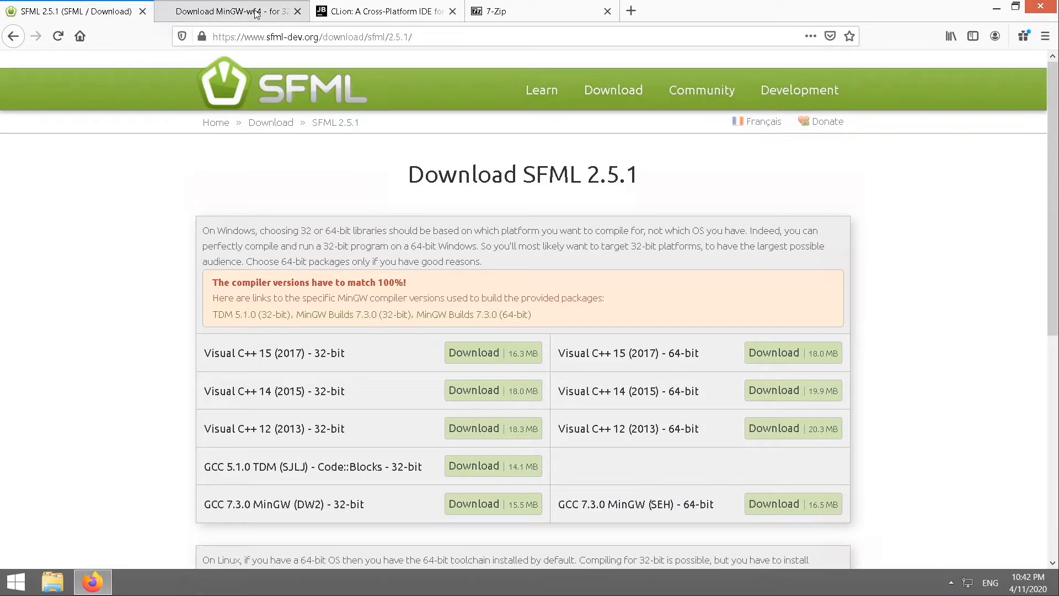
click(773, 504)
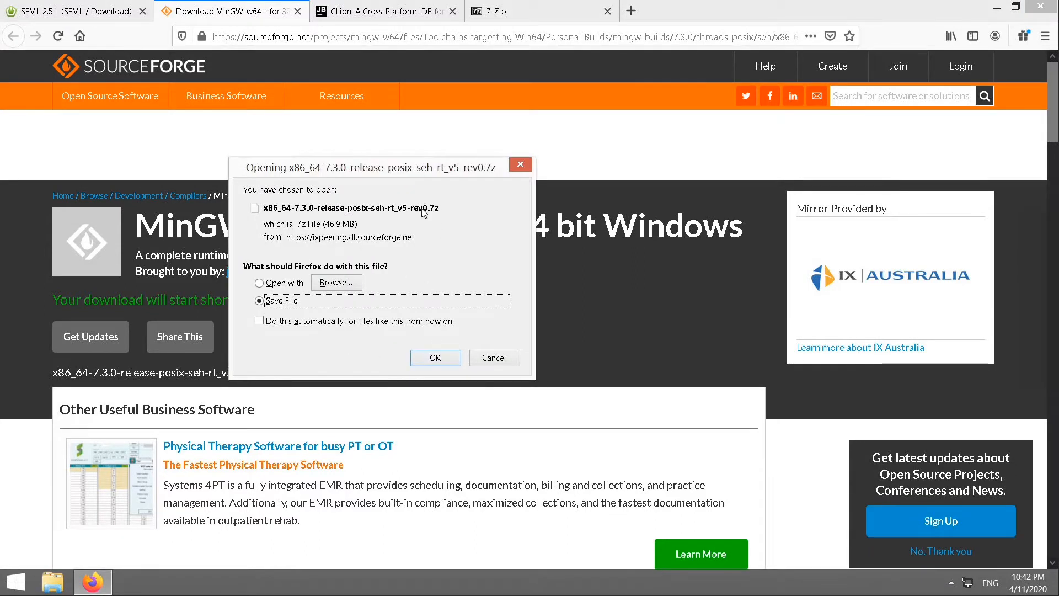
mouse_move(432, 337)
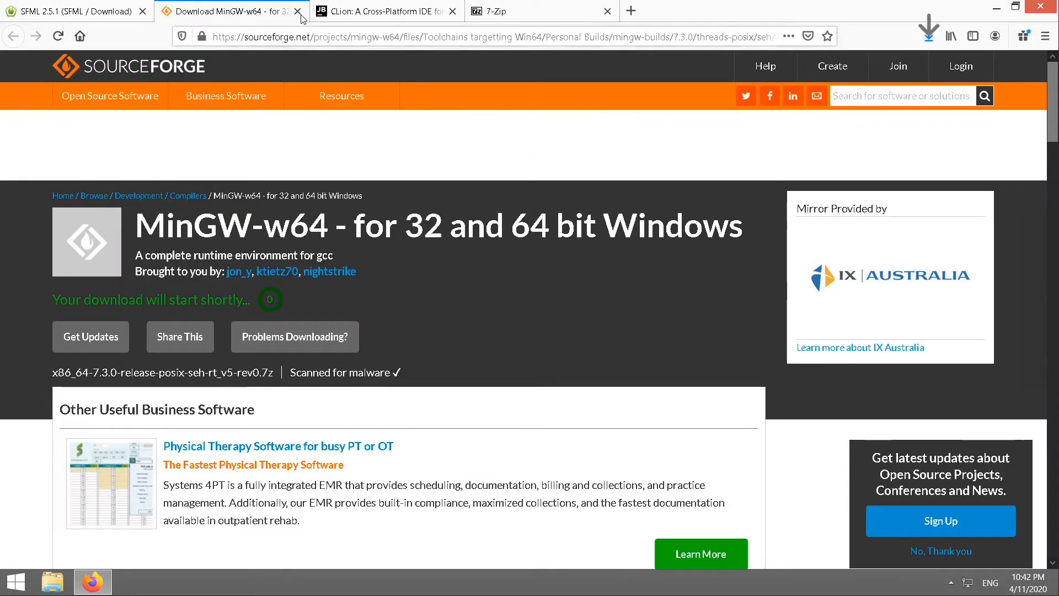
Step: Return to the SFML 2.5.1 page and download the GCC 7.3.0 MinGW (SEH) 64-bit package
click(297, 11)
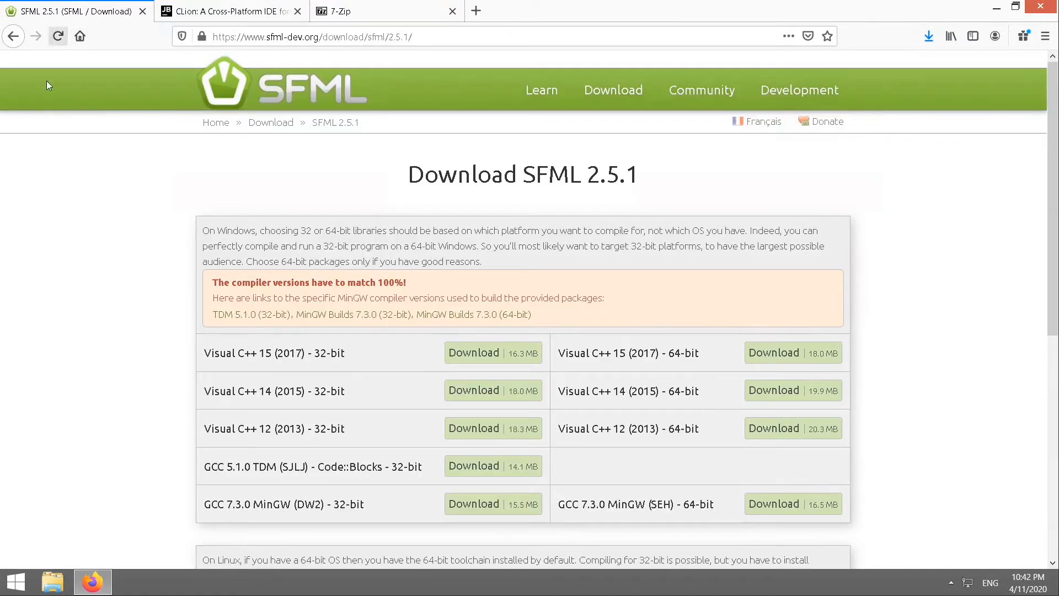
mouse_move(566, 521)
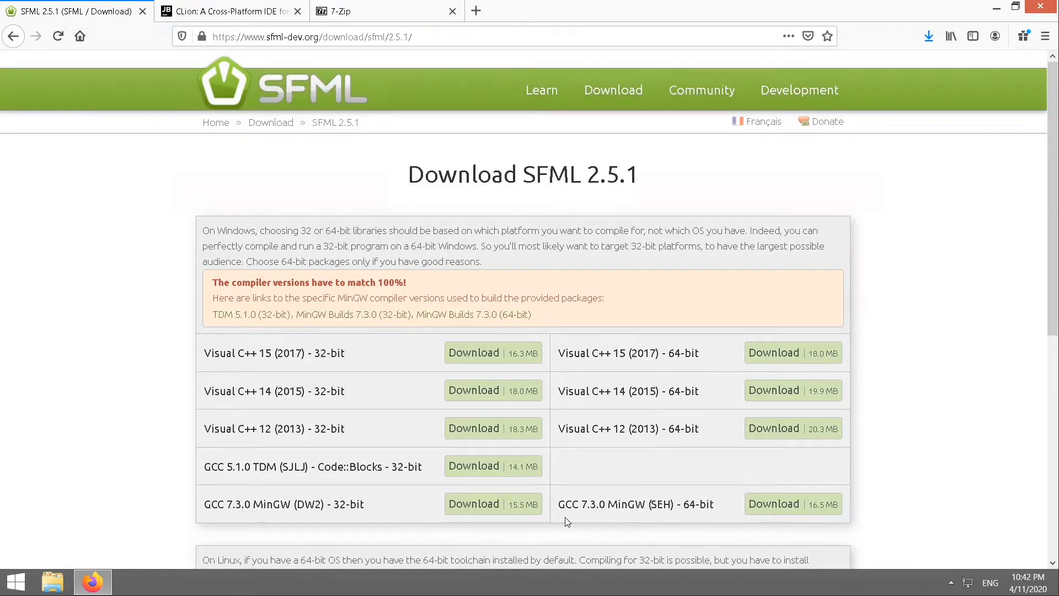
mouse_move(672, 486)
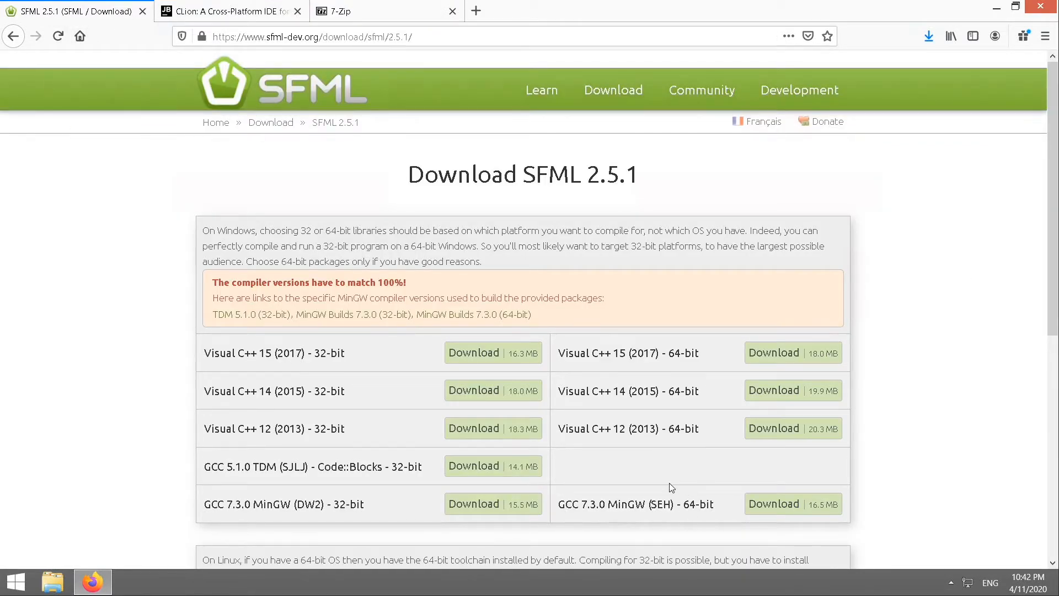
mouse_move(681, 523)
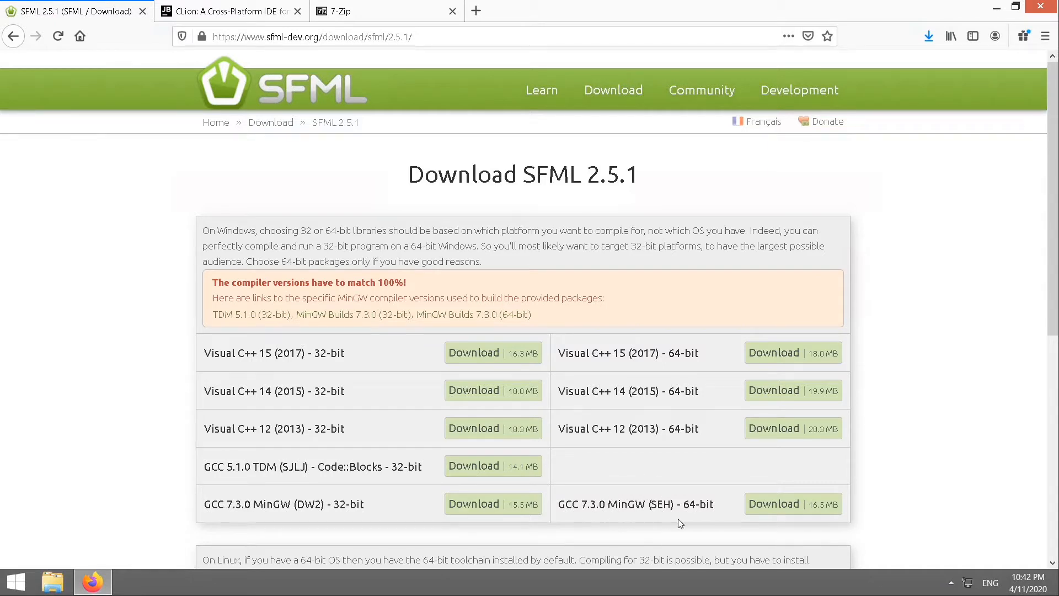
mouse_move(792, 503)
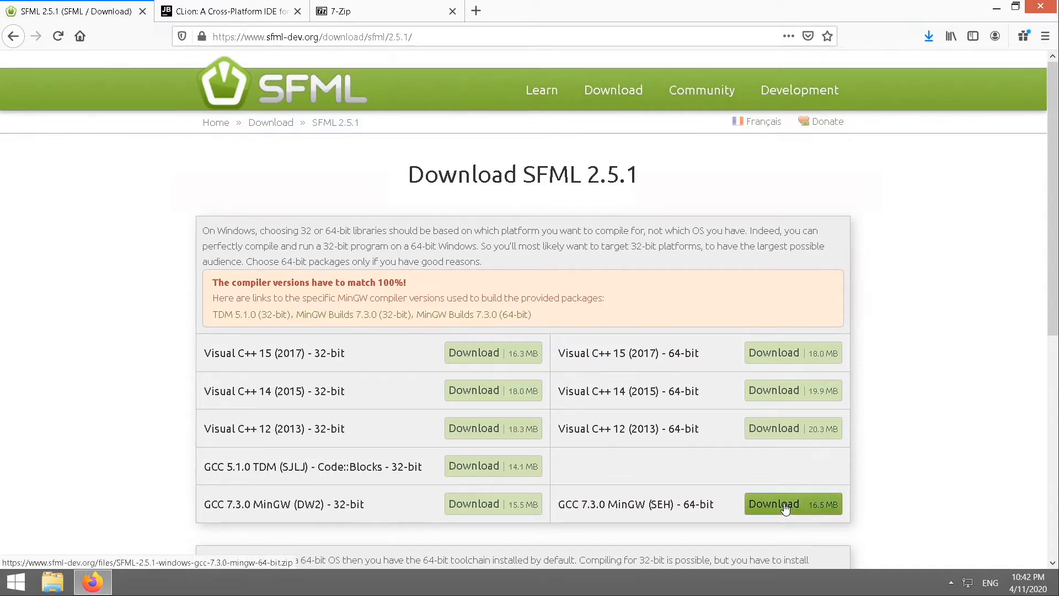
mouse_move(932, 448)
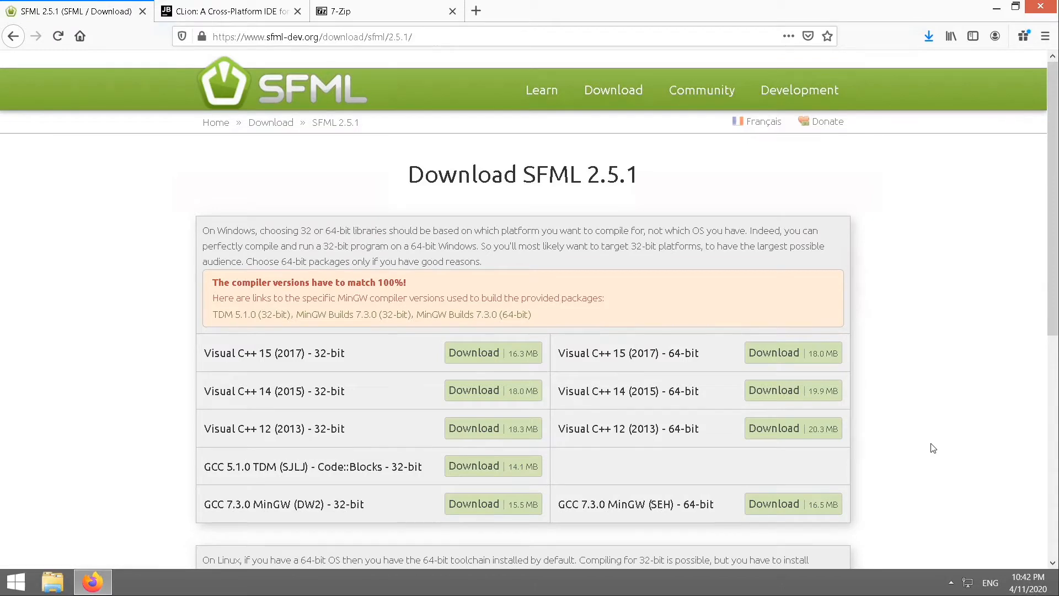
click(773, 504)
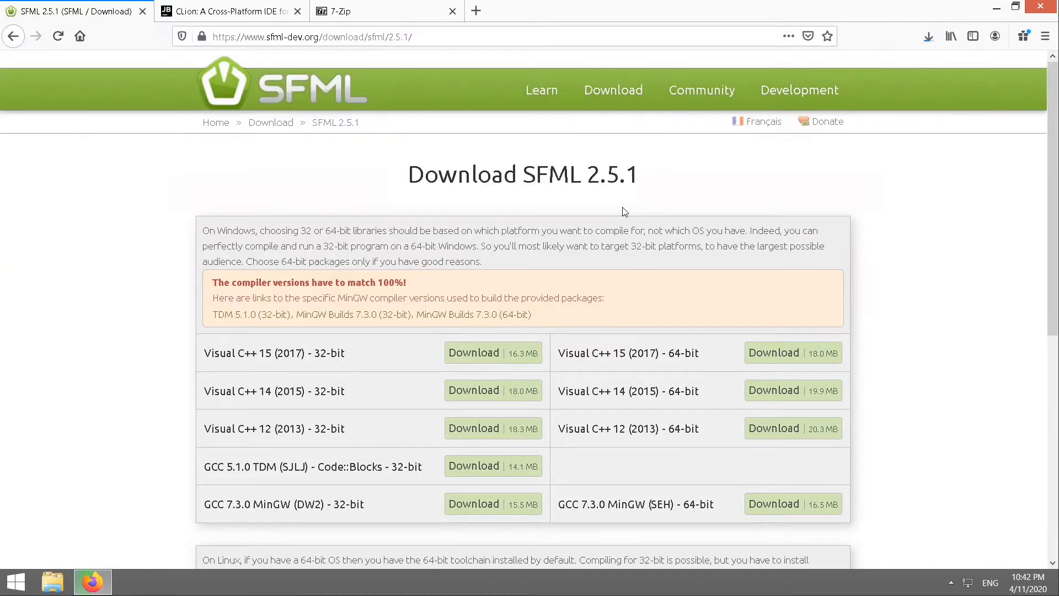
mouse_move(227, 11)
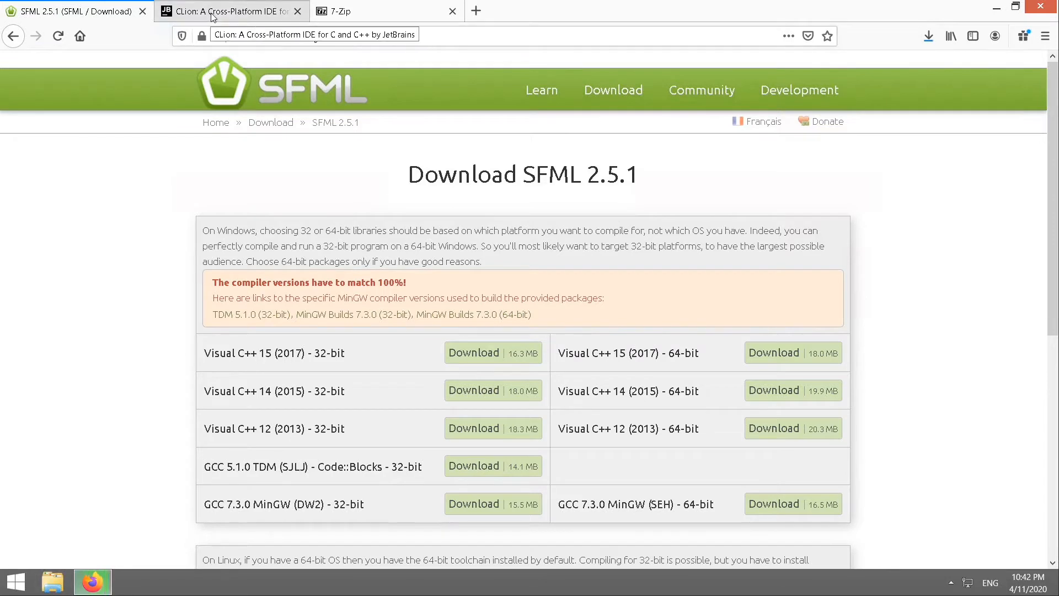
Step: Switch to the CLion product tab and go to its Windows download page
click(226, 11)
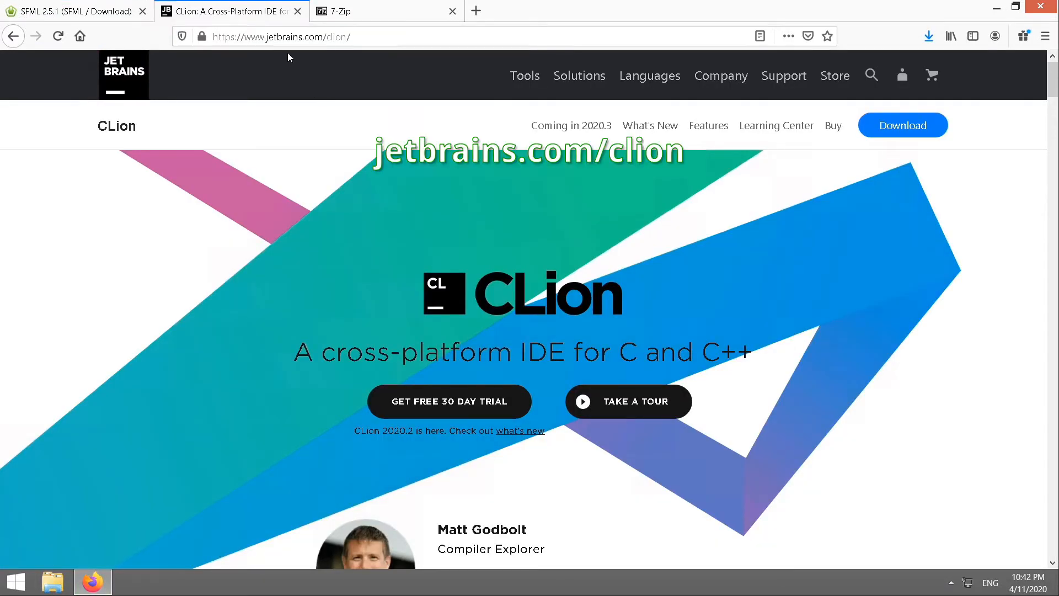
mouse_move(331, 57)
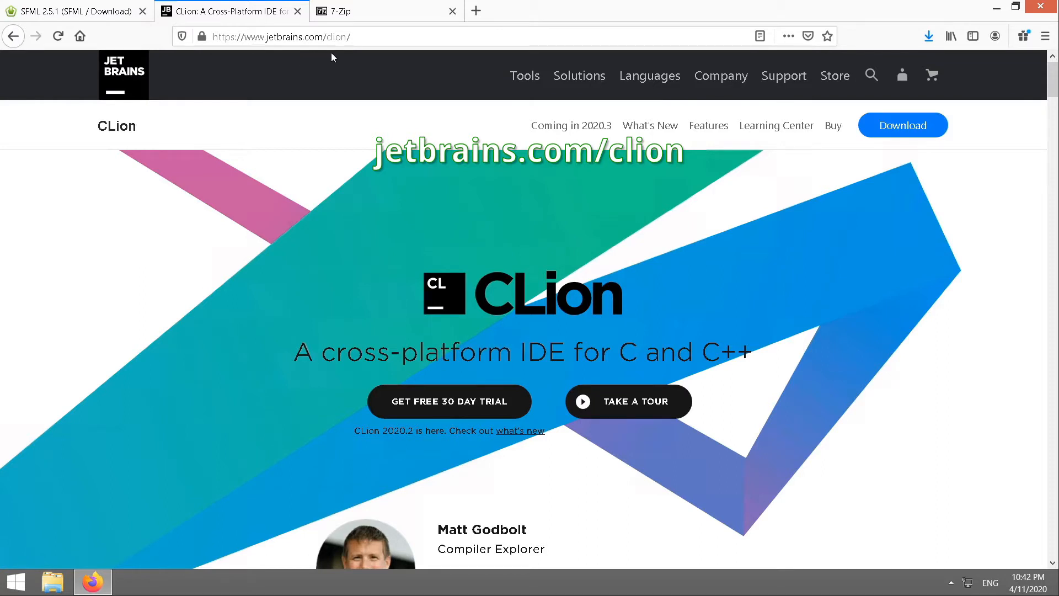
mouse_move(887, 312)
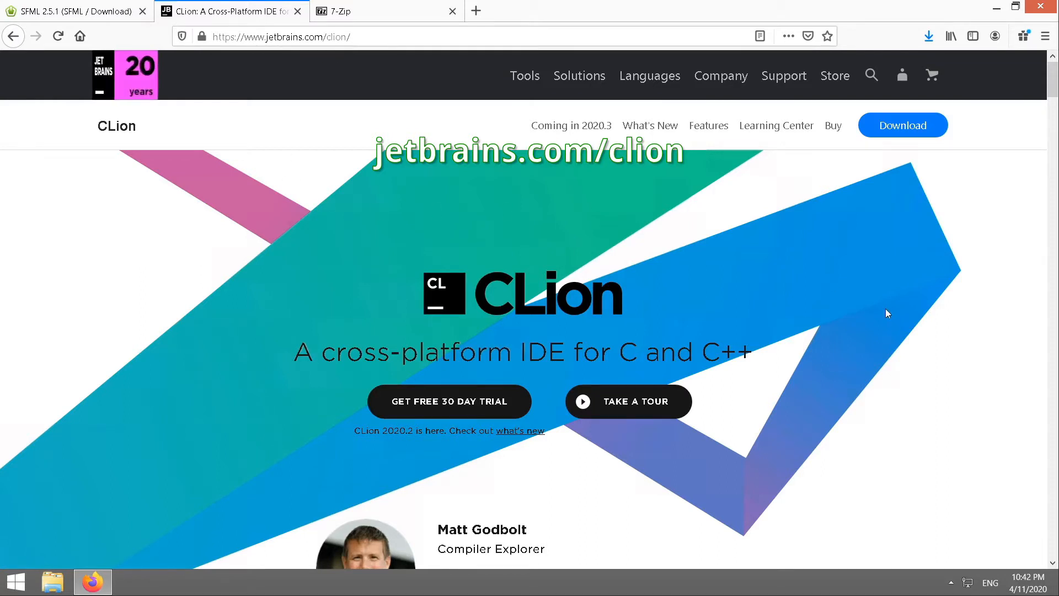
scroll(down, 3)
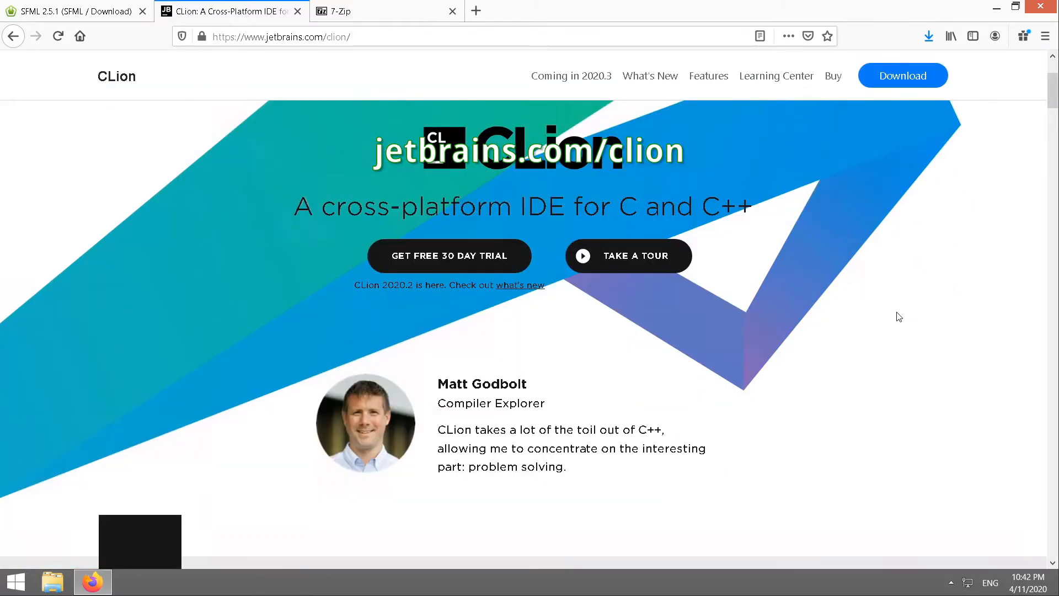
scroll(up, 3)
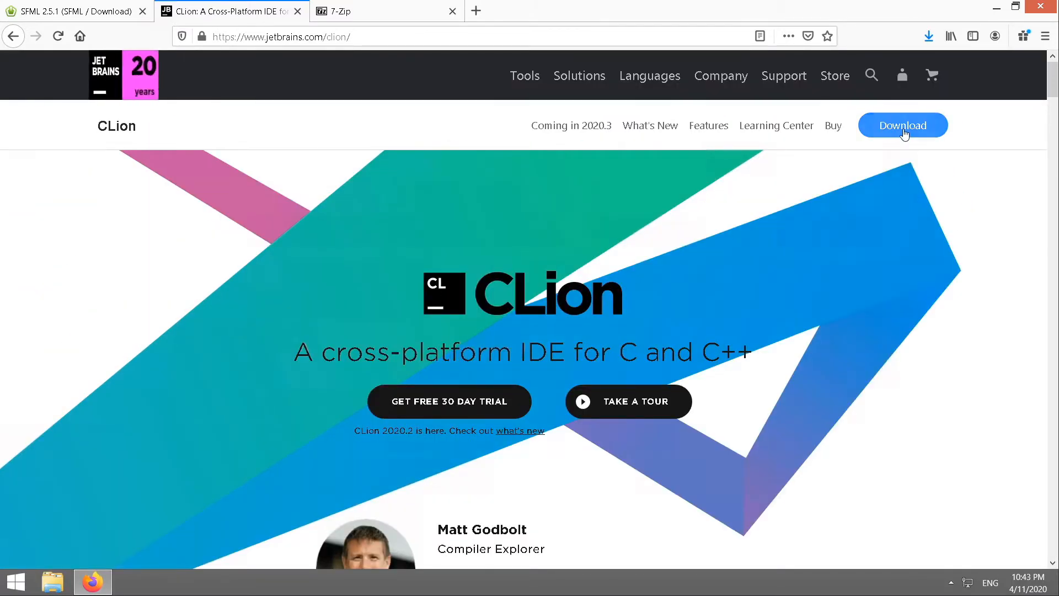
click(902, 124)
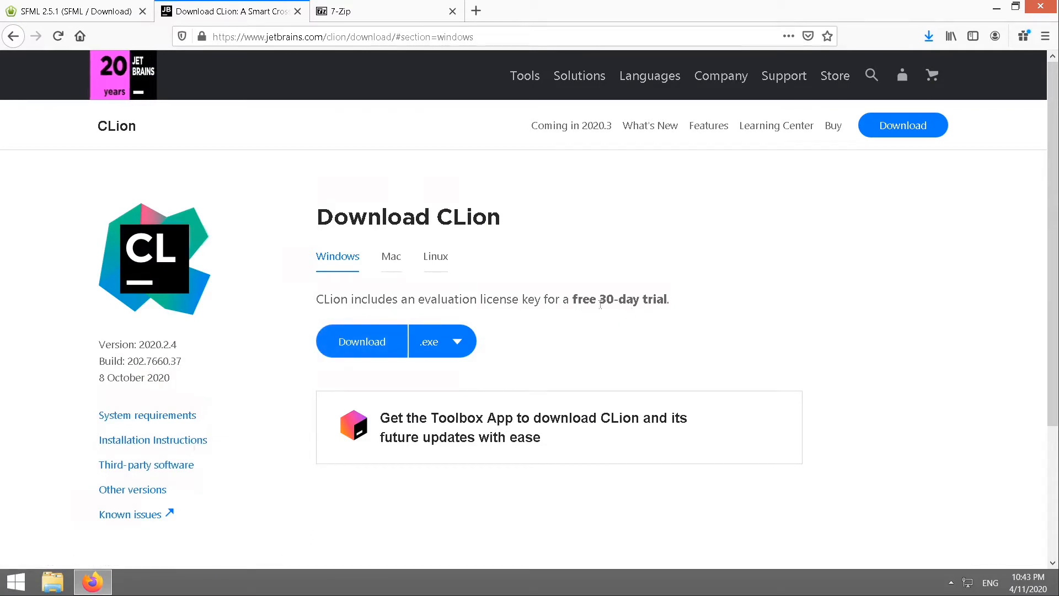
Step: Download the CLion 2020.2.4 .exe installer, save it, and show it in the downloads panel
click(362, 340)
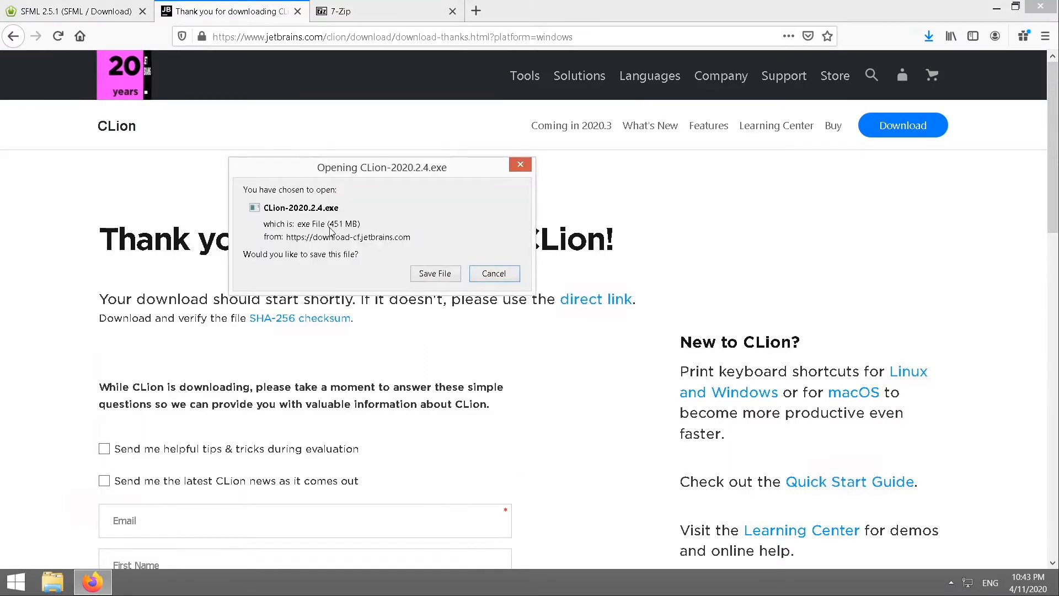
click(494, 274)
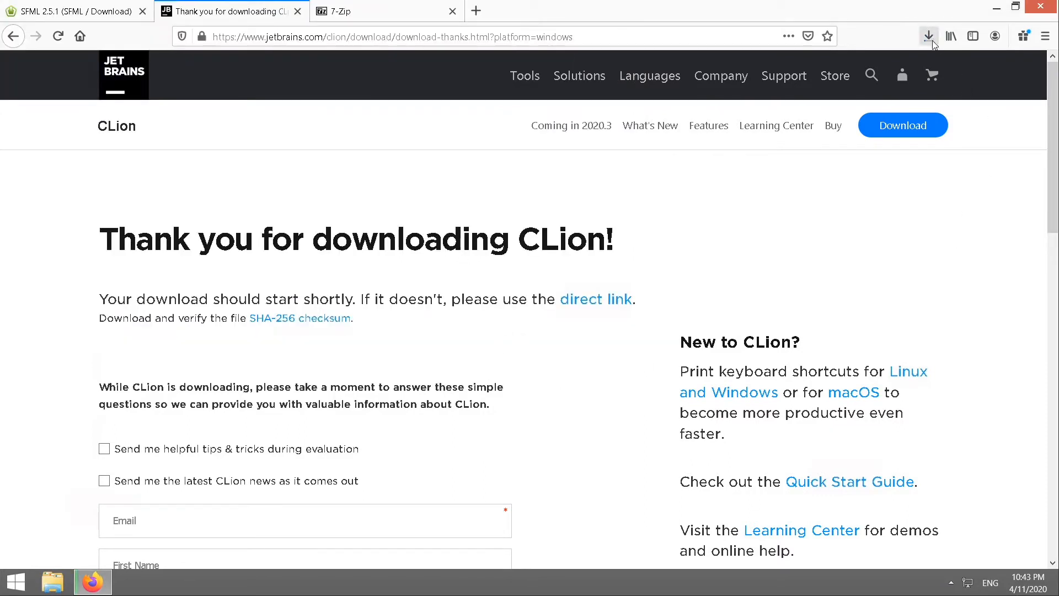
click(927, 36)
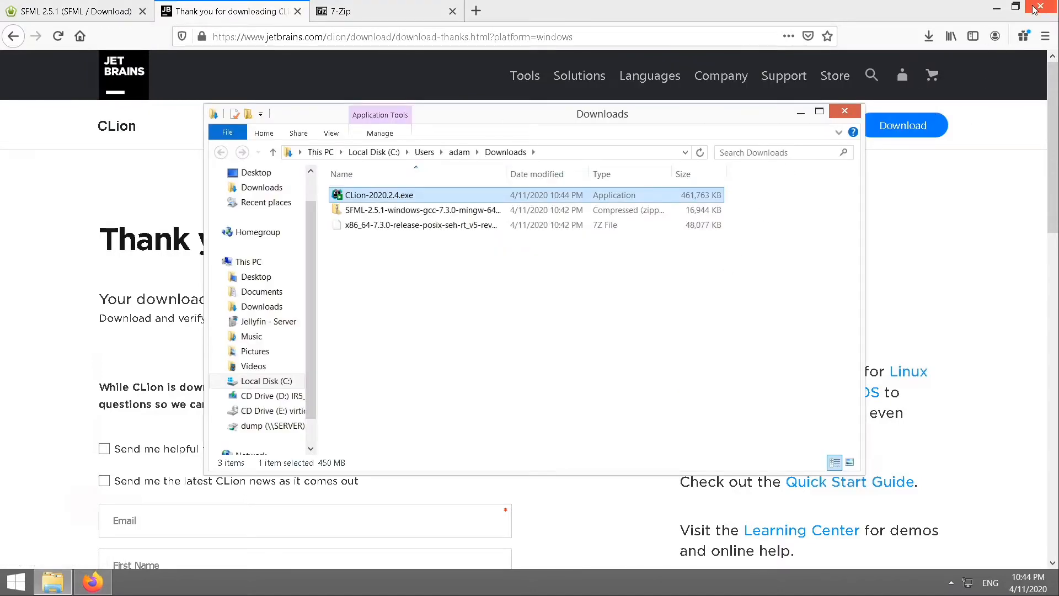
Step: Extract the x86_64-7.3.0 MinGW 7z archive in Downloads with 7-Zip Extract Here
click(1043, 7)
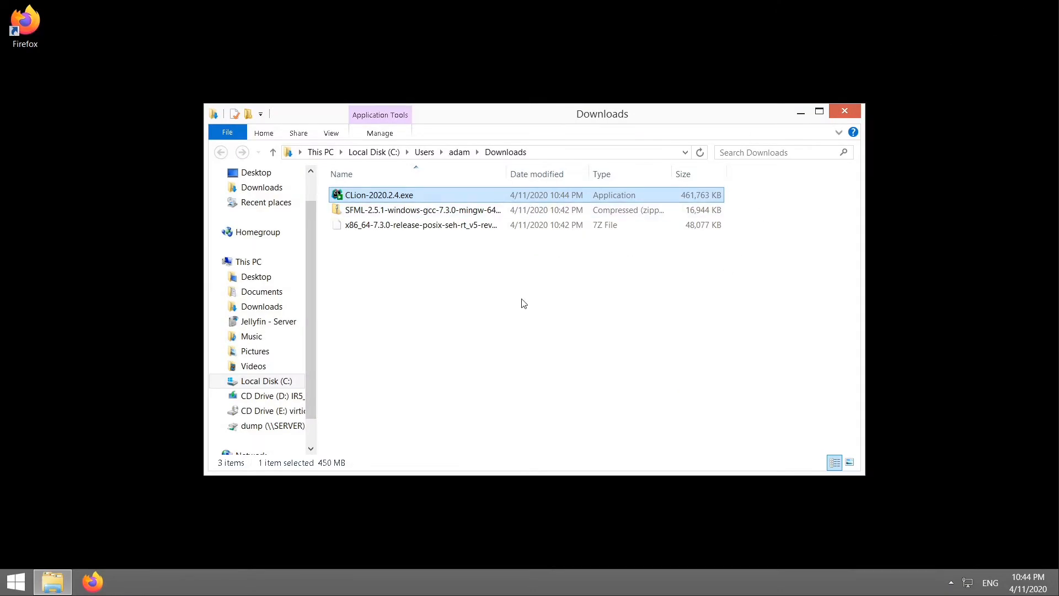
click(420, 224)
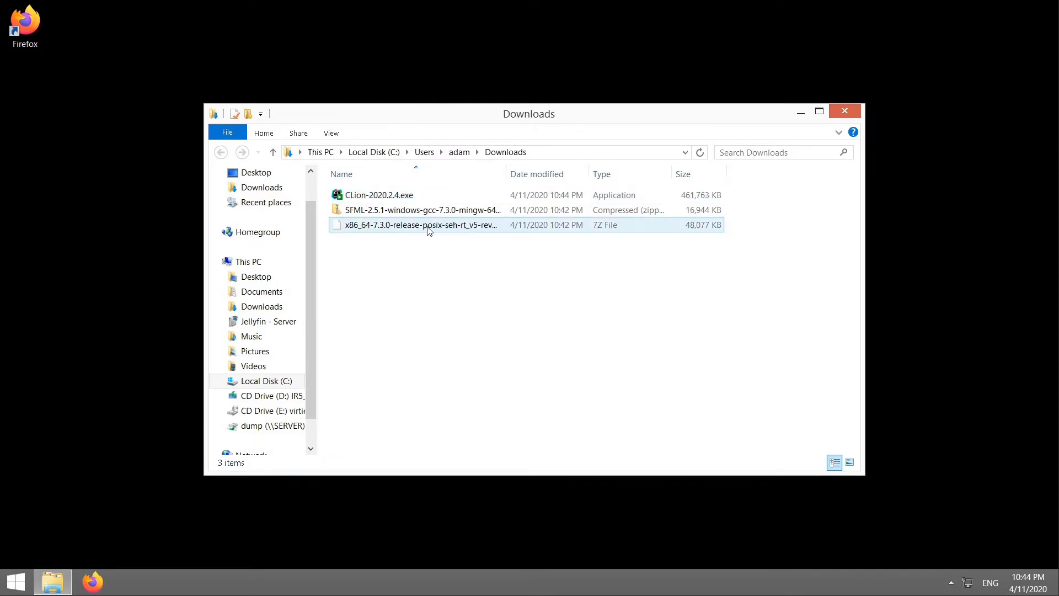
mouse_move(438, 228)
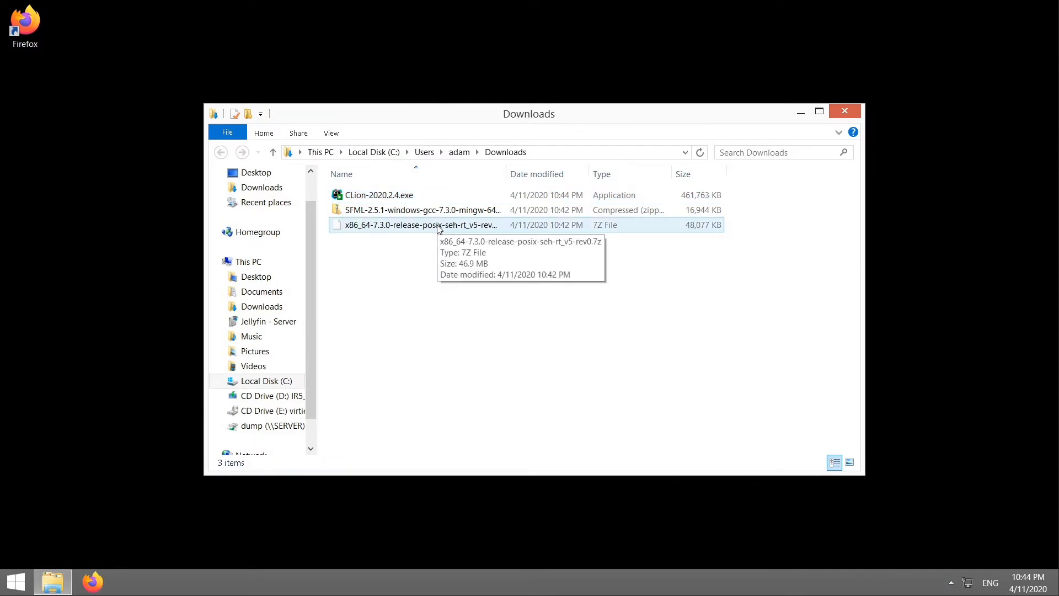
click(419, 223)
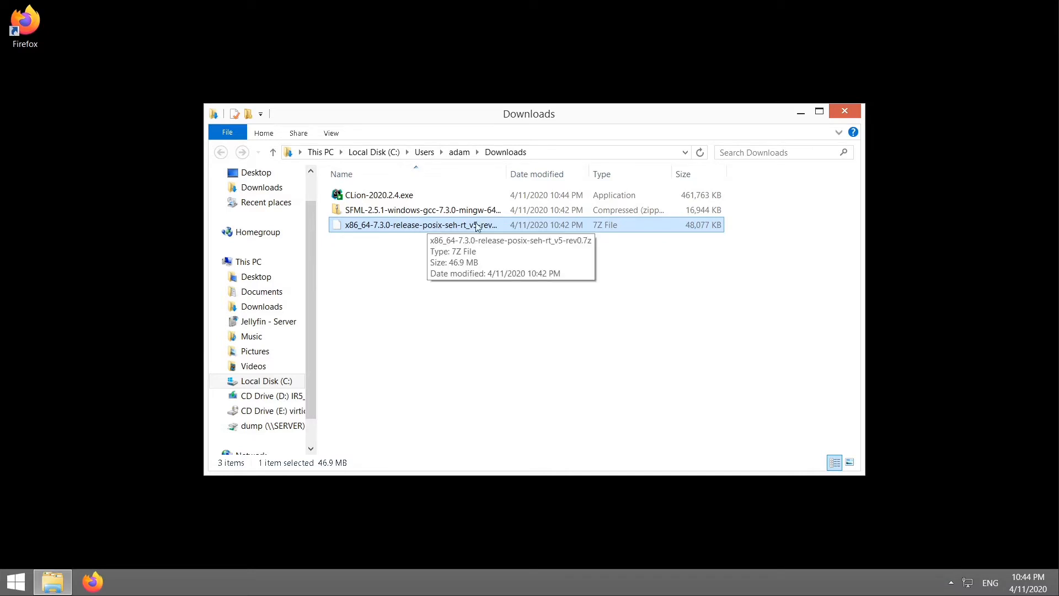
mouse_move(402, 228)
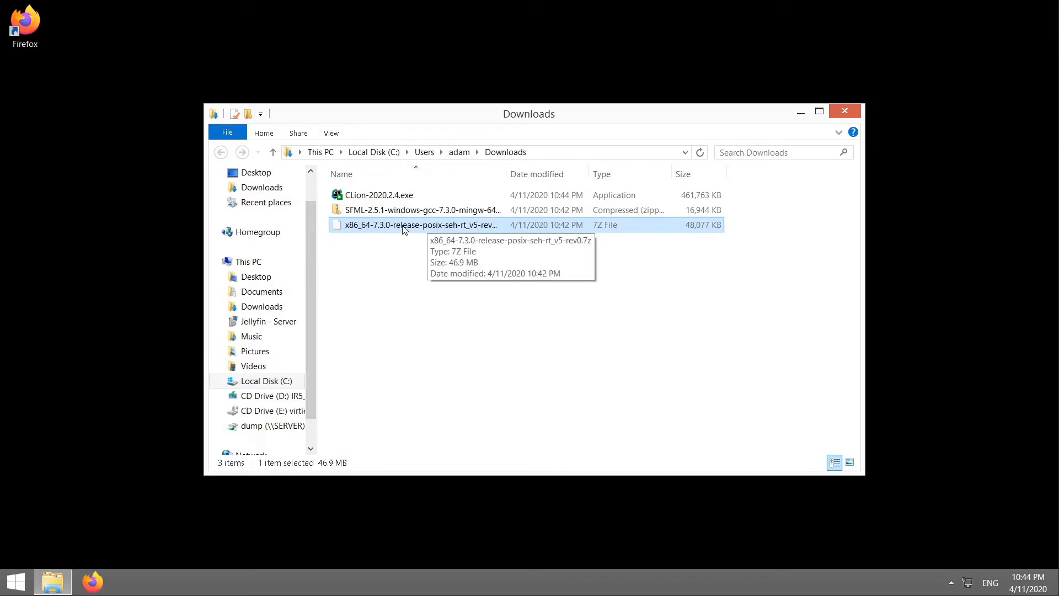
right_click(419, 225)
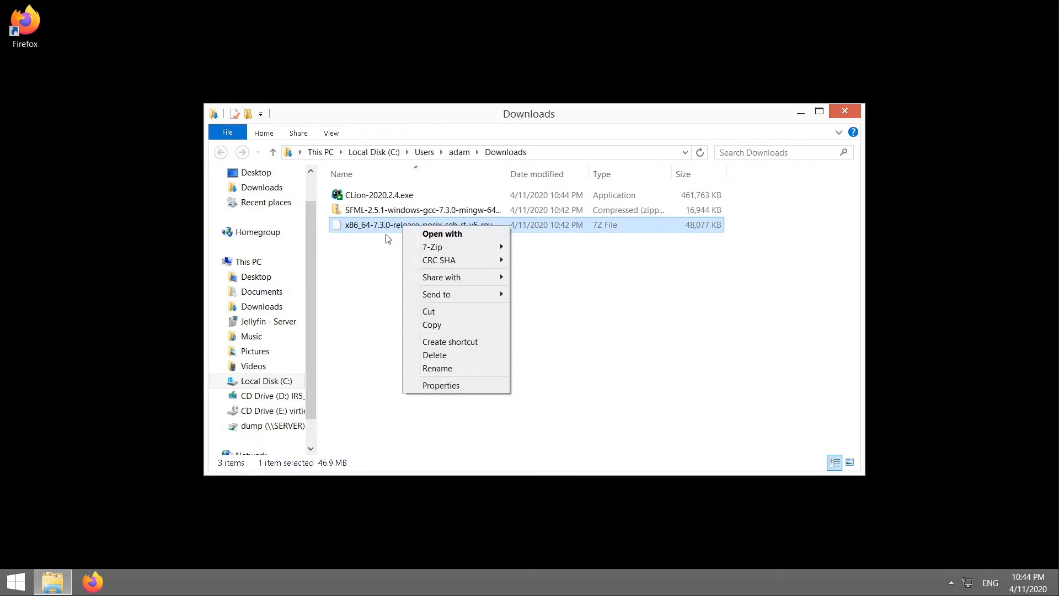
mouse_move(432, 246)
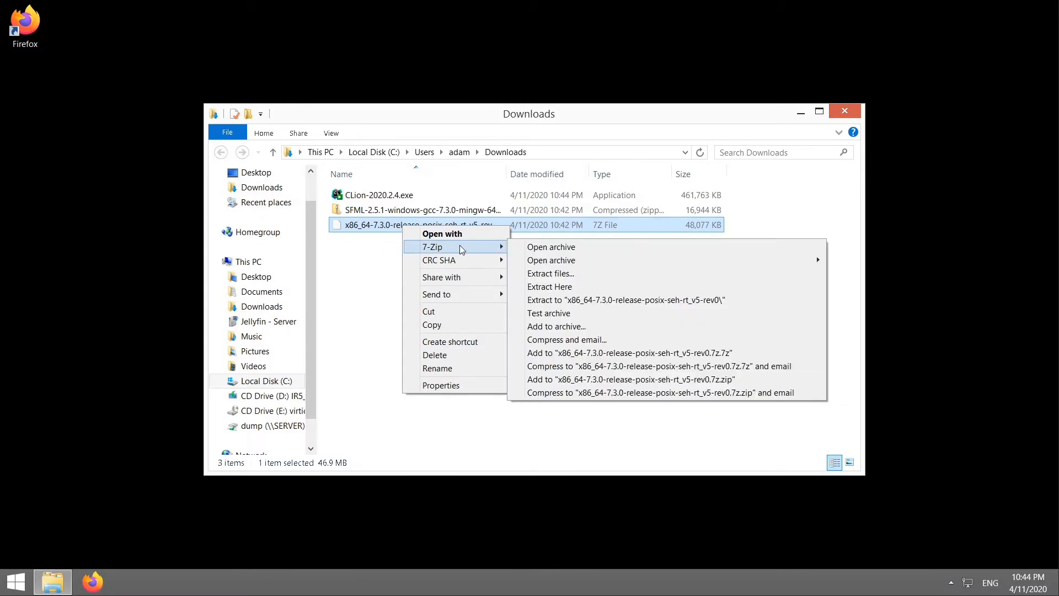
mouse_move(549, 287)
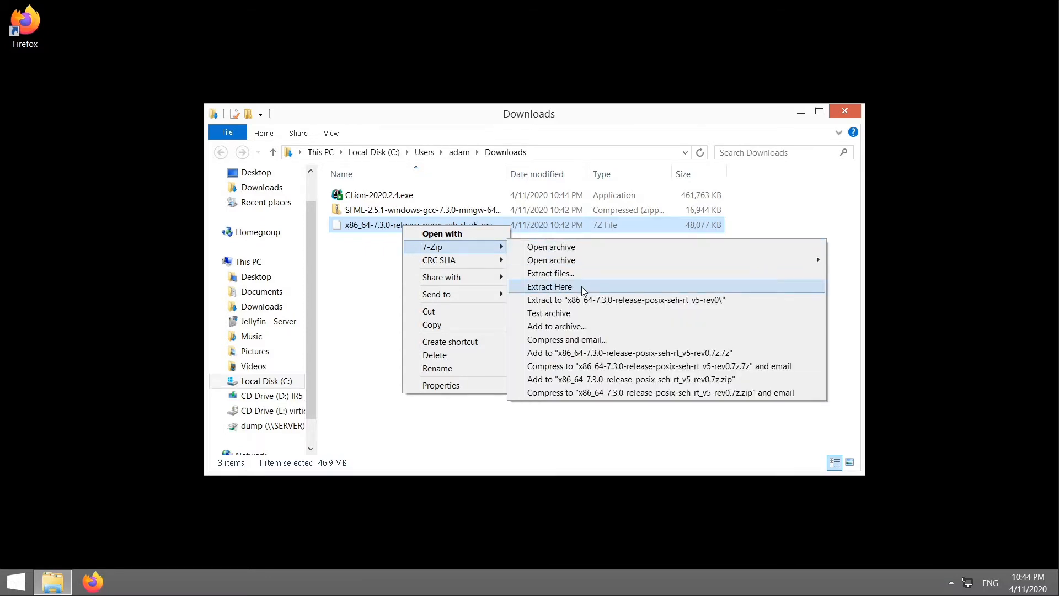
click(549, 287)
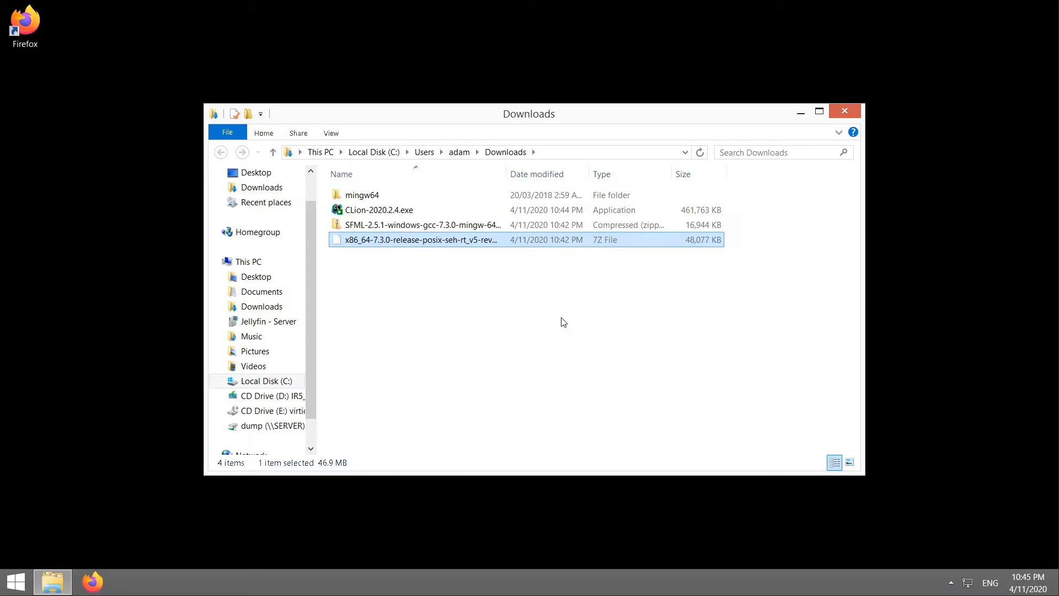
Step: Cut the mingw64 folder from Downloads and paste it into the root of Local Disk (C:)
click(361, 194)
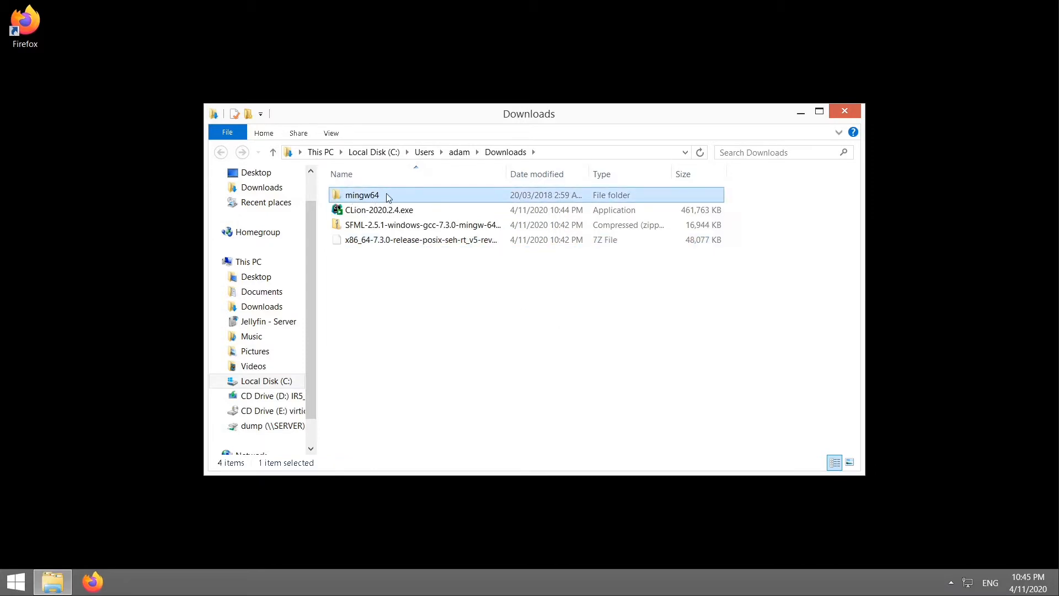
mouse_move(362, 195)
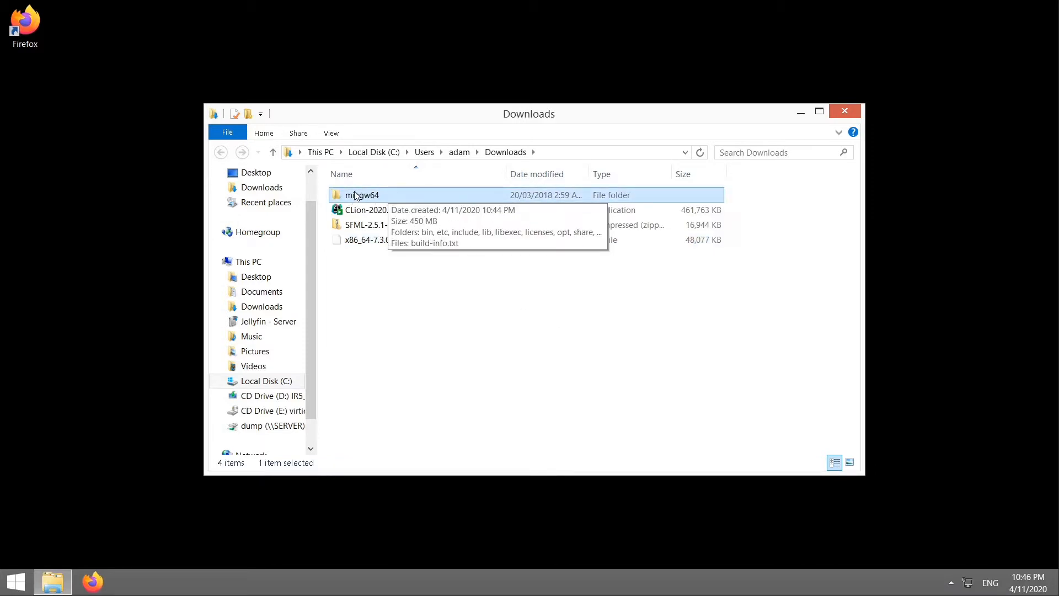
mouse_move(370, 197)
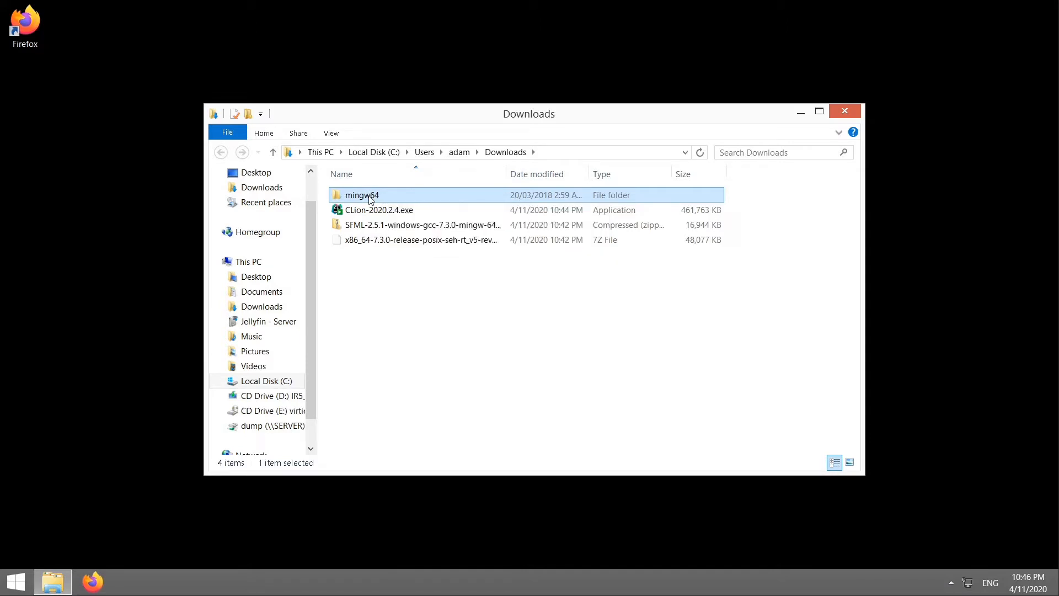
right_click(360, 195)
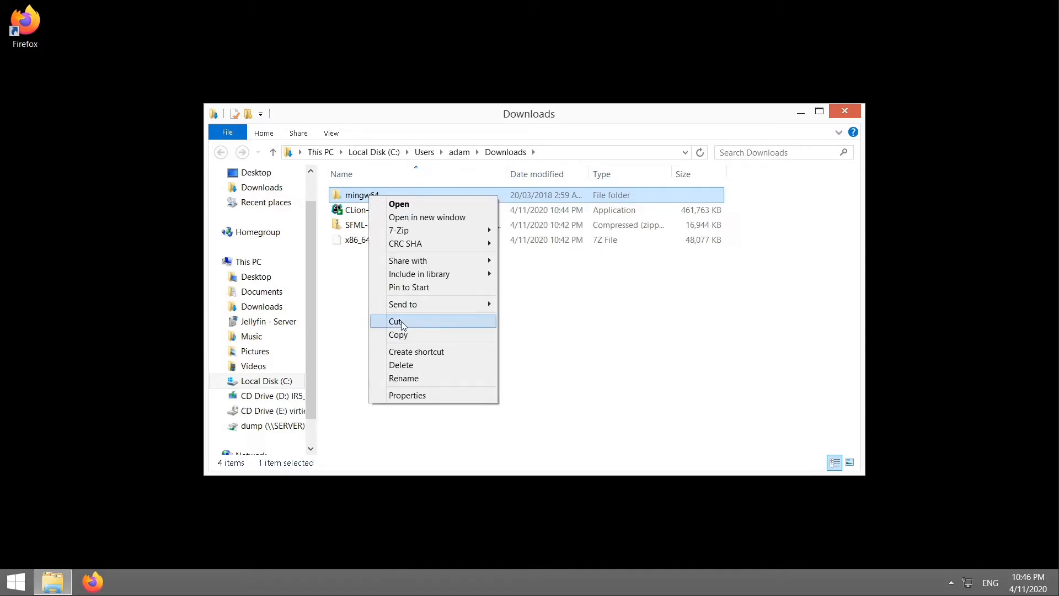
click(413, 326)
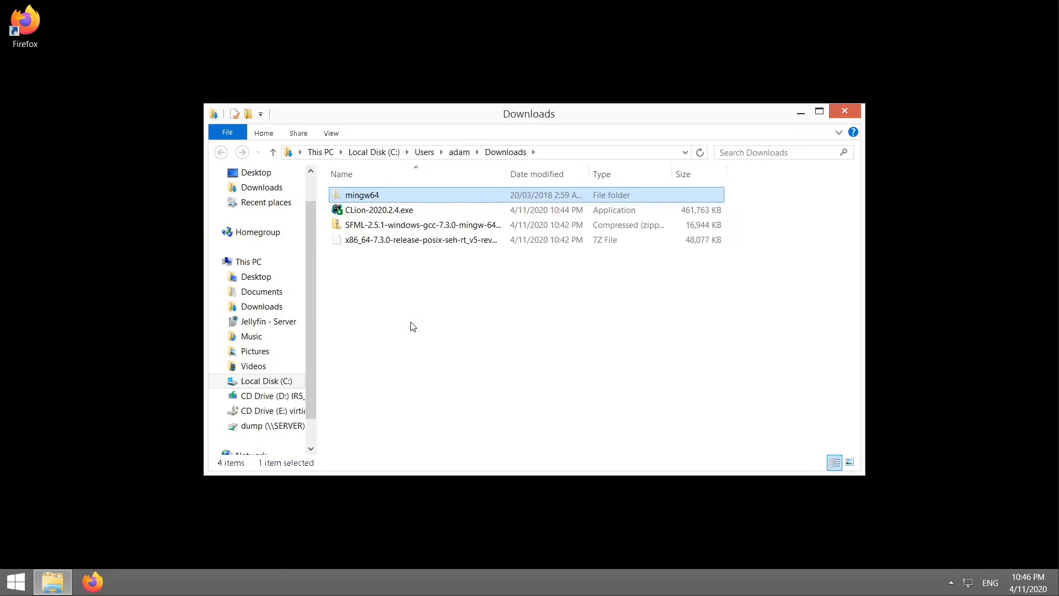
click(266, 381)
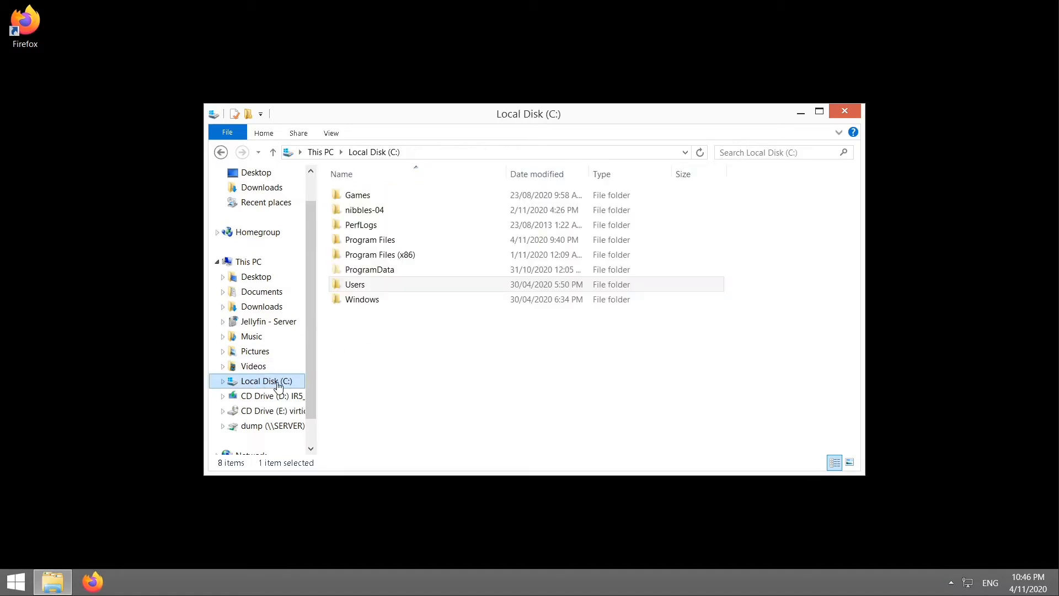
right_click(404, 363)
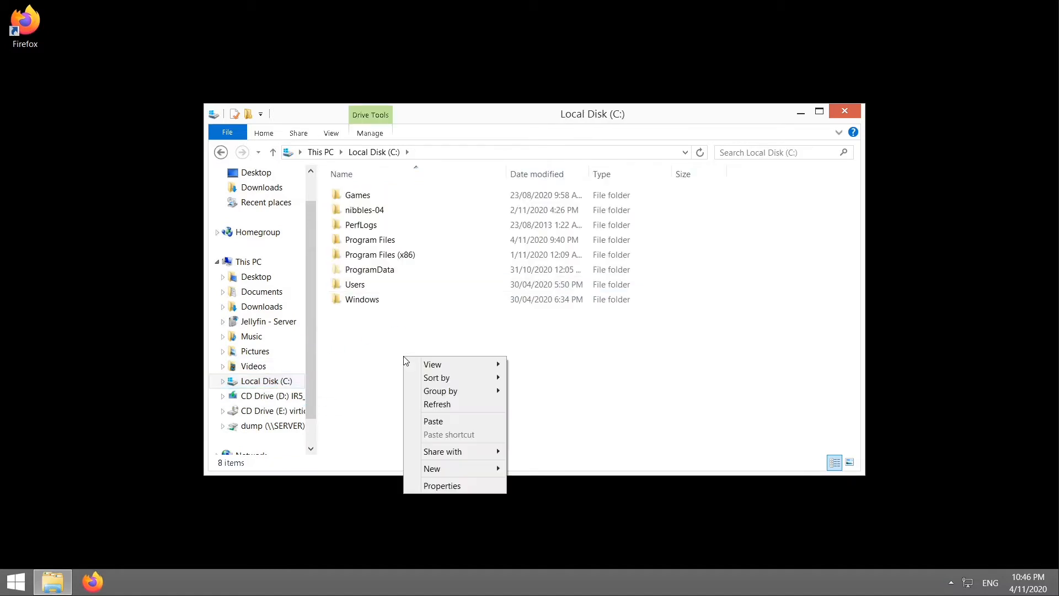
click(432, 420)
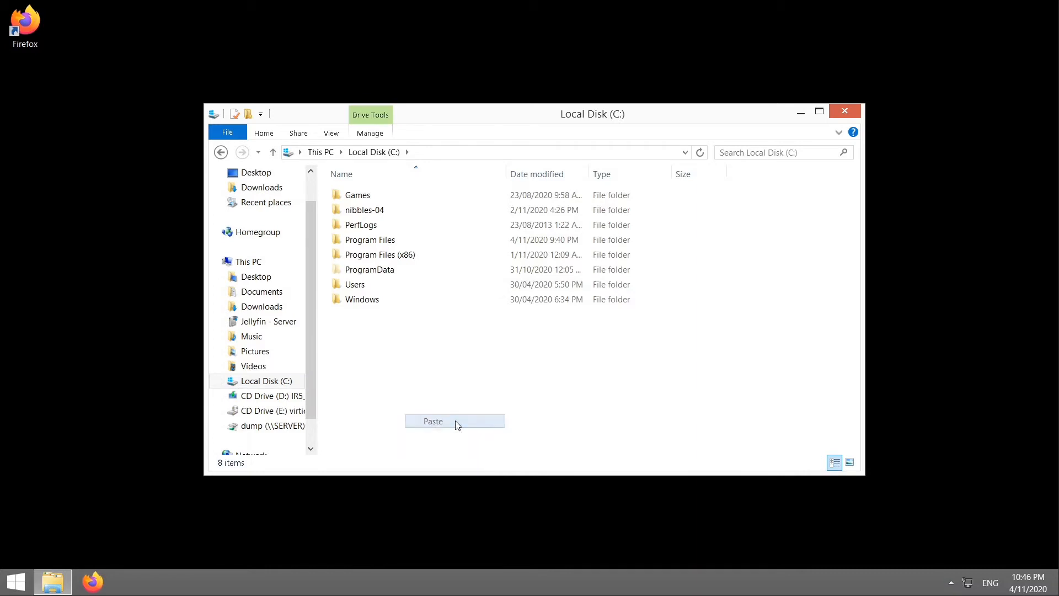
click(433, 420)
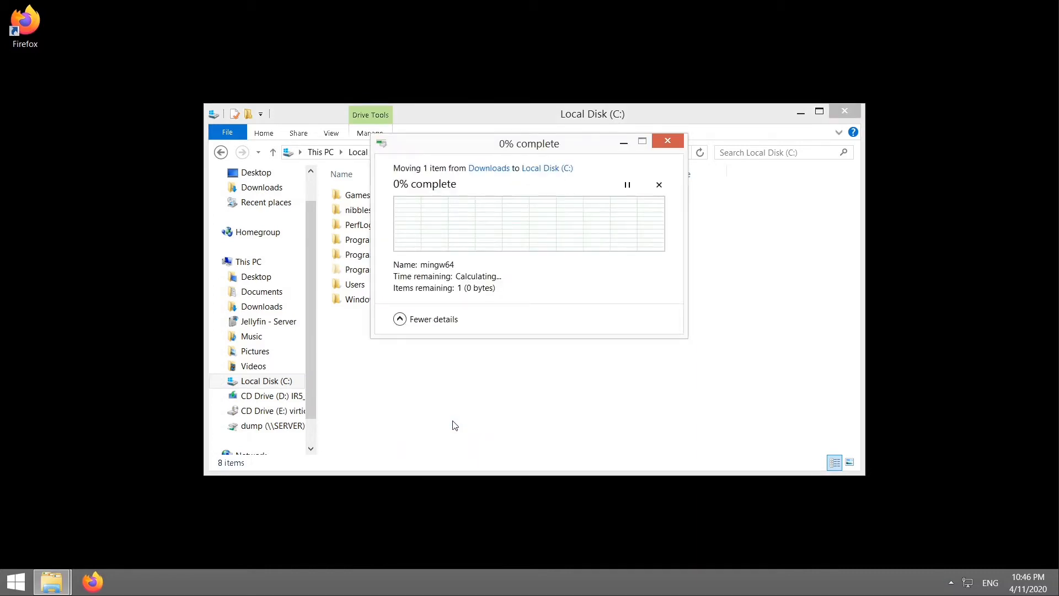
mouse_move(388, 390)
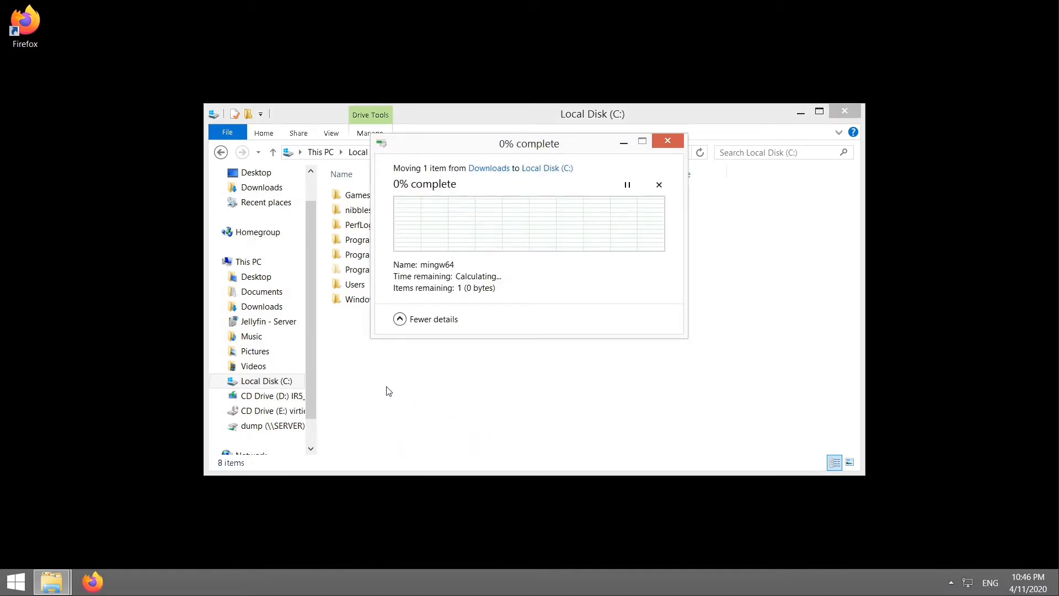
mouse_move(358, 334)
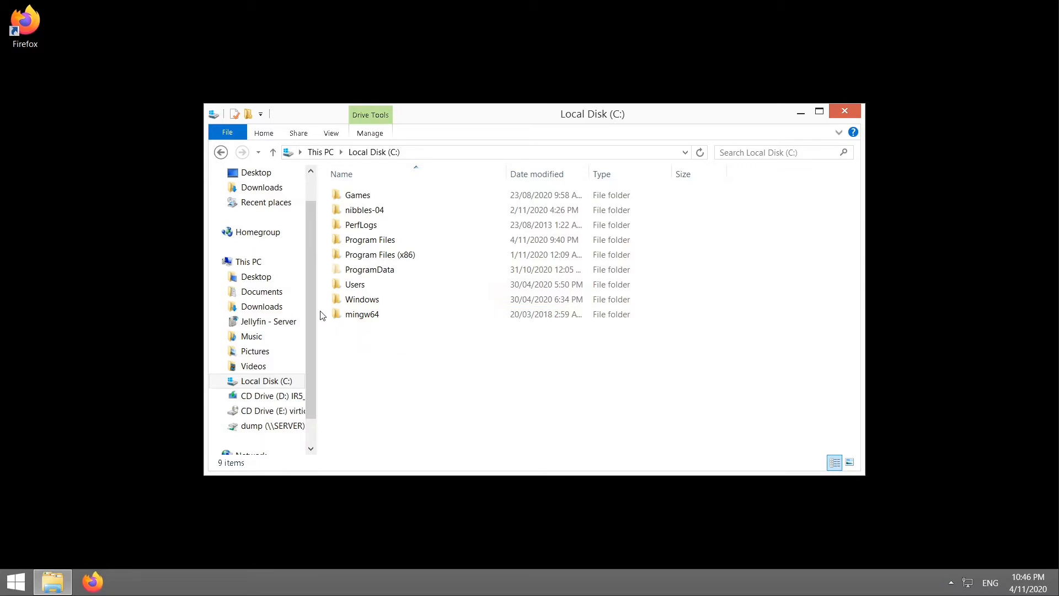
Step: Extract the SFML zip archive in Downloads with 7-Zip Extract Here
click(261, 305)
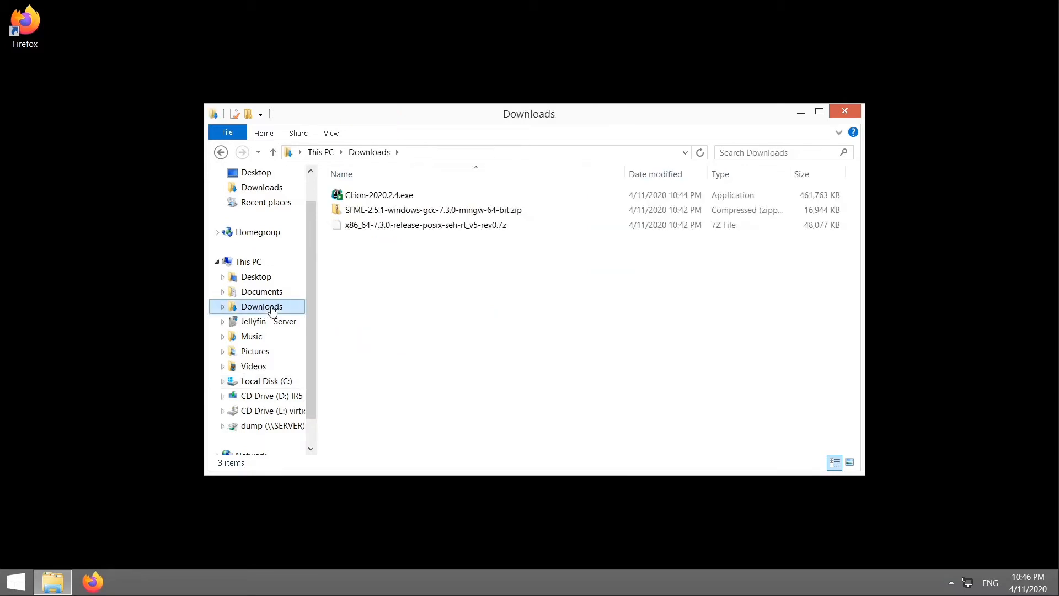
click(433, 209)
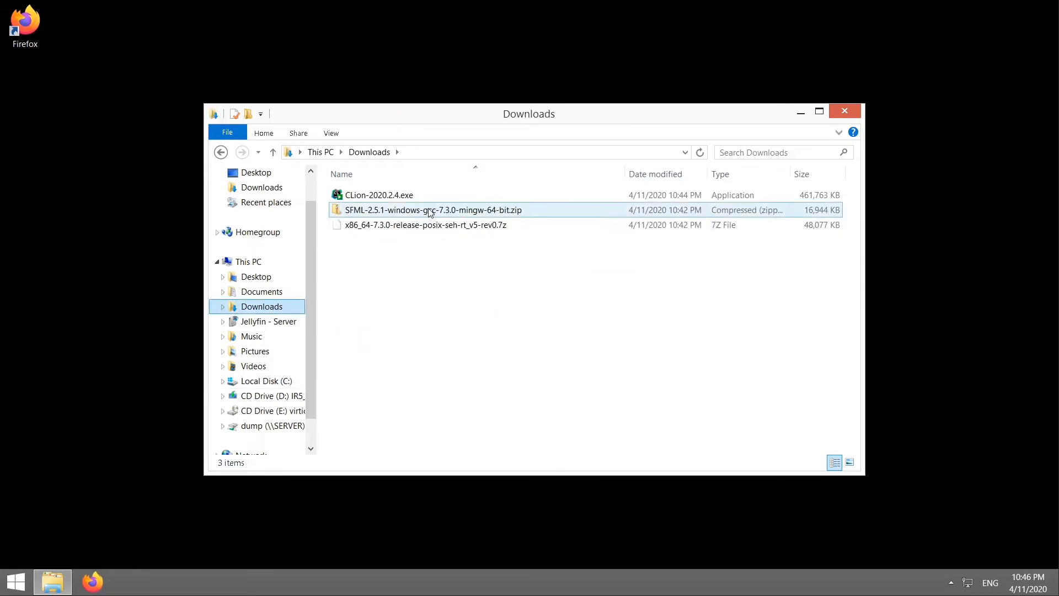
right_click(433, 209)
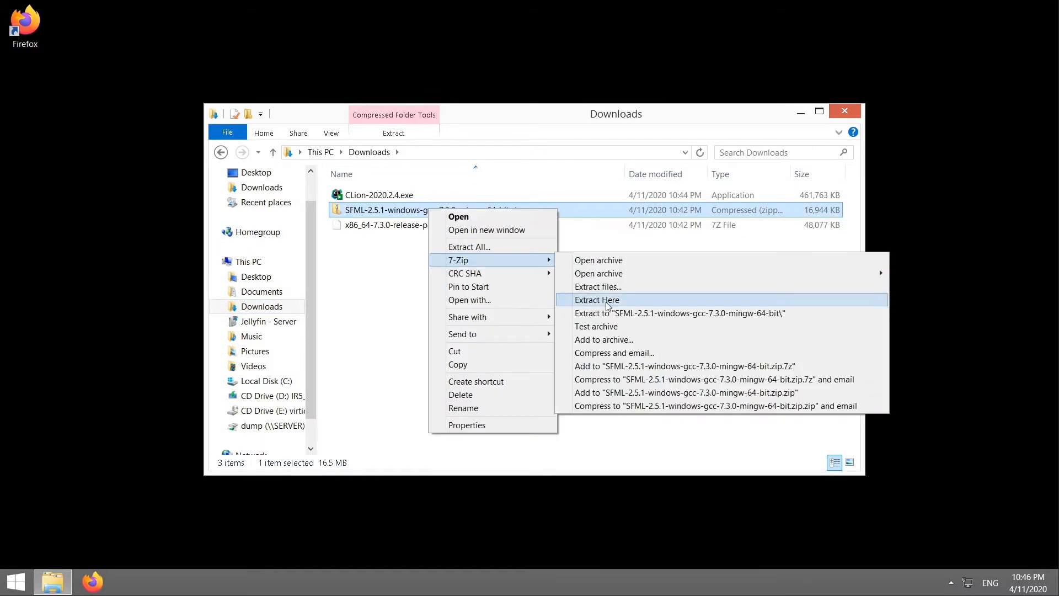
click(596, 300)
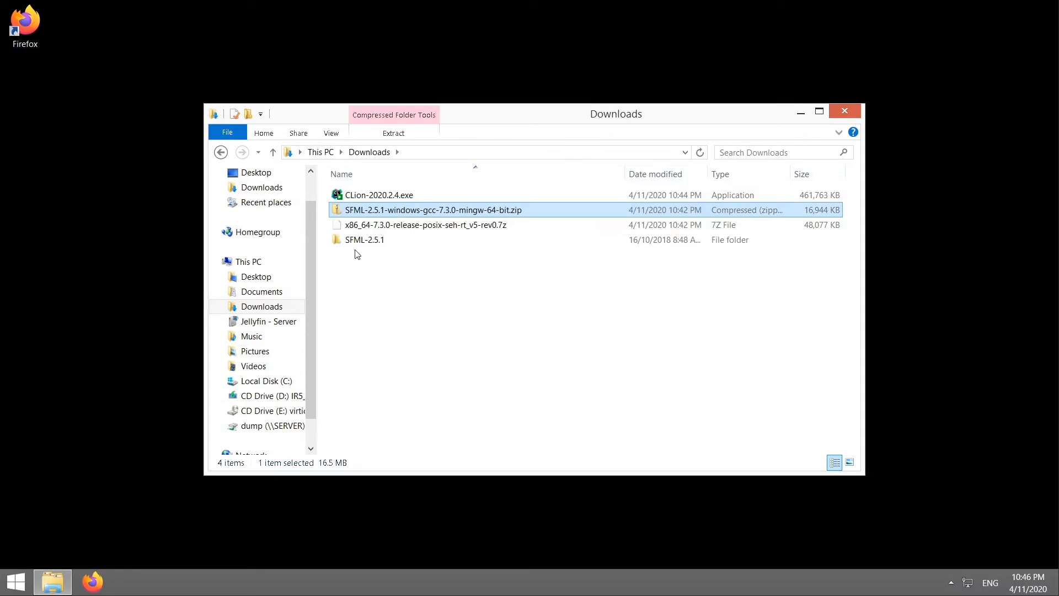
Step: Rename the extracted SFML-2.5.1 folder to SFML
click(364, 239)
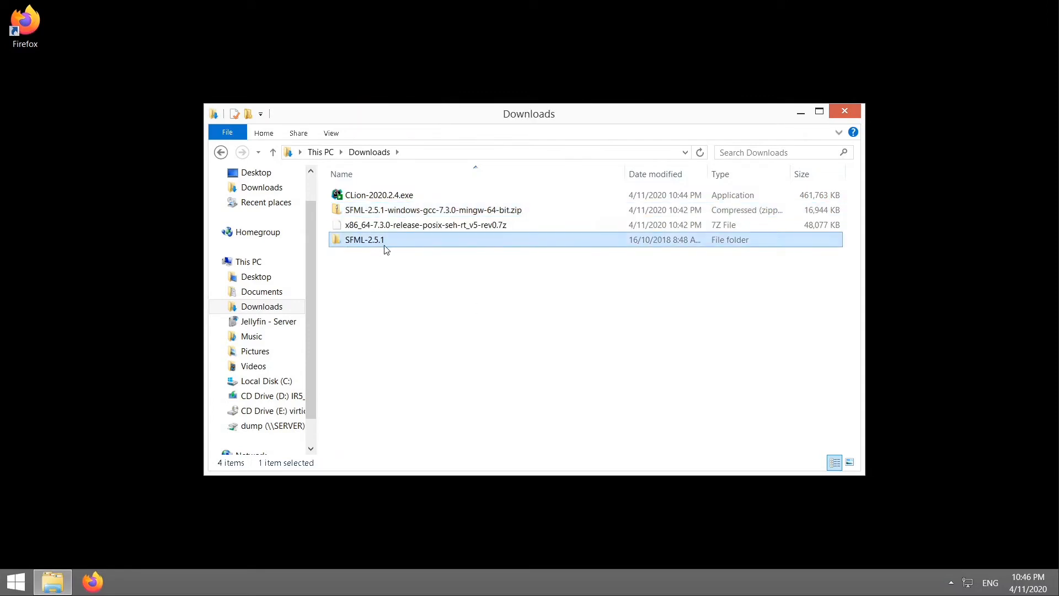
mouse_move(392, 242)
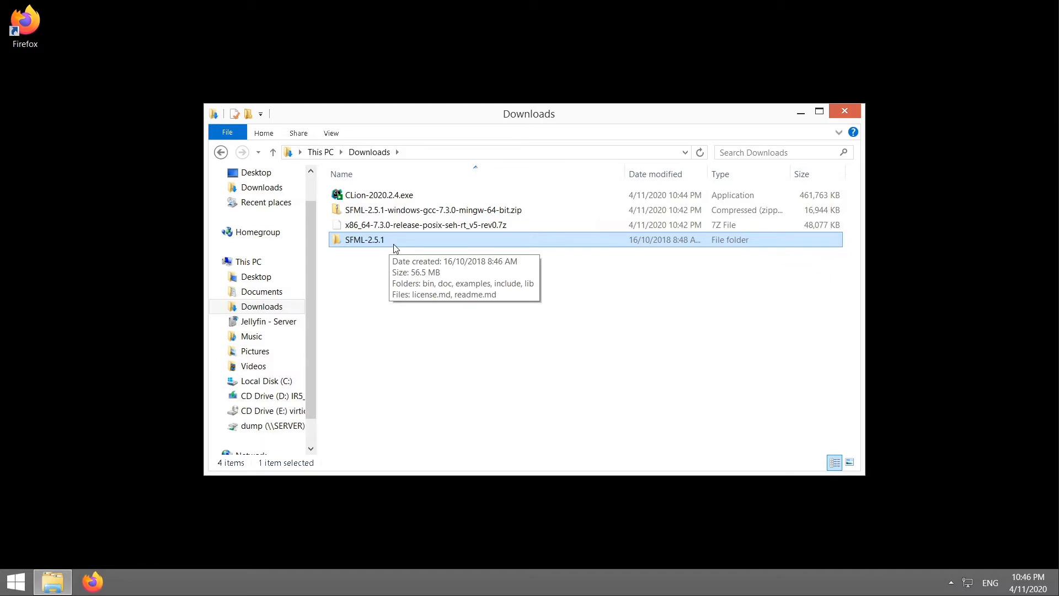
right_click(363, 239)
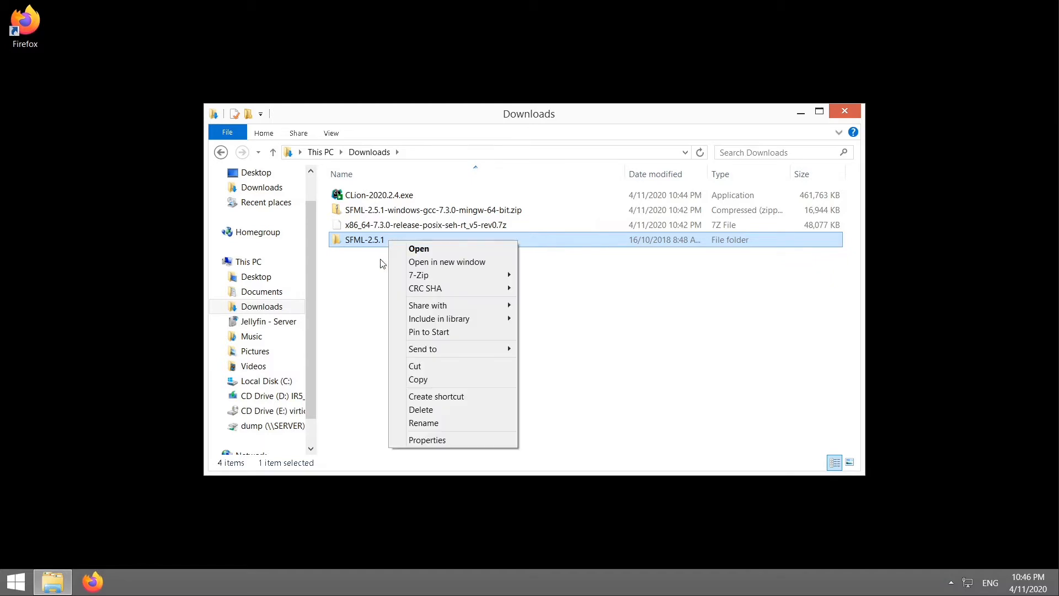
click(424, 423)
text(SFML)
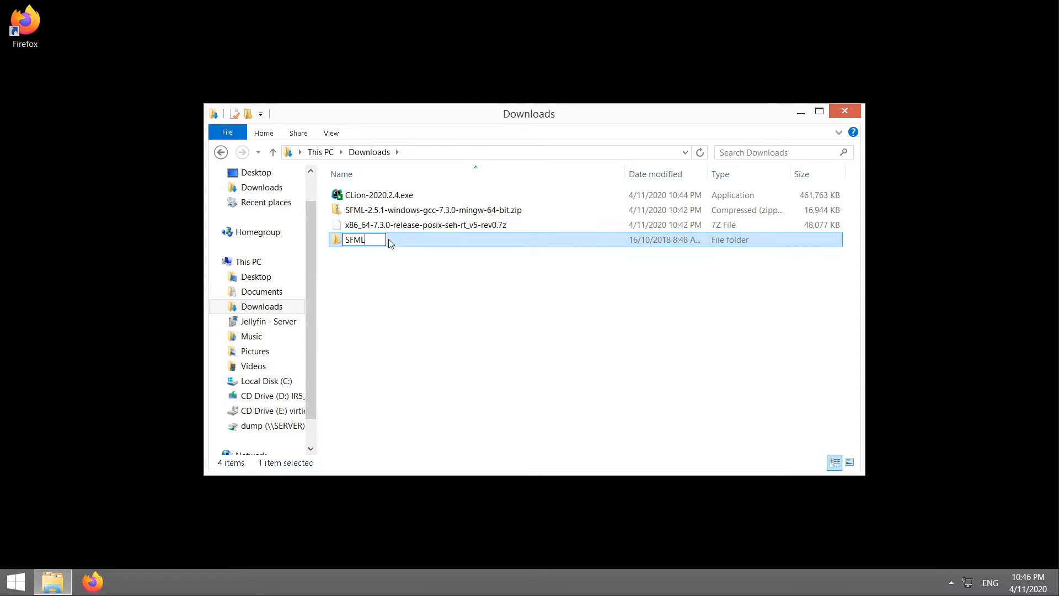
key(Return)
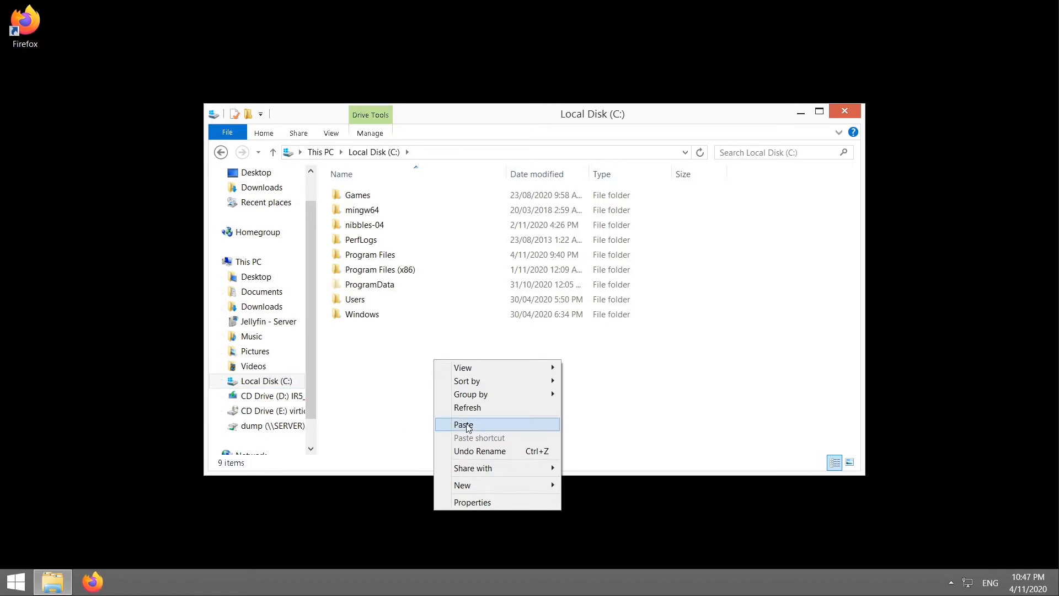
Step: Move the SFML folder onto the root of Local Disk (C:) beside mingw64
click(463, 423)
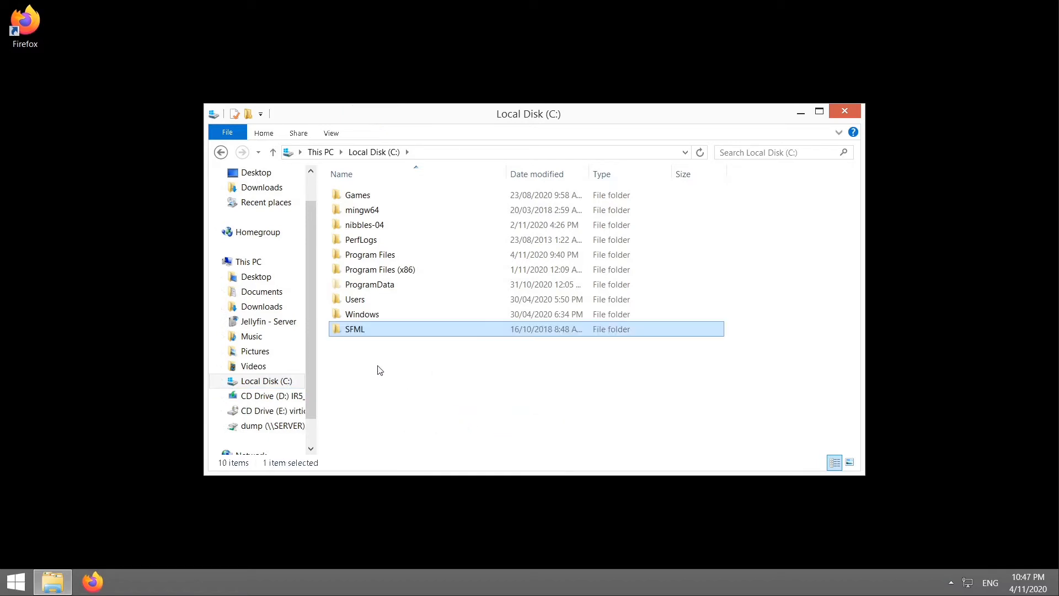
click(362, 210)
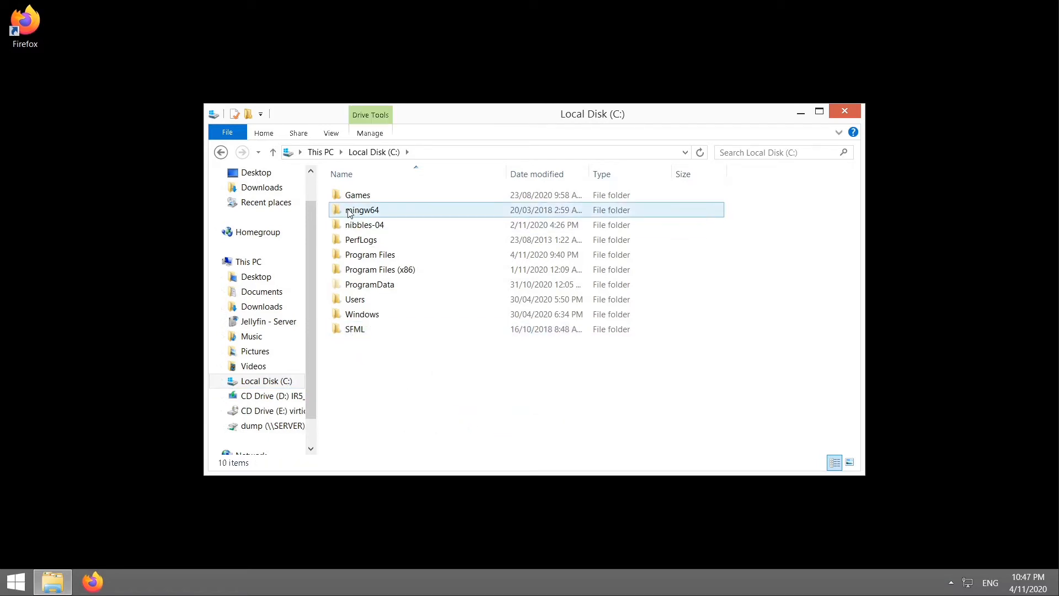
click(387, 351)
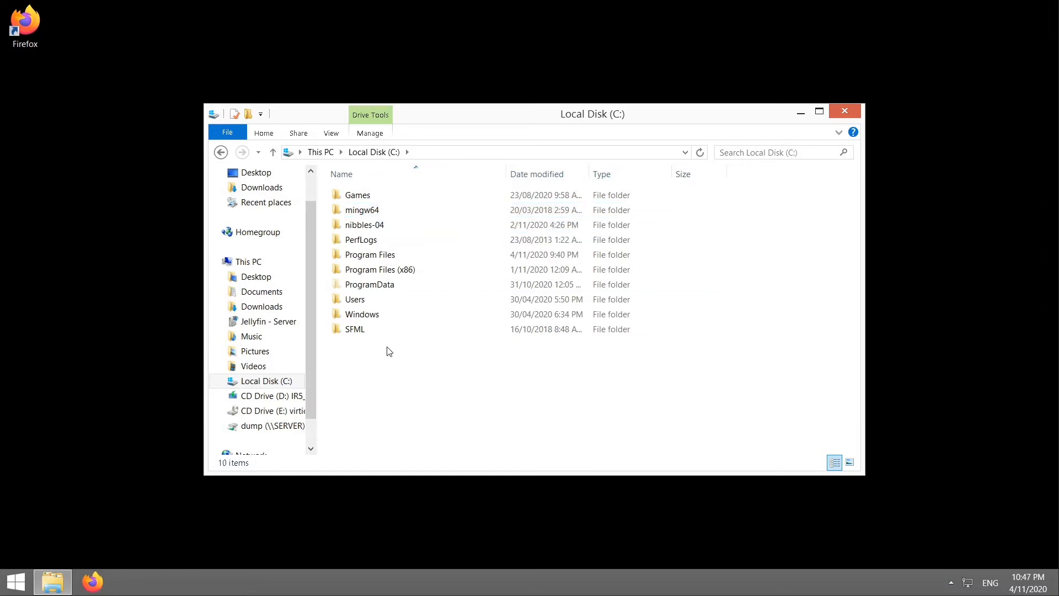
click(266, 380)
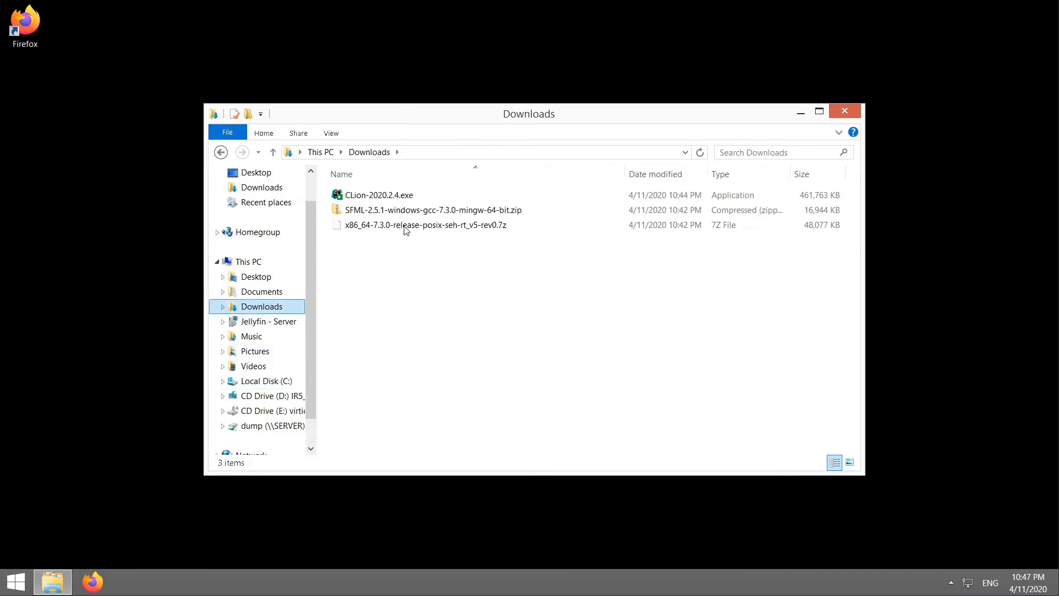
Step: Run CLion-2020.2.4.exe from Downloads, accepting the security warning and User Account Control
click(378, 194)
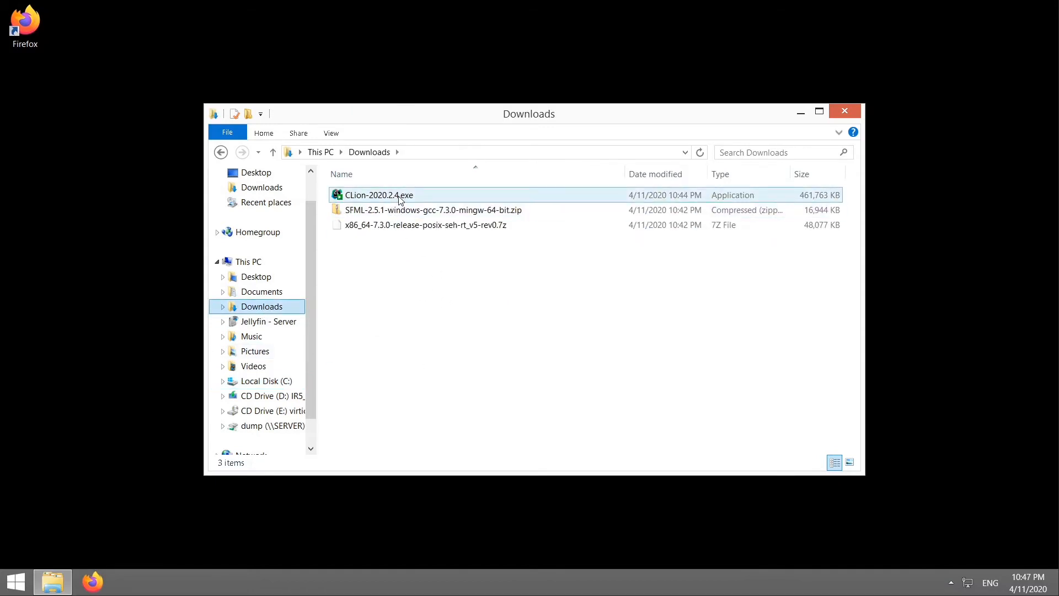
double_click(378, 194)
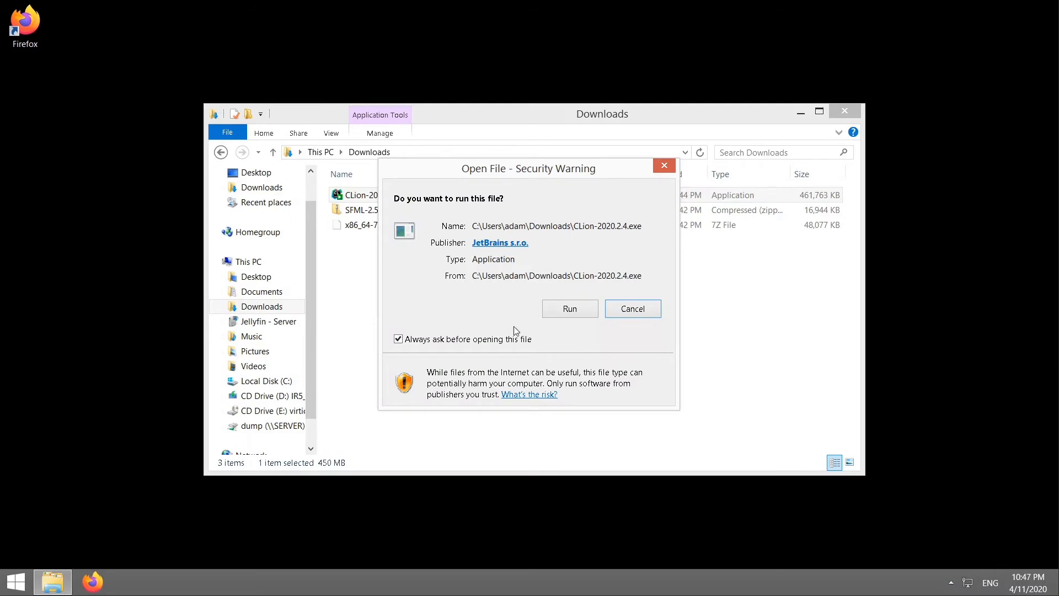
click(632, 309)
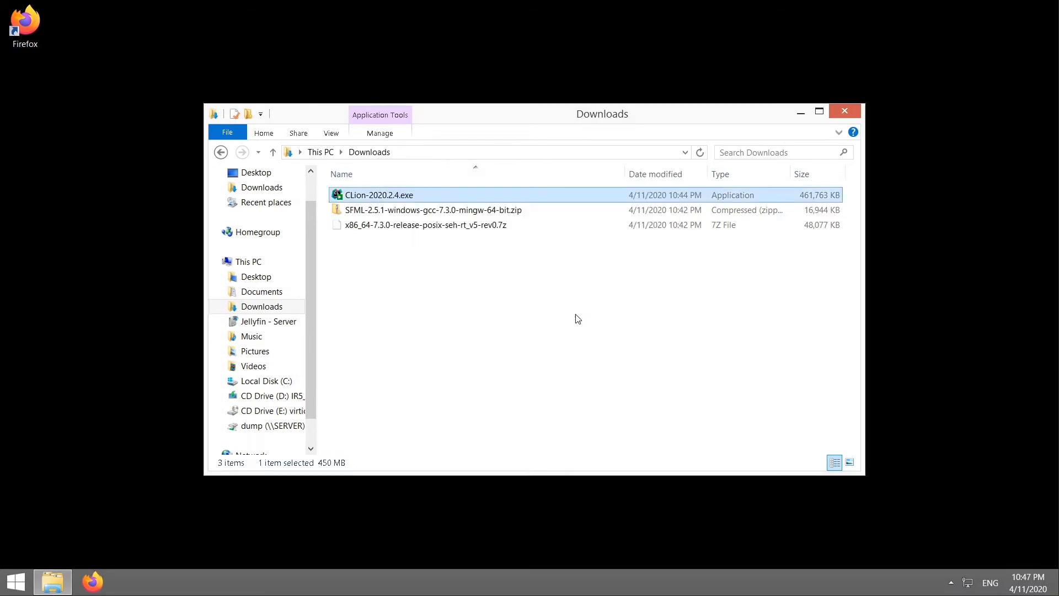
double_click(378, 194)
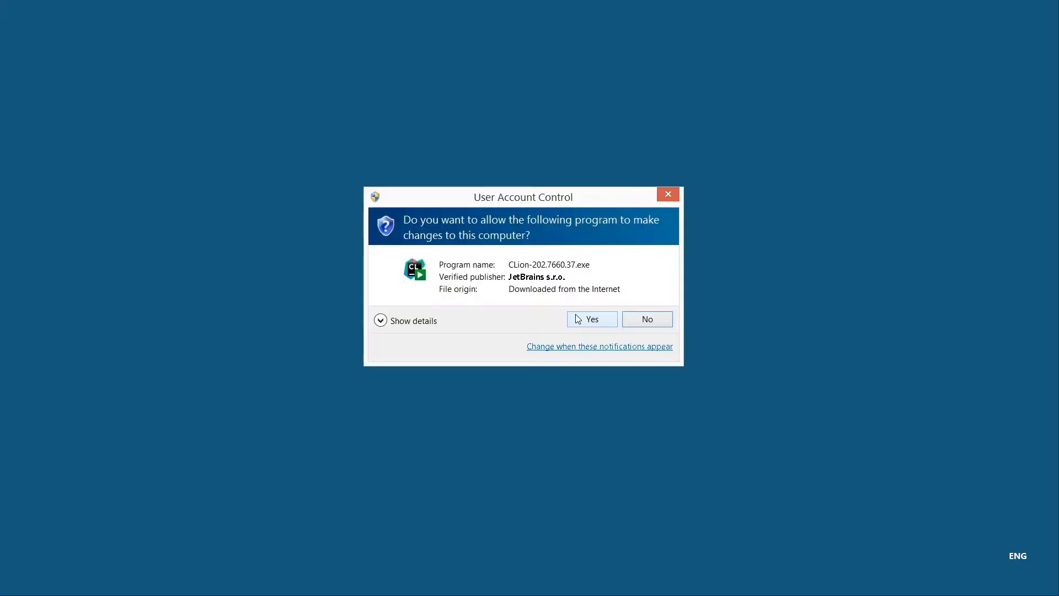
click(590, 318)
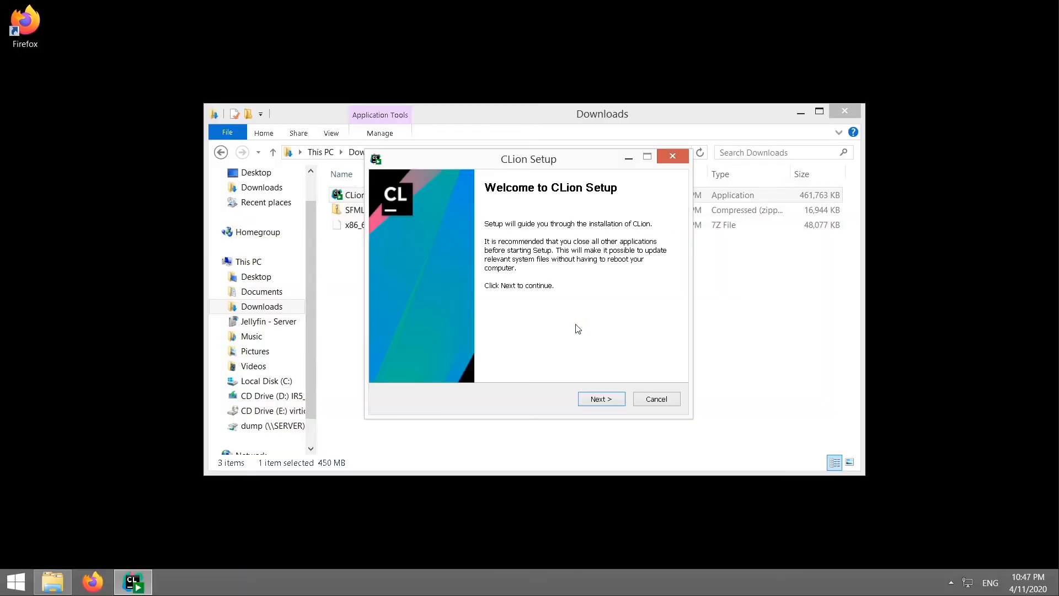
Step: Install CLion 2020.2.4 with a 64-bit desktop shortcut and all C/C++ file associations, then finish setup
click(600, 398)
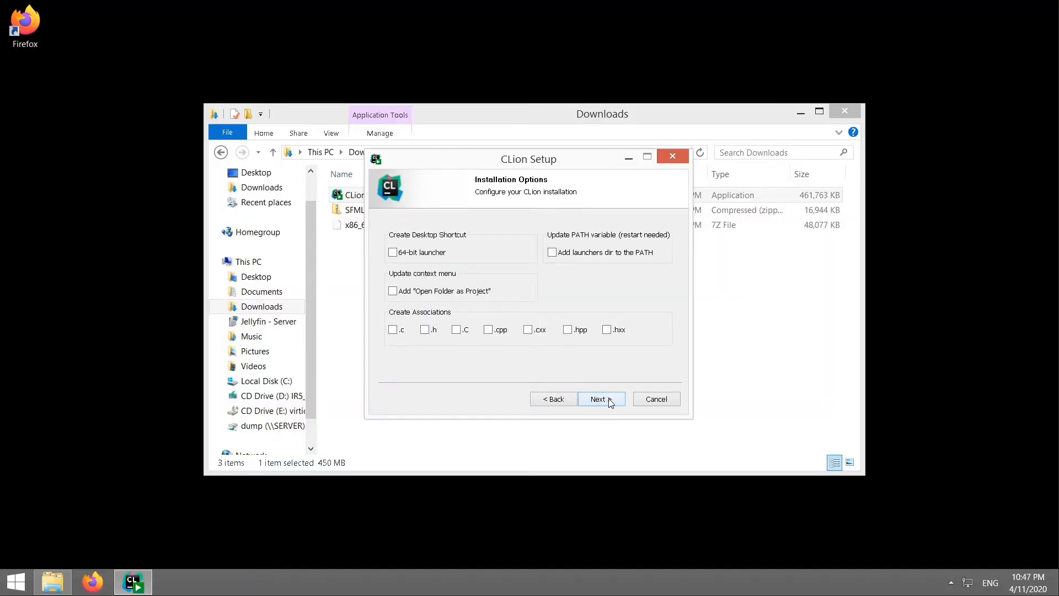
click(393, 252)
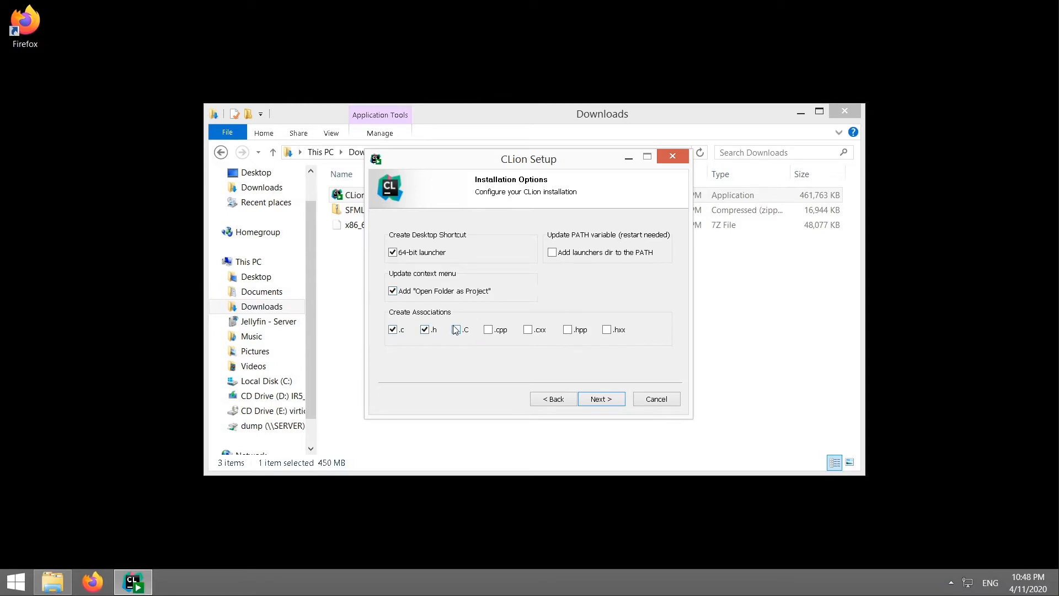
click(456, 330)
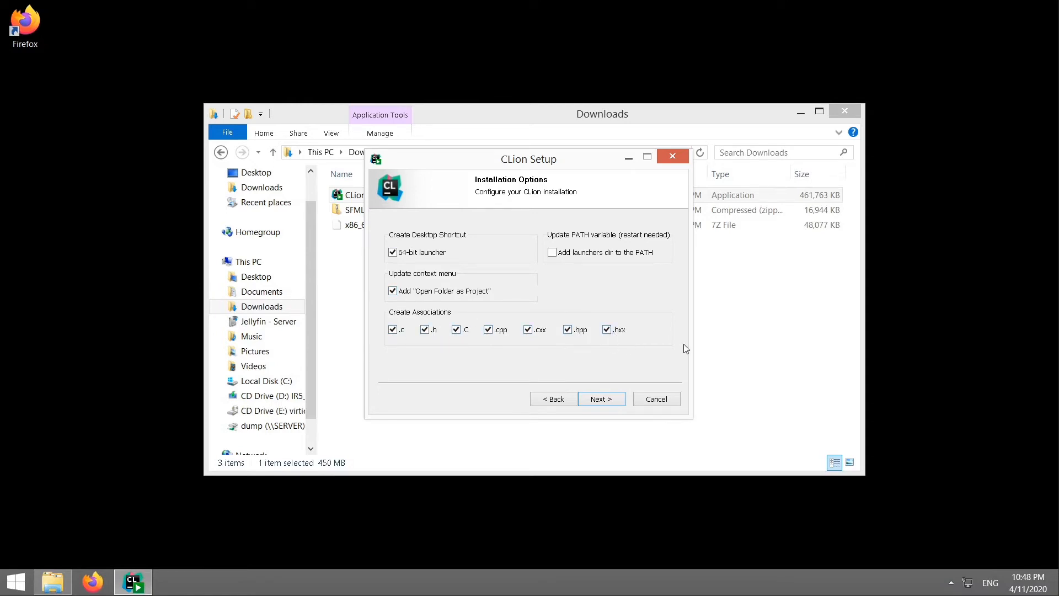
click(600, 398)
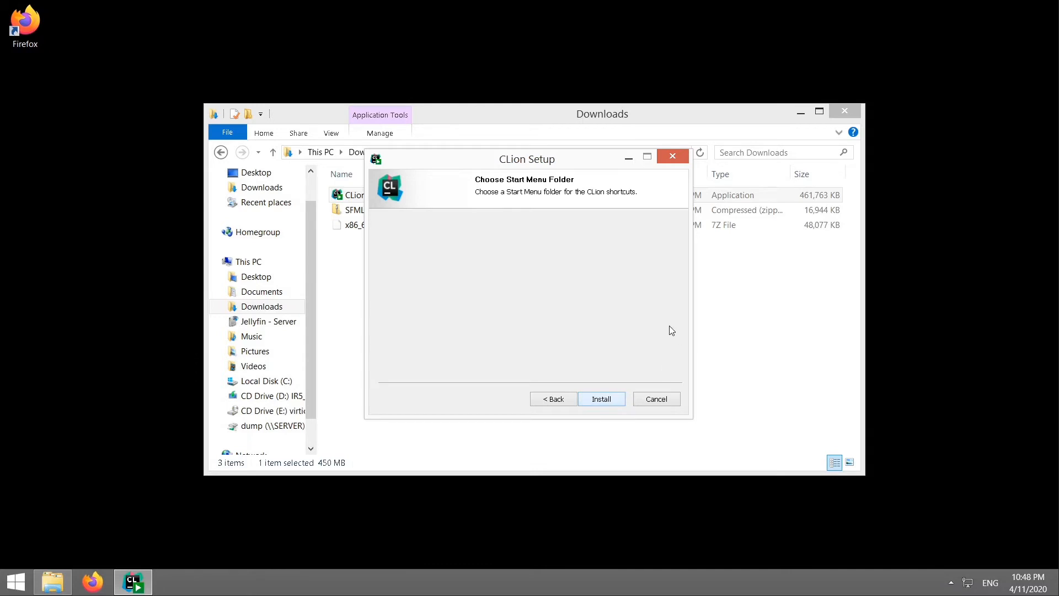
click(600, 398)
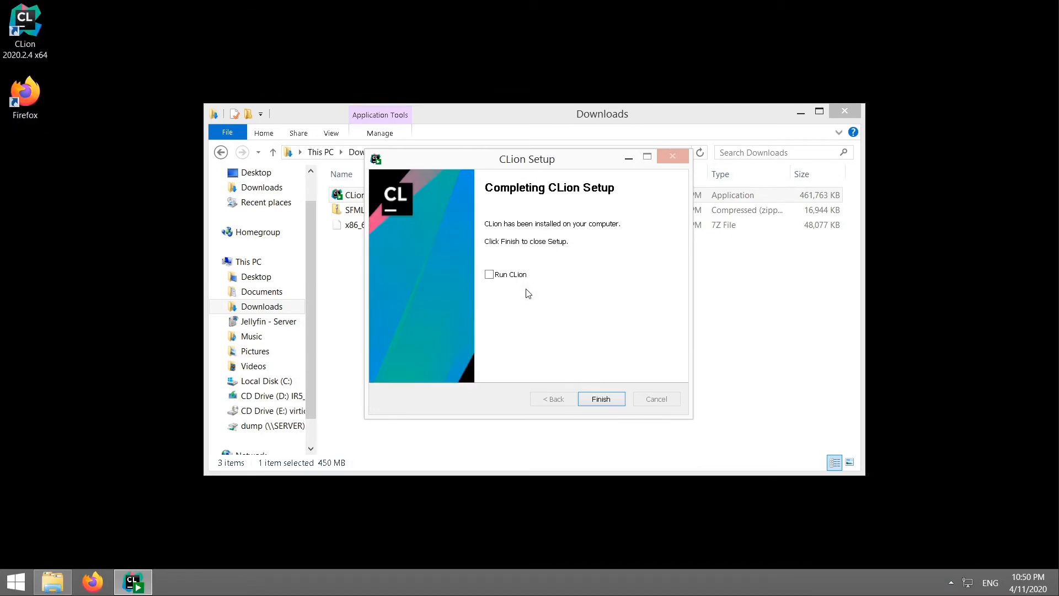
click(600, 398)
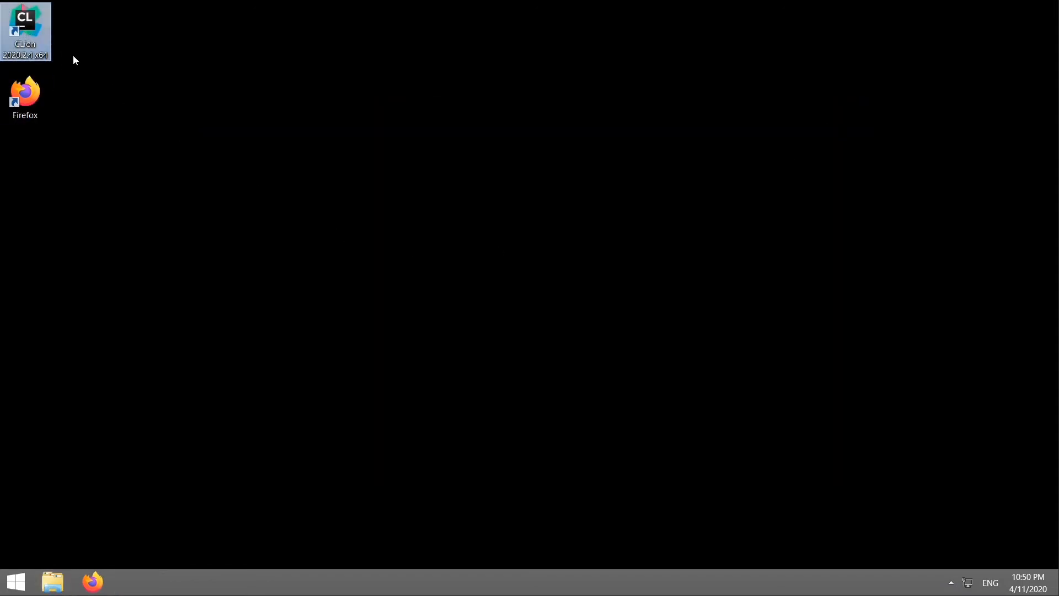
Step: Launch CLion from its desktop shortcut and start without importing settings
double_click(26, 26)
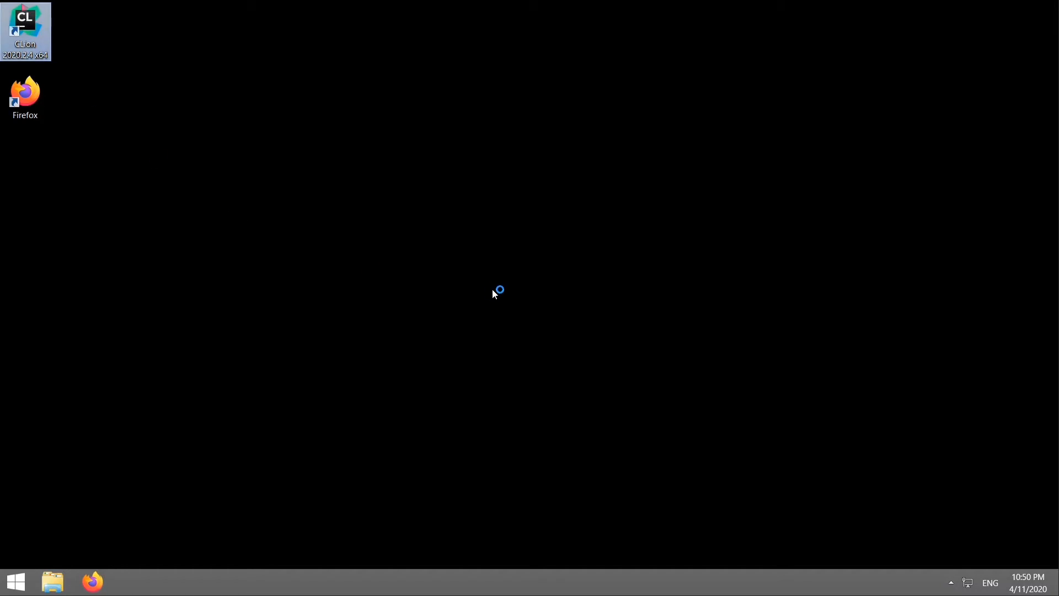
double_click(26, 30)
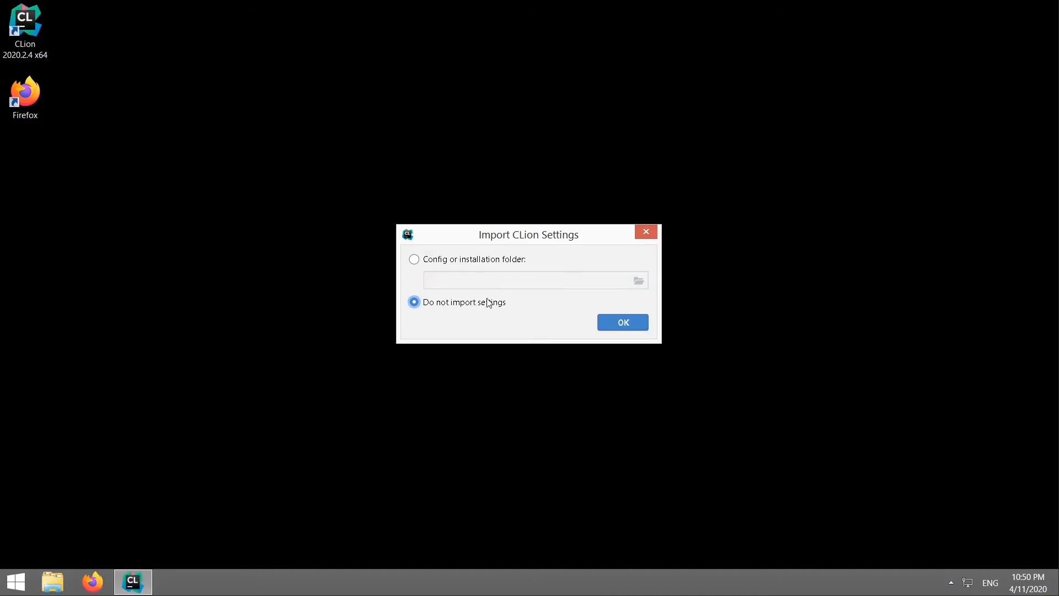
mouse_move(619, 328)
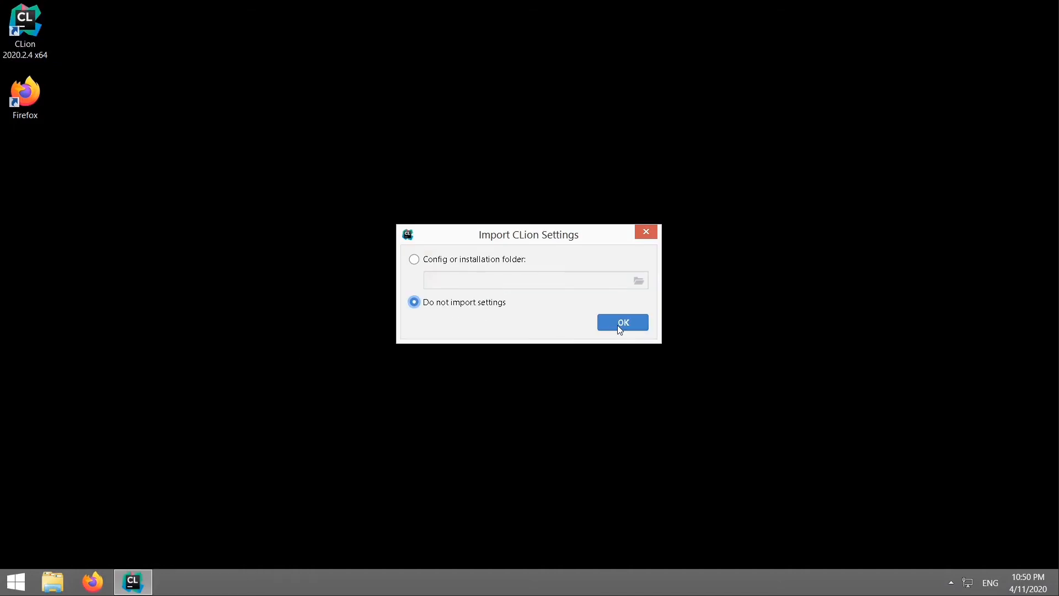
click(622, 322)
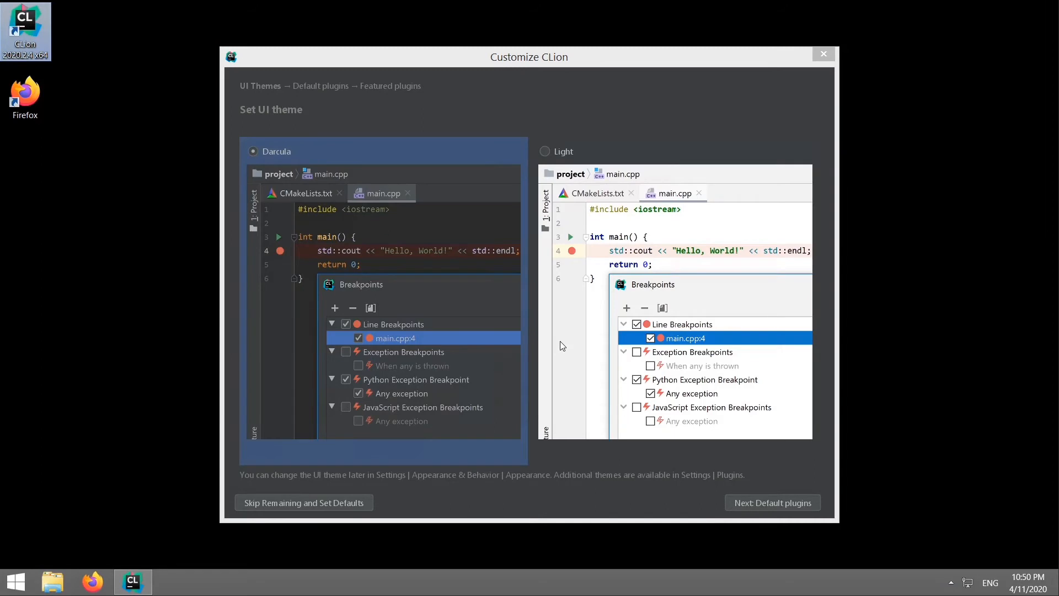
mouse_move(391, 250)
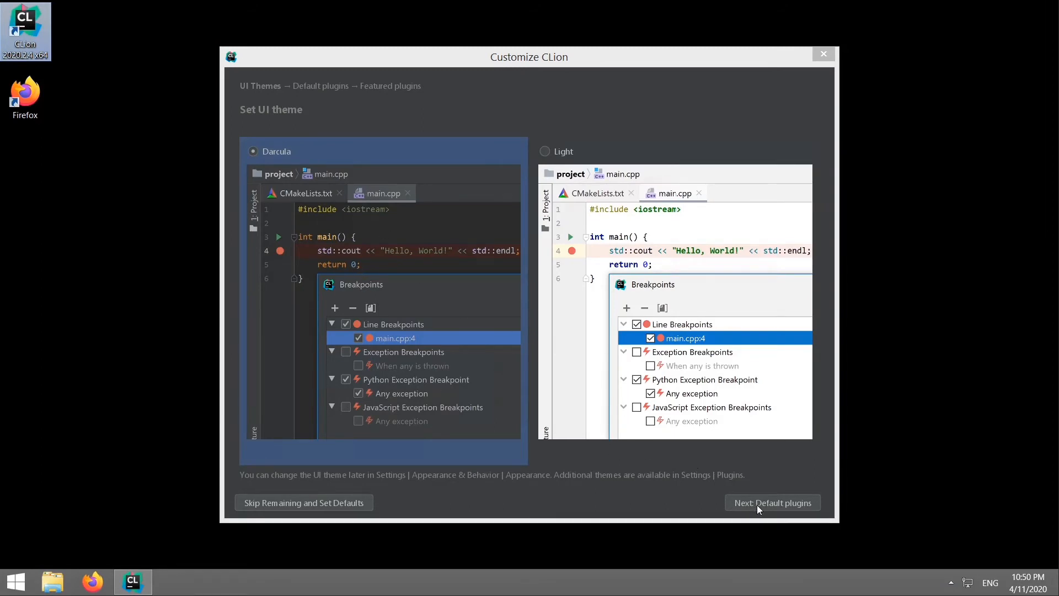
Step: Keep the Darcula theme and default and featured plugins, and start using CLion
click(771, 503)
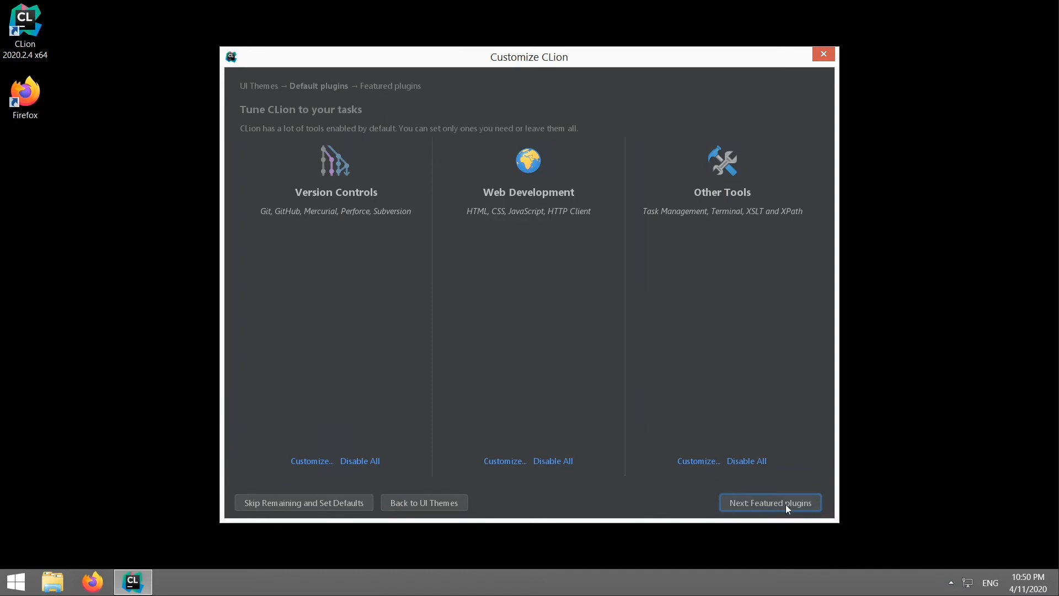
click(769, 501)
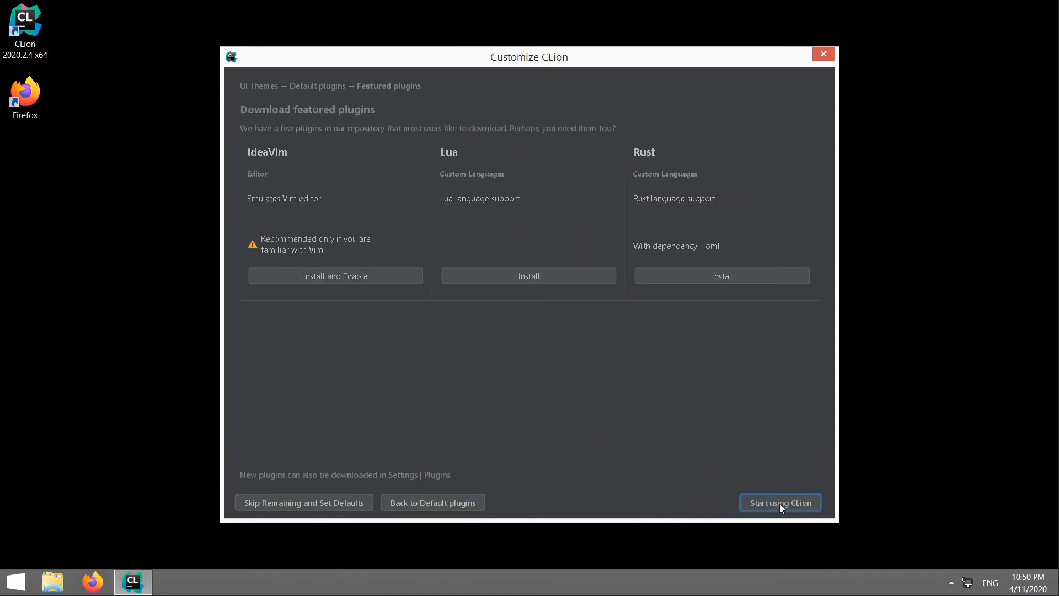
click(780, 503)
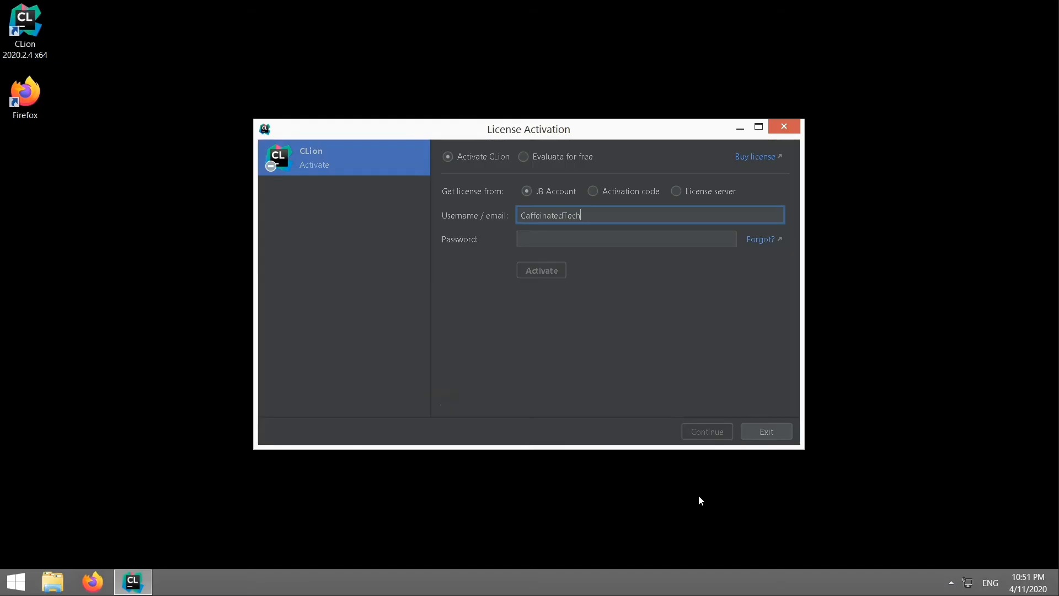
mouse_move(489, 312)
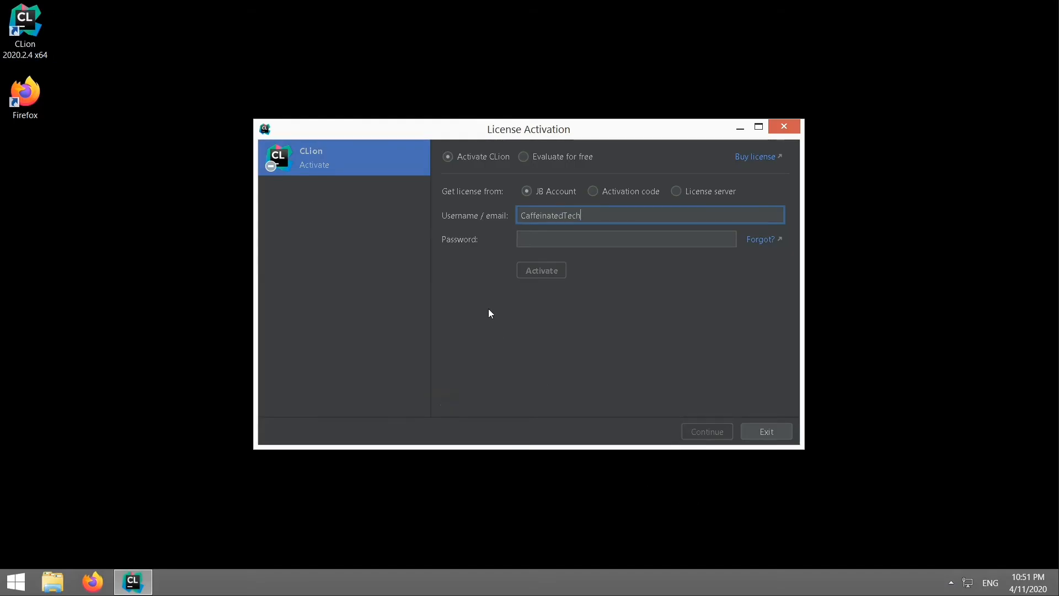
Step: Choose 'Activate CLion' with a JB Account over free evaluation and enter the account credentials
click(523, 155)
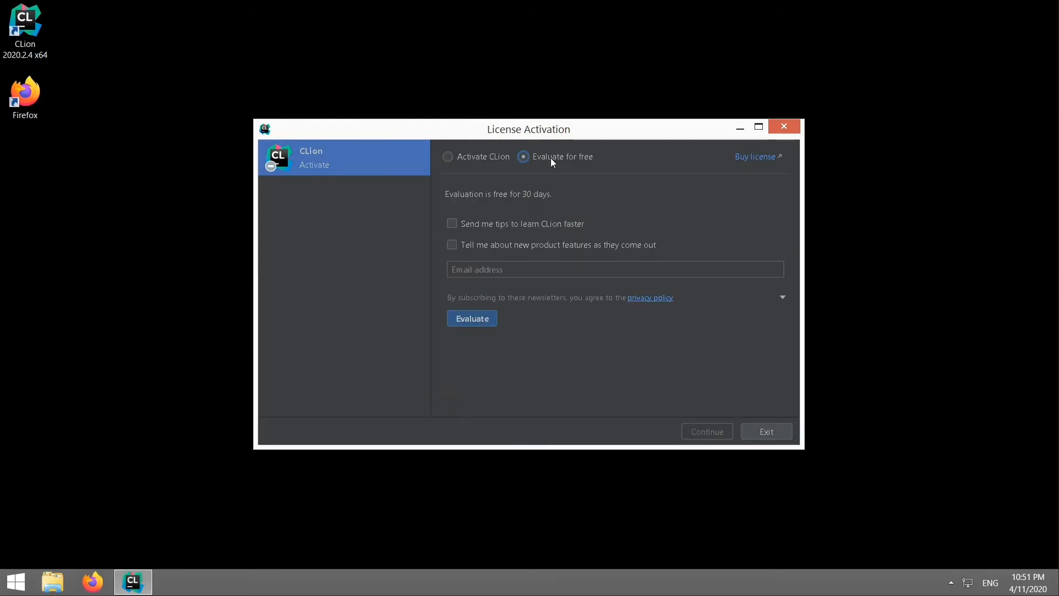
mouse_move(465, 159)
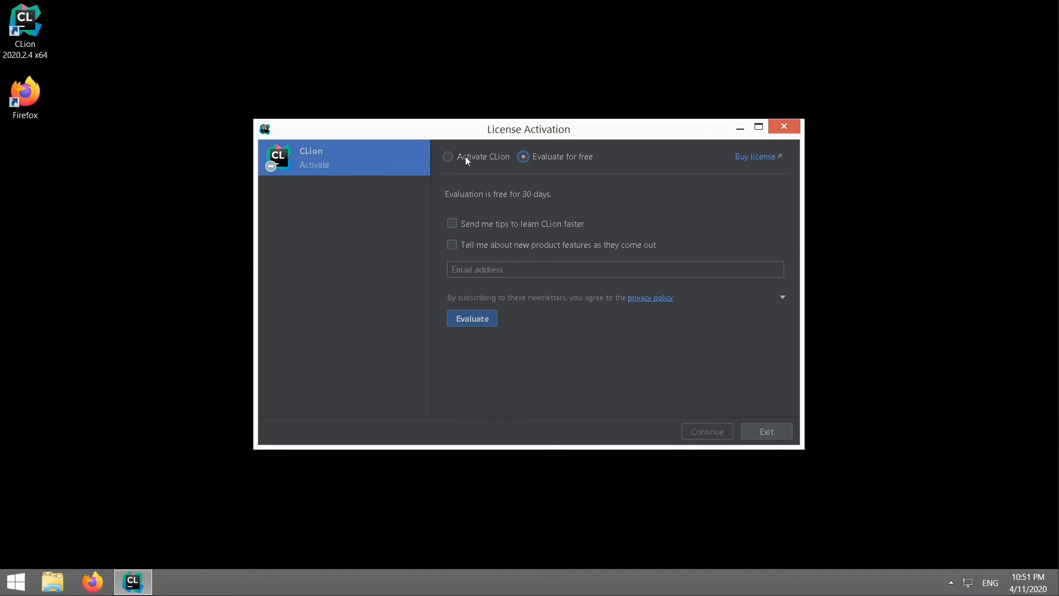
click(448, 156)
text(CaffeinatedTech)
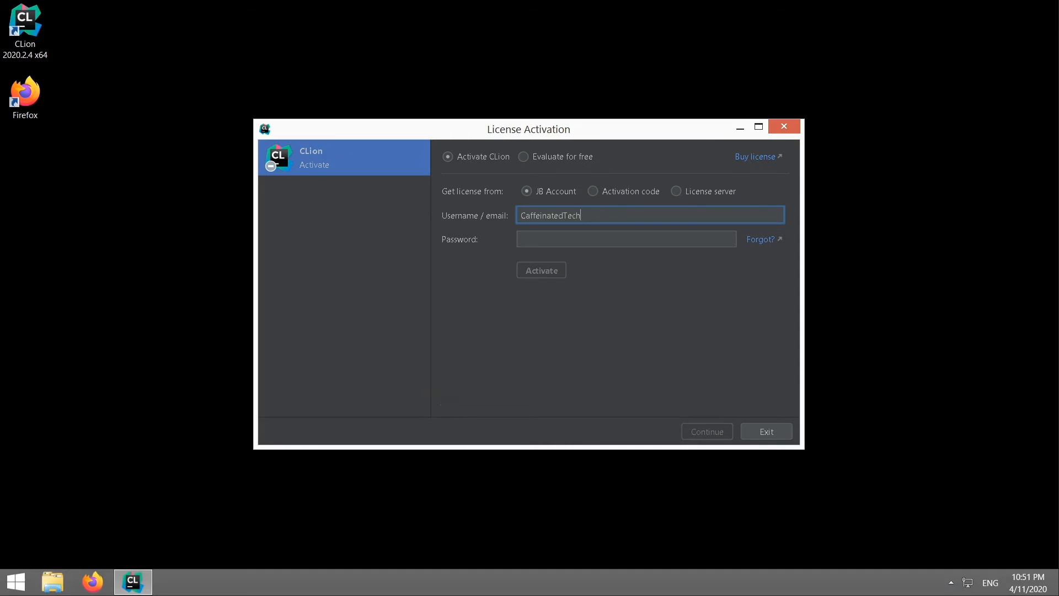
click(625, 238)
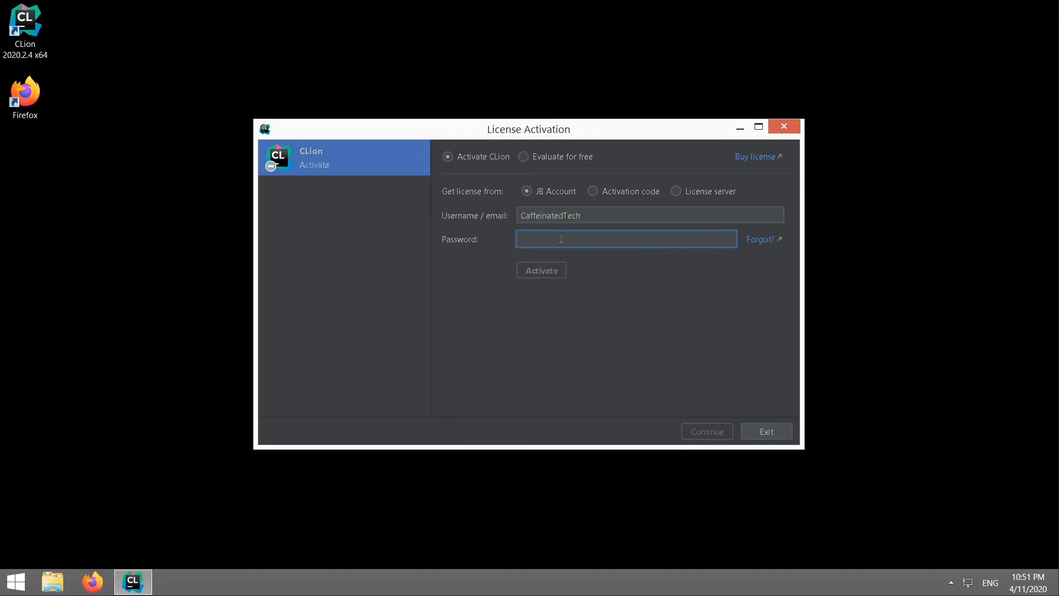
click(541, 269)
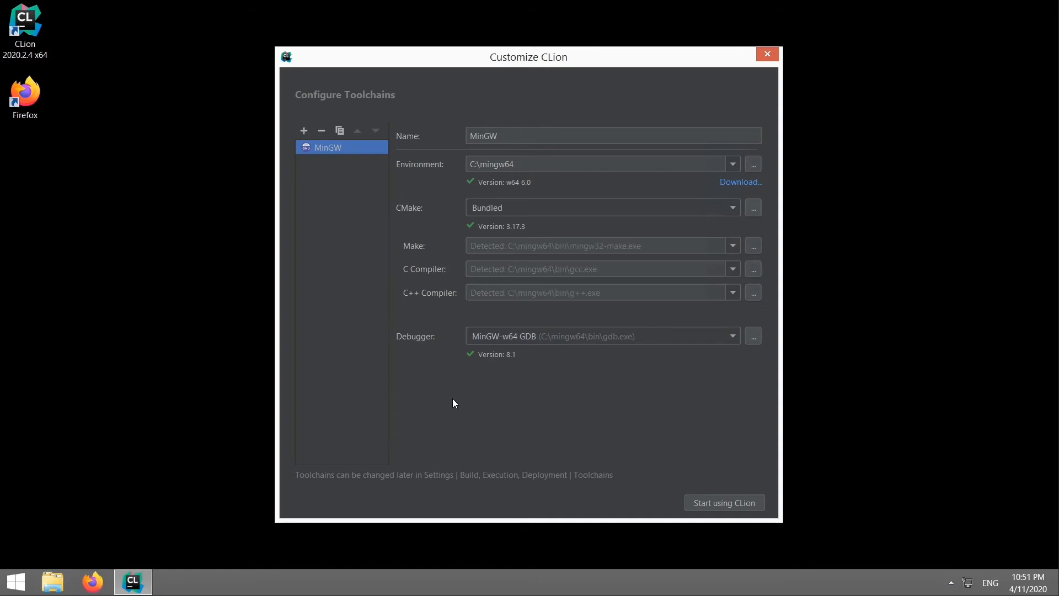
mouse_move(422, 179)
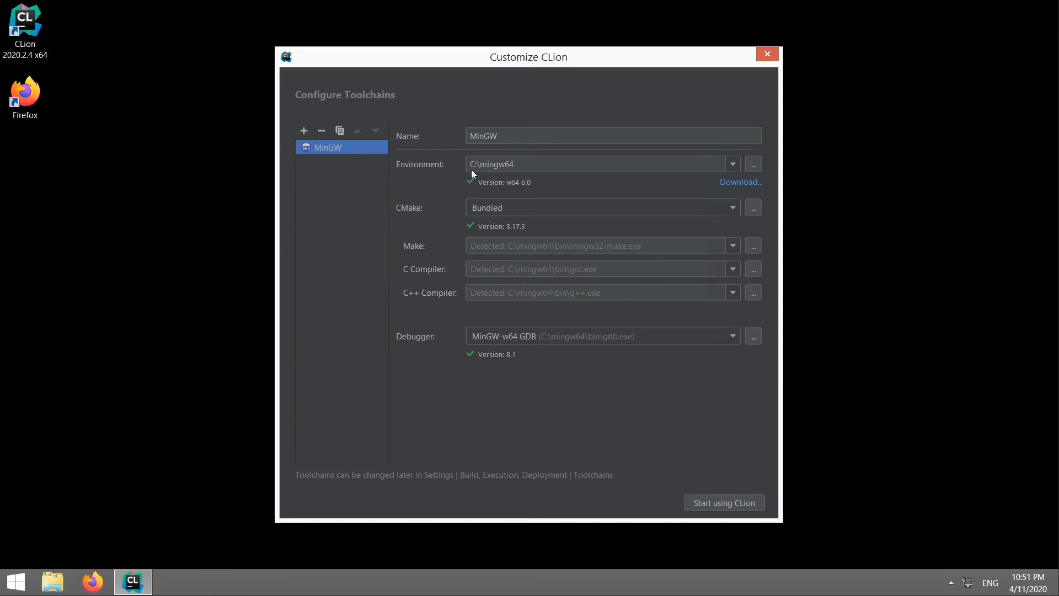
mouse_move(520, 180)
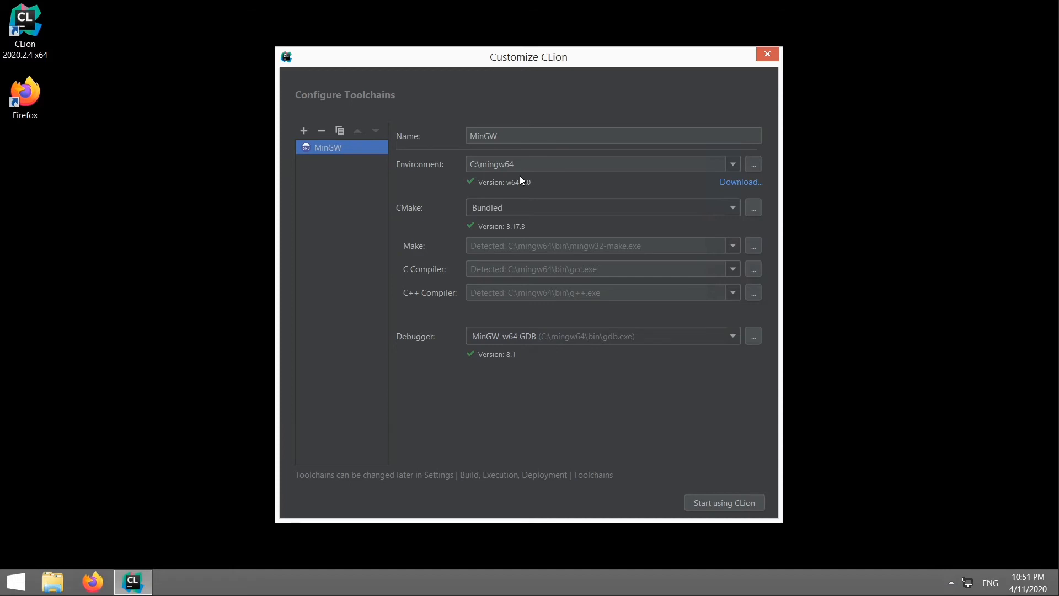
mouse_move(515, 180)
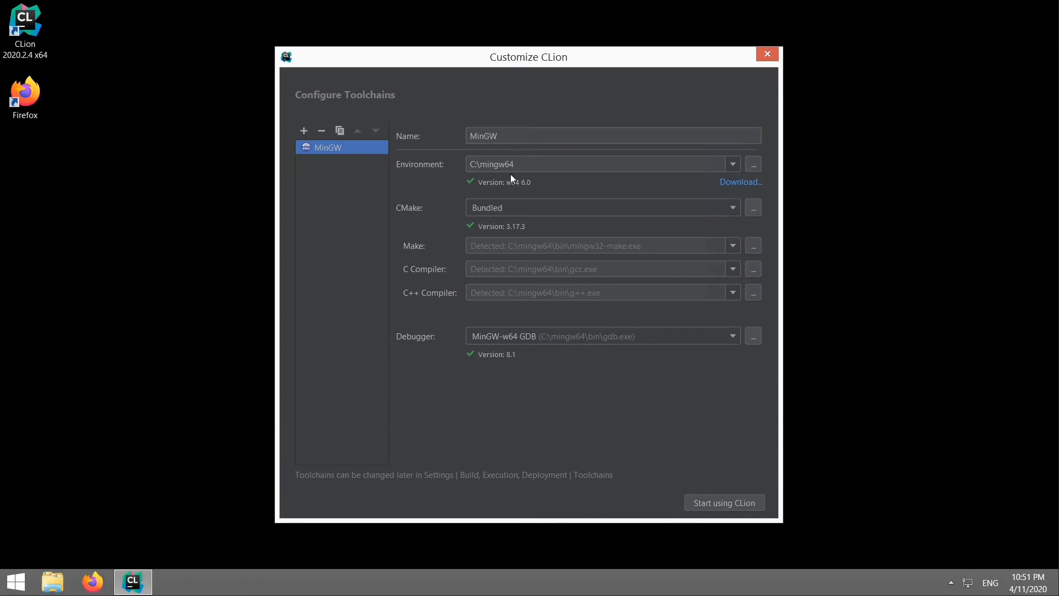
mouse_move(740, 182)
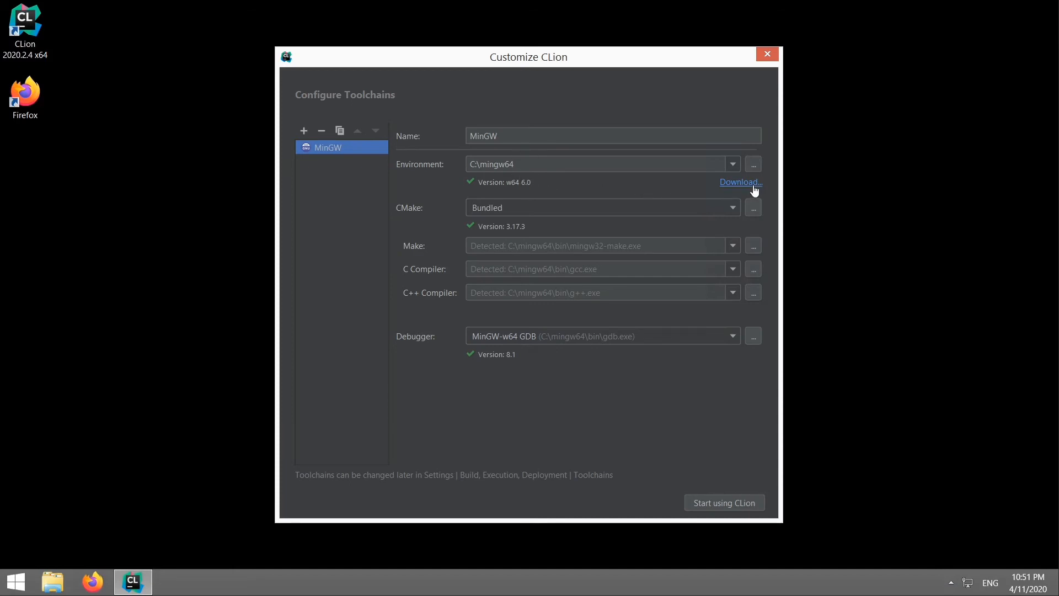
Step: Browse the MinGW home folder and keep C:\mingw64 as the toolchain environment
click(751, 163)
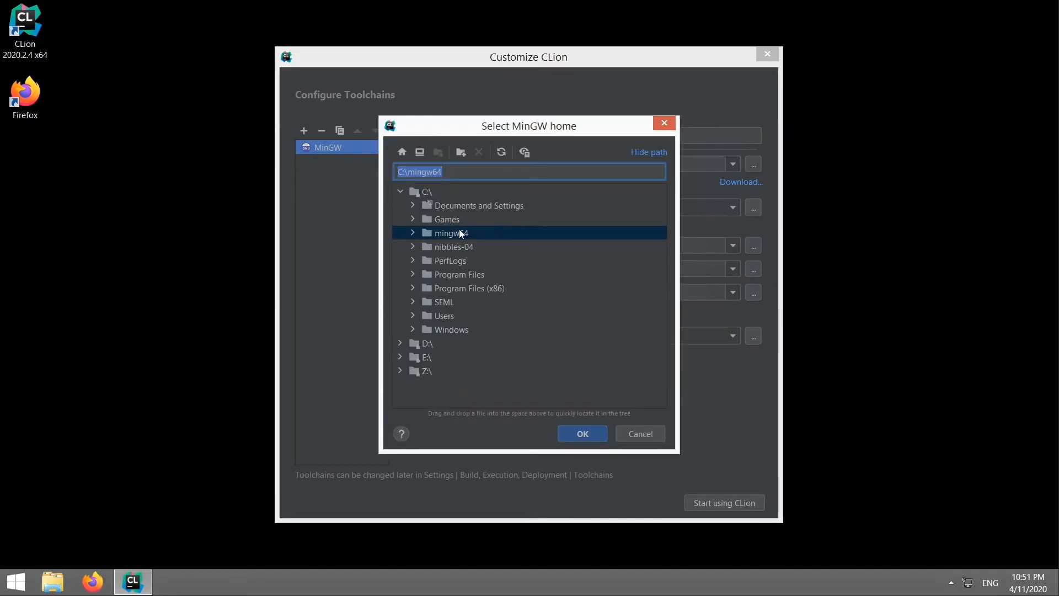
click(581, 432)
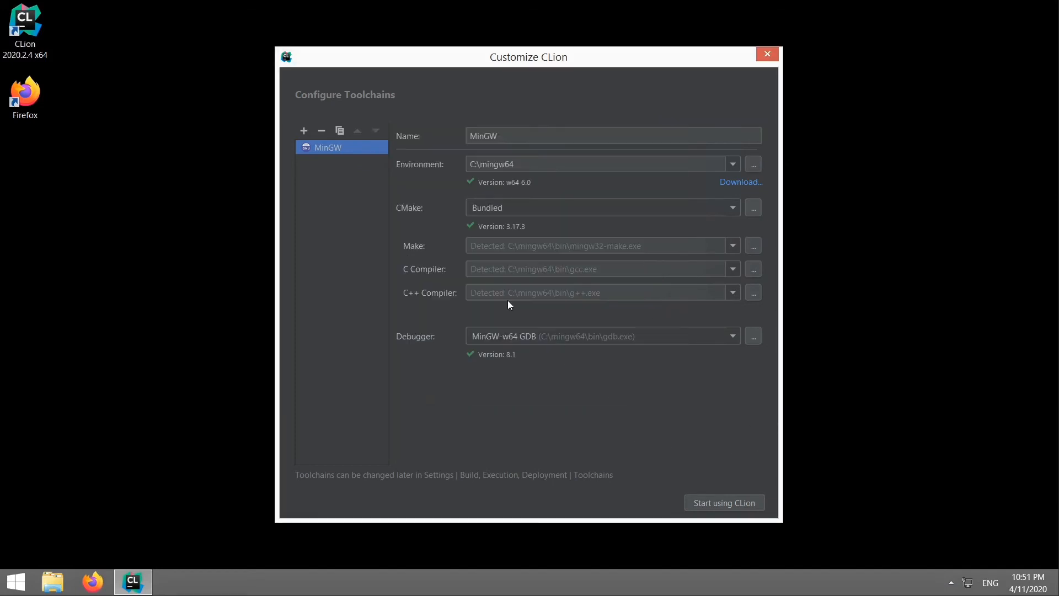
mouse_move(466, 216)
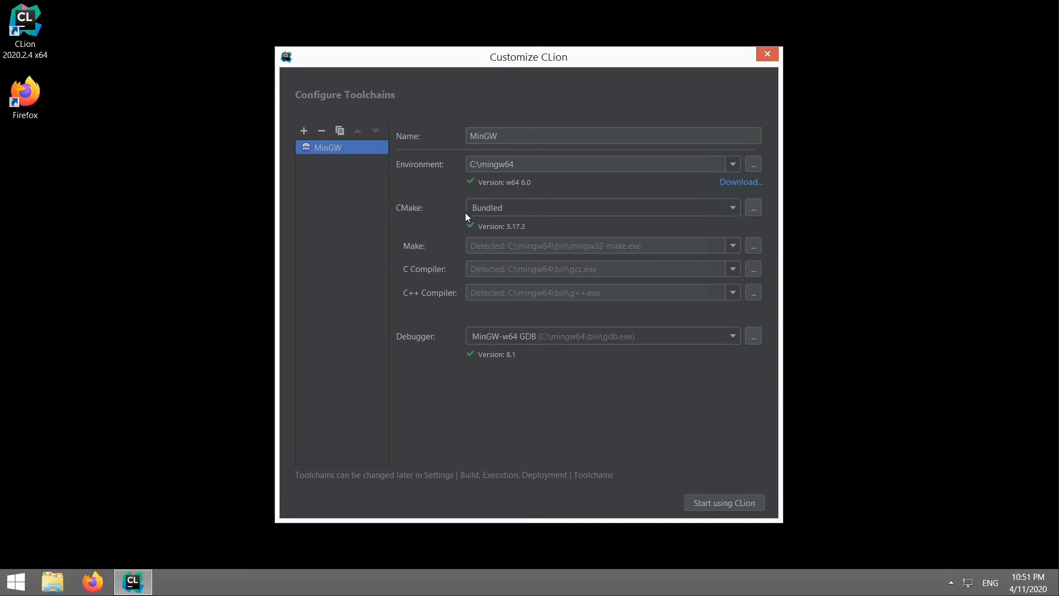
mouse_move(420, 220)
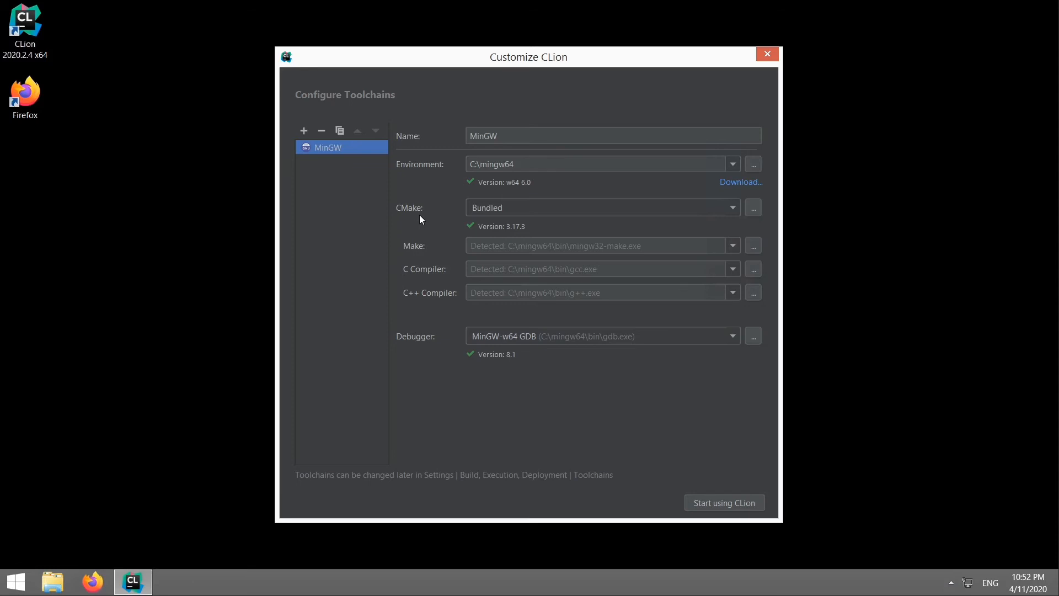
mouse_move(495, 347)
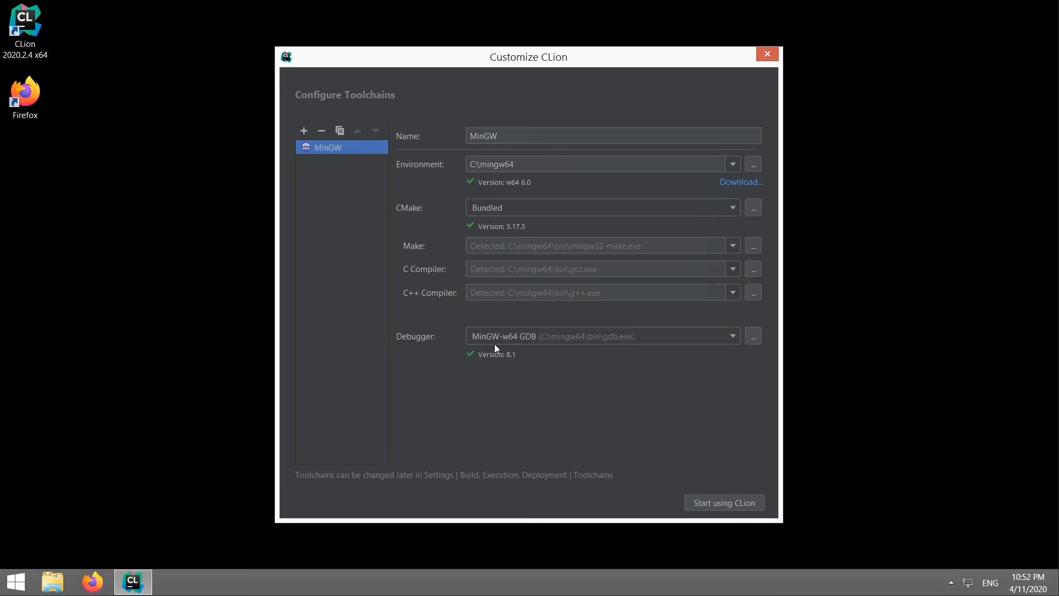
mouse_move(476, 378)
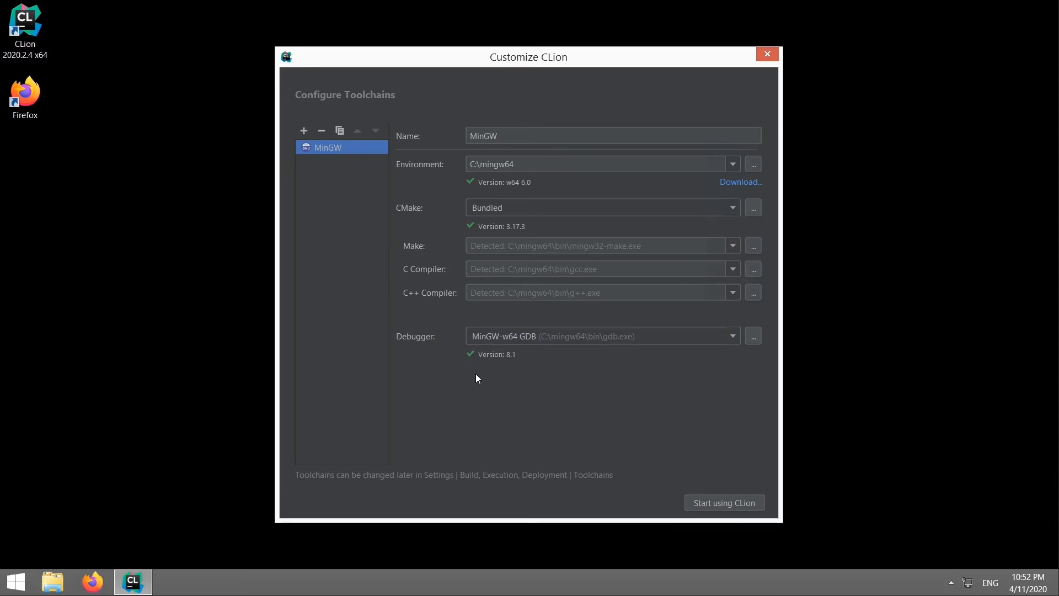
mouse_move(724, 503)
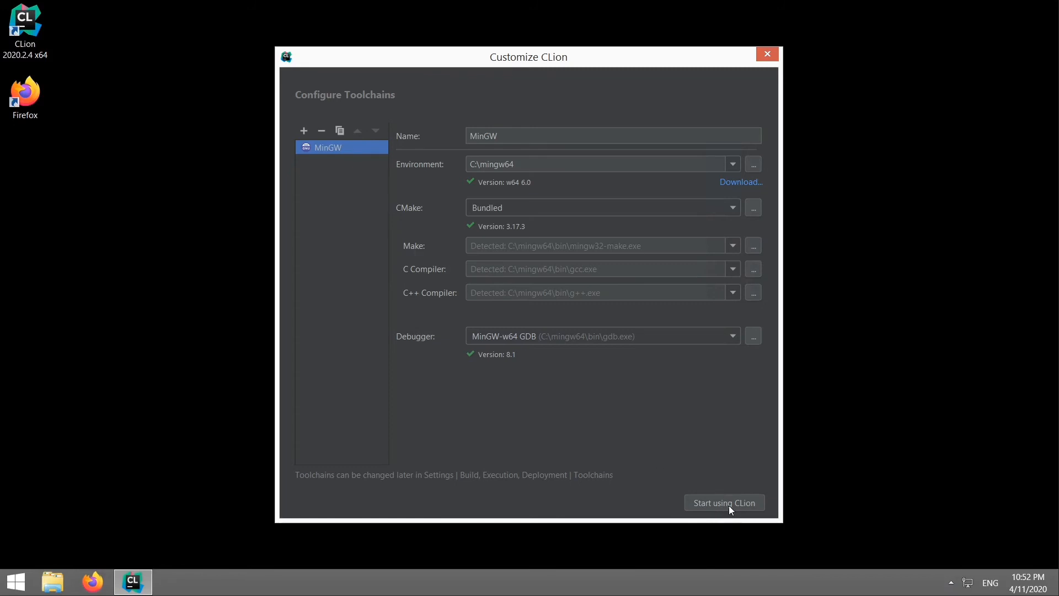
Step: Finish toolchain setup and open the C:\nibbles-04 project folder via Open or Import
click(724, 503)
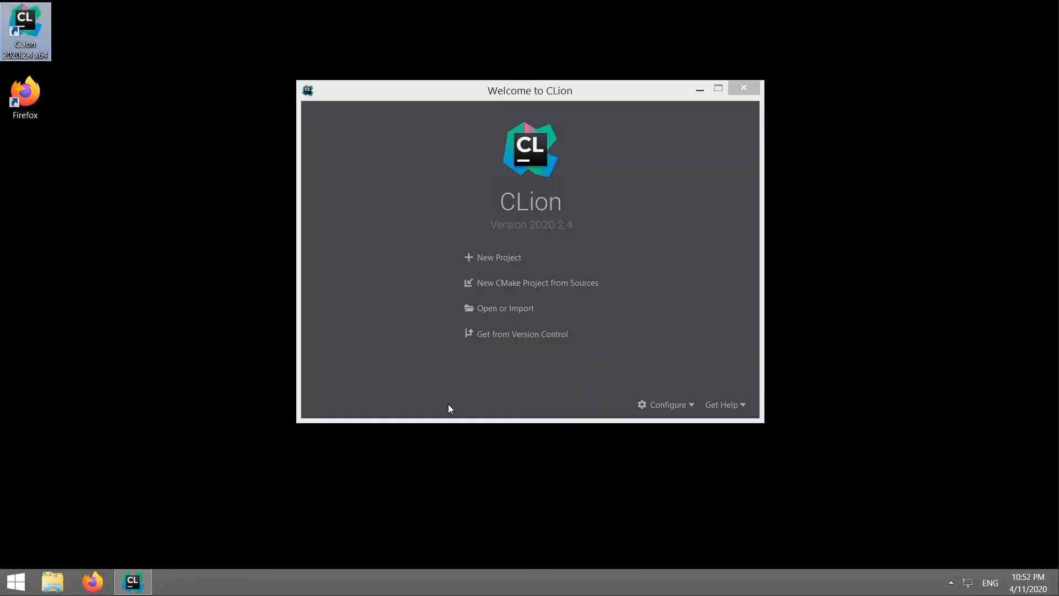
mouse_move(389, 241)
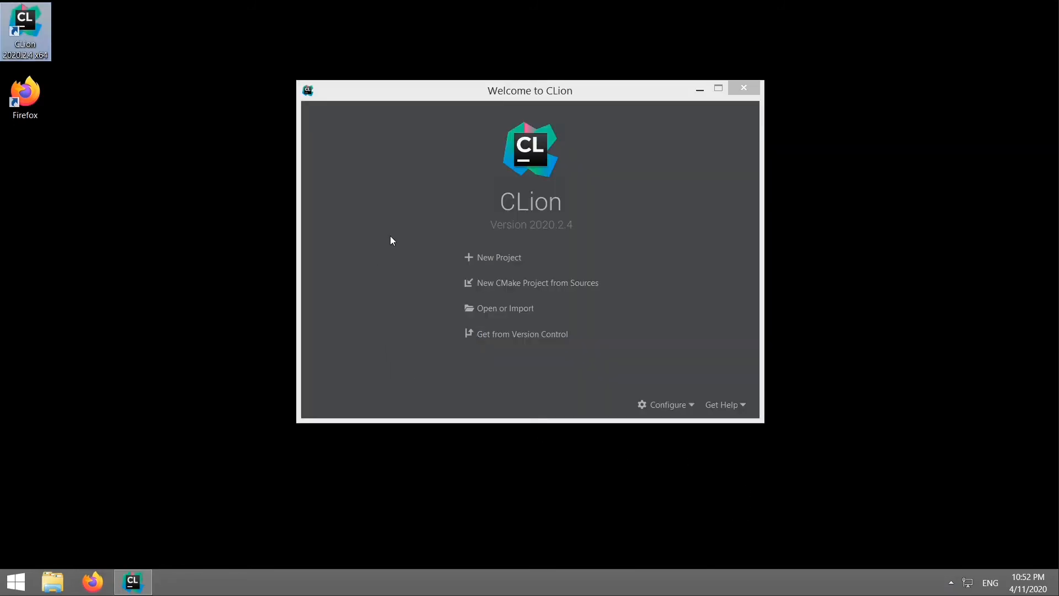
mouse_move(388, 240)
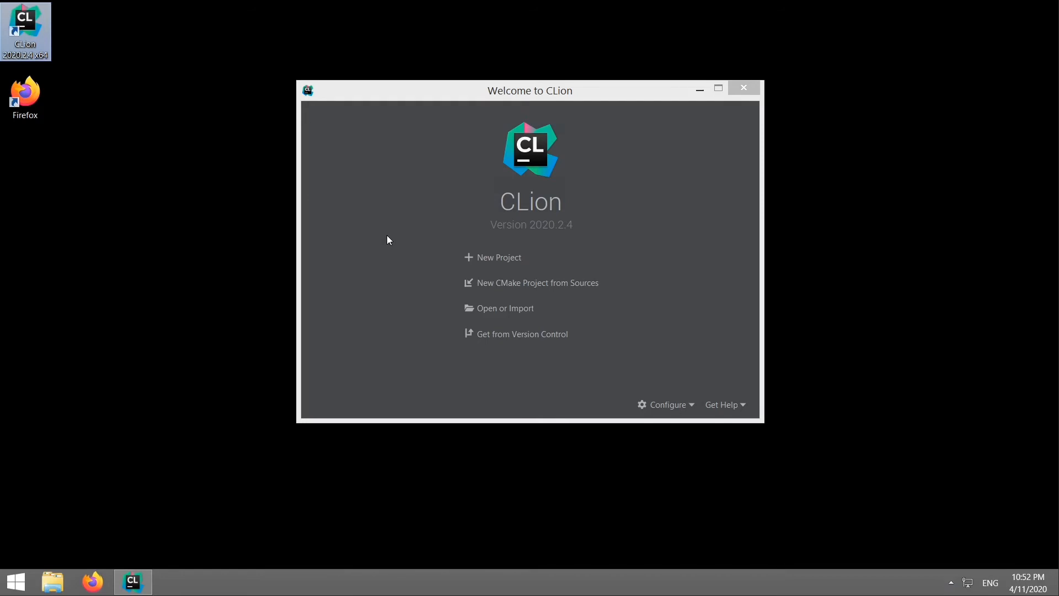
click(505, 308)
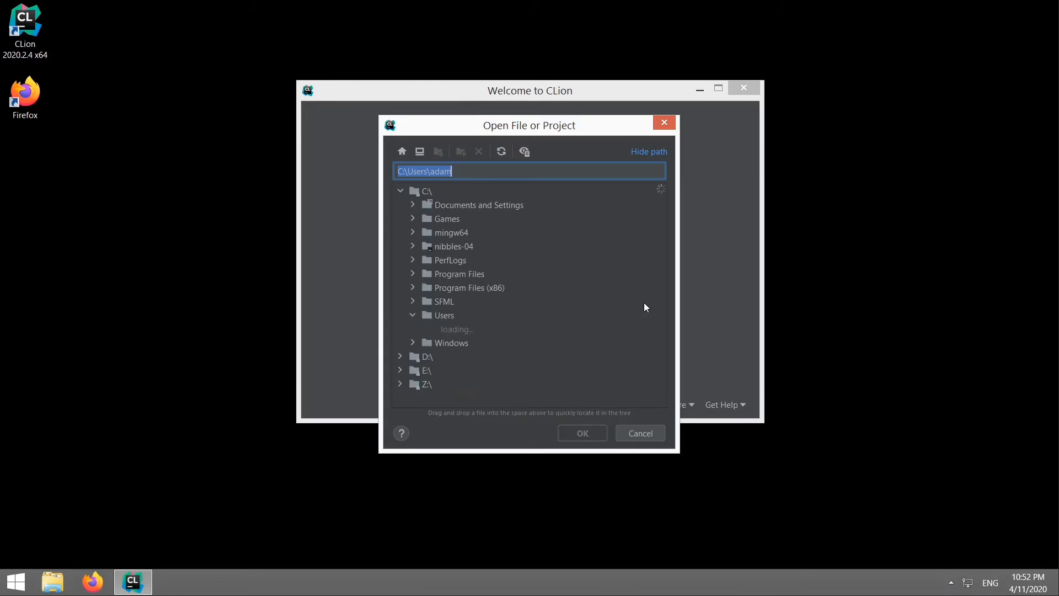
click(453, 246)
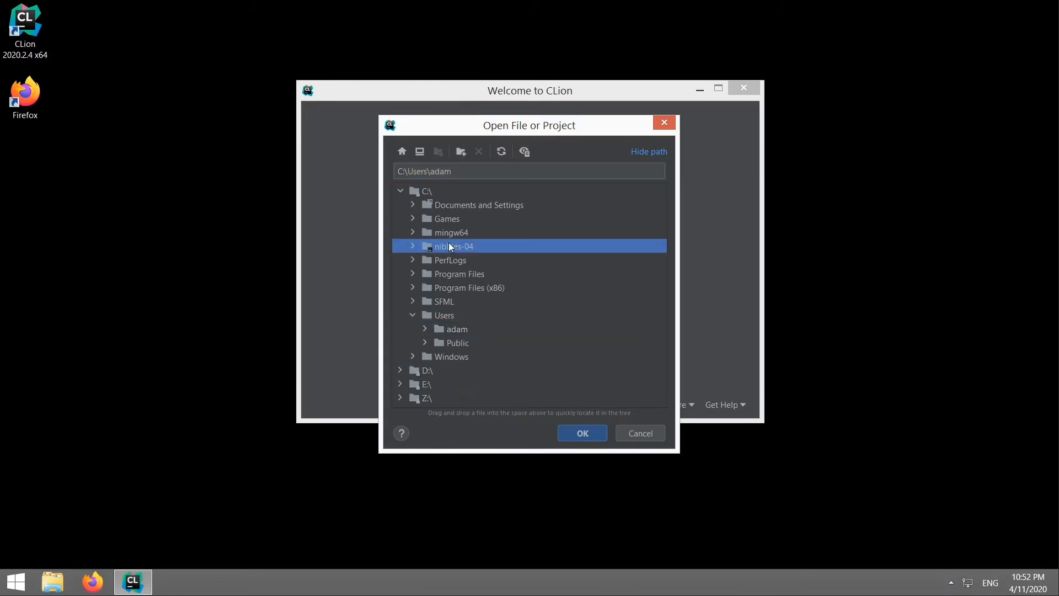
click(581, 432)
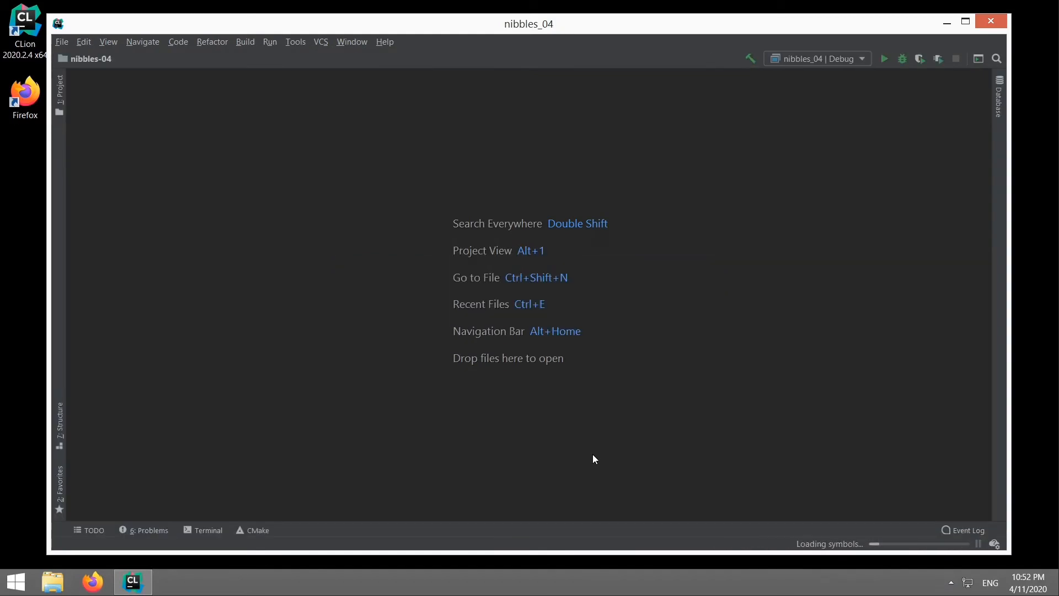
mouse_move(85, 98)
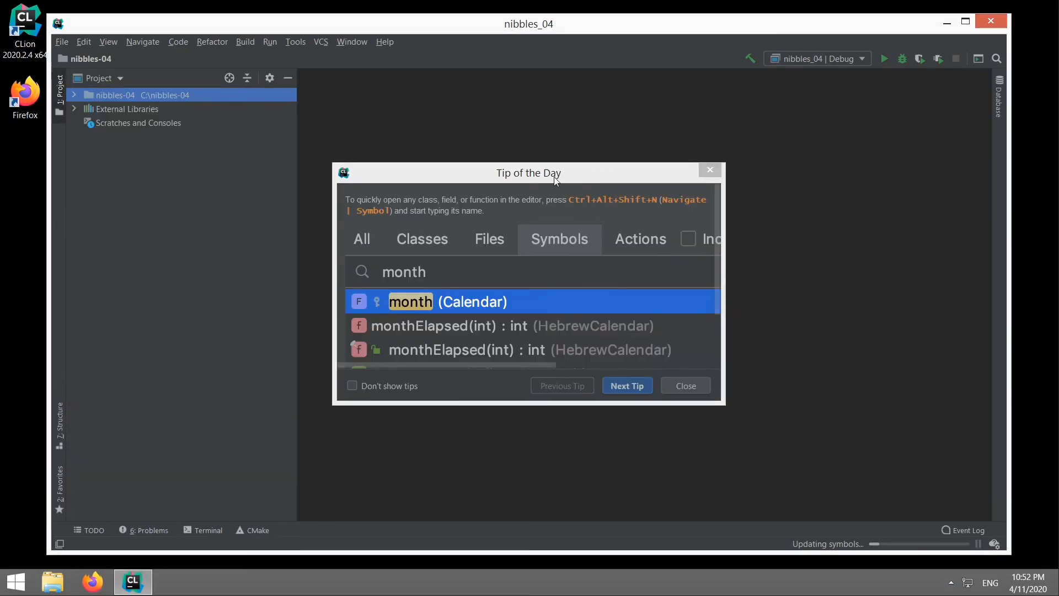
Step: Expand the nibbles-04 project root in the Project view and maximize the CLion window
click(684, 385)
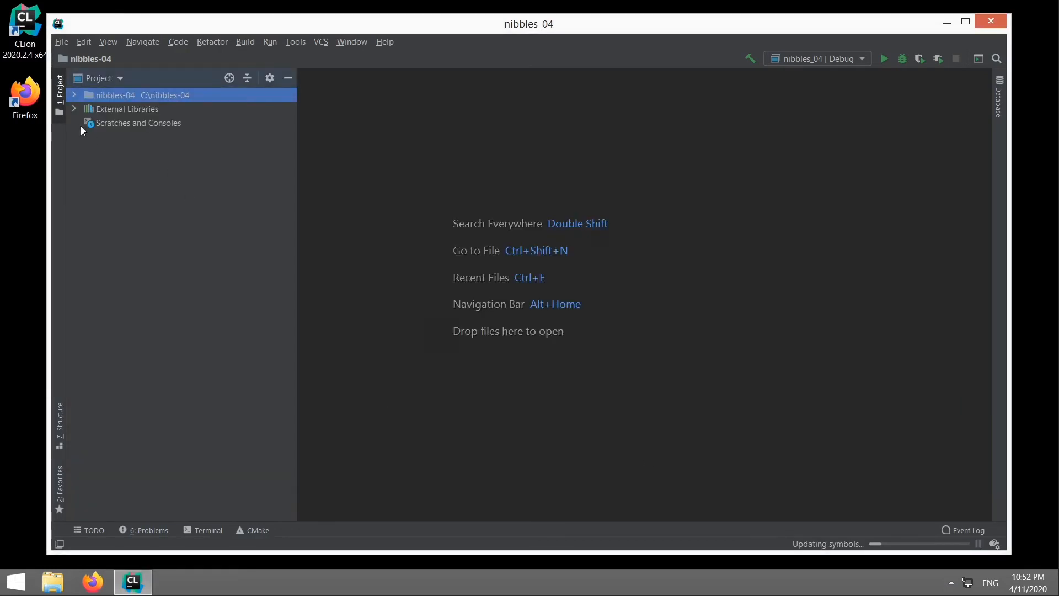
click(74, 95)
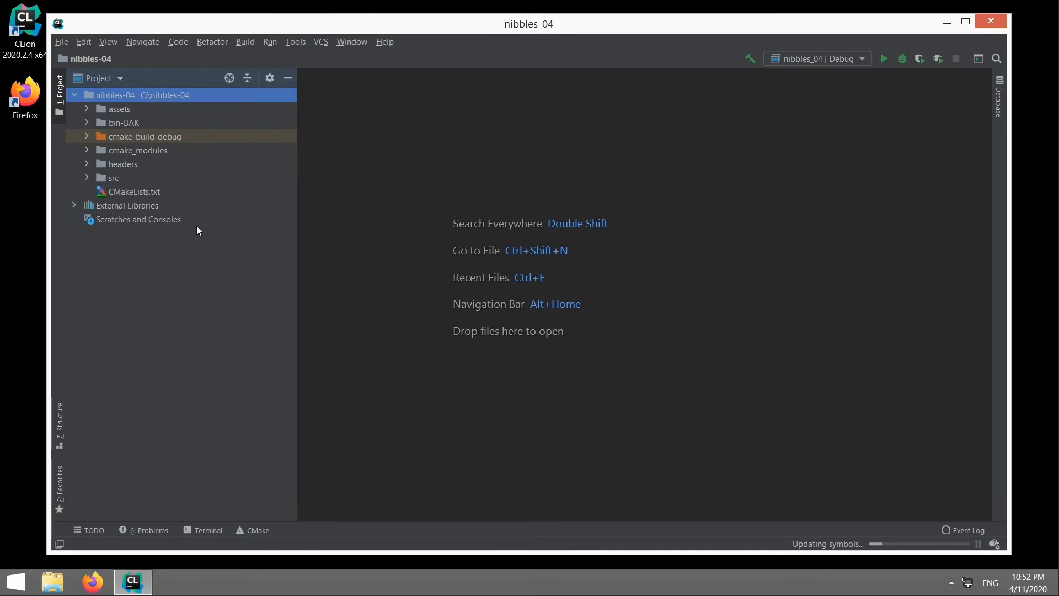
mouse_move(559, 38)
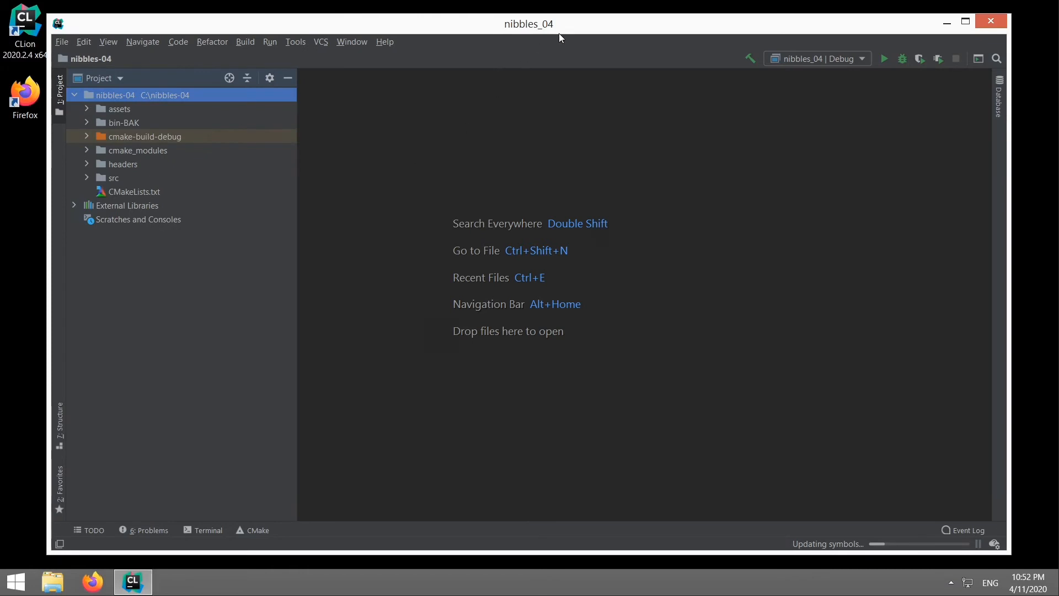
click(964, 21)
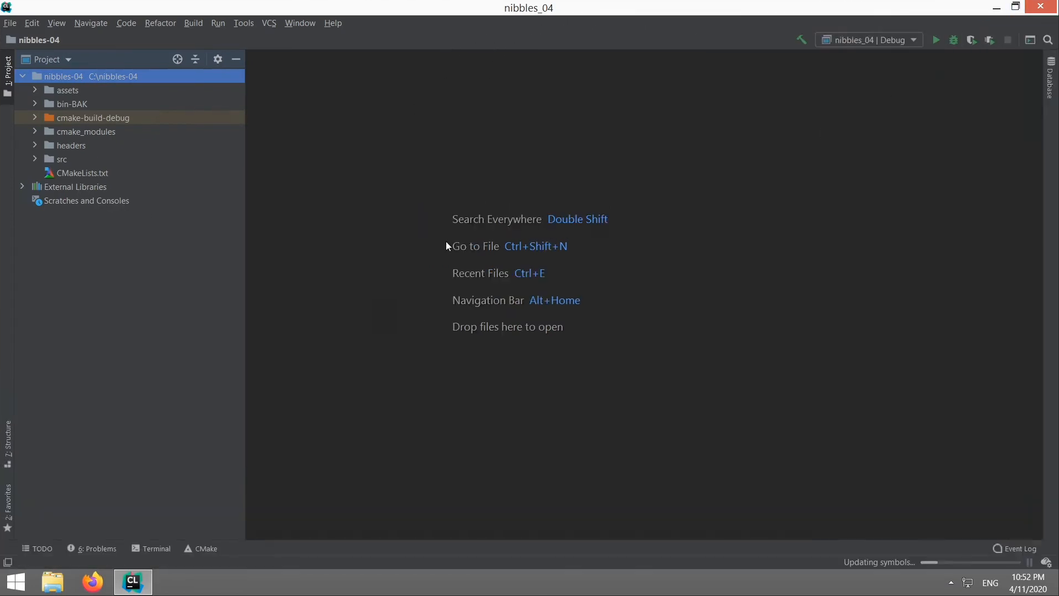
mouse_move(92, 178)
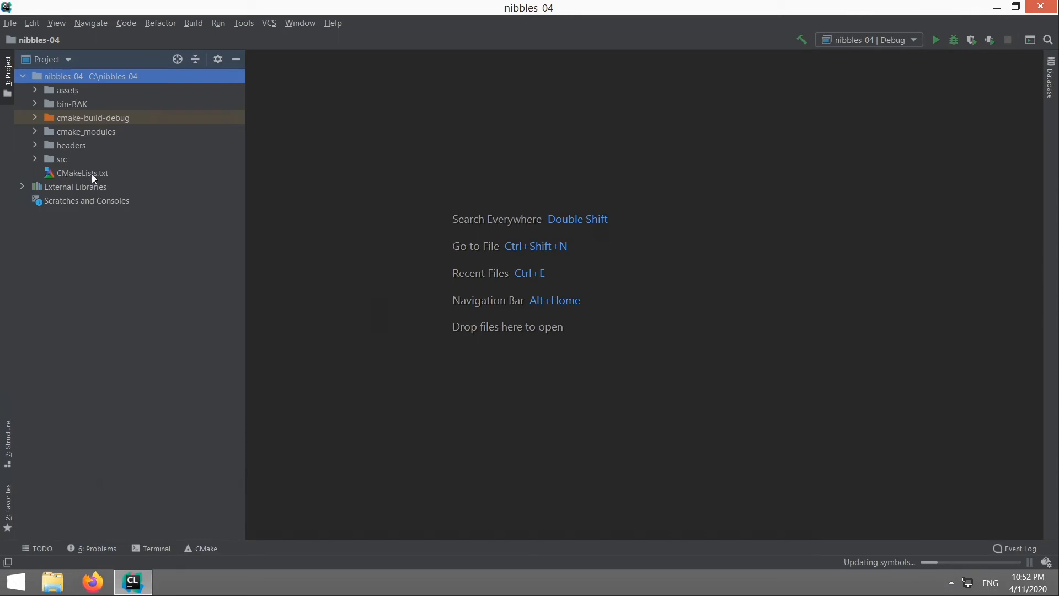
Step: Open CMakeLists.txt in the editor to show the SFML build configuration
double_click(82, 173)
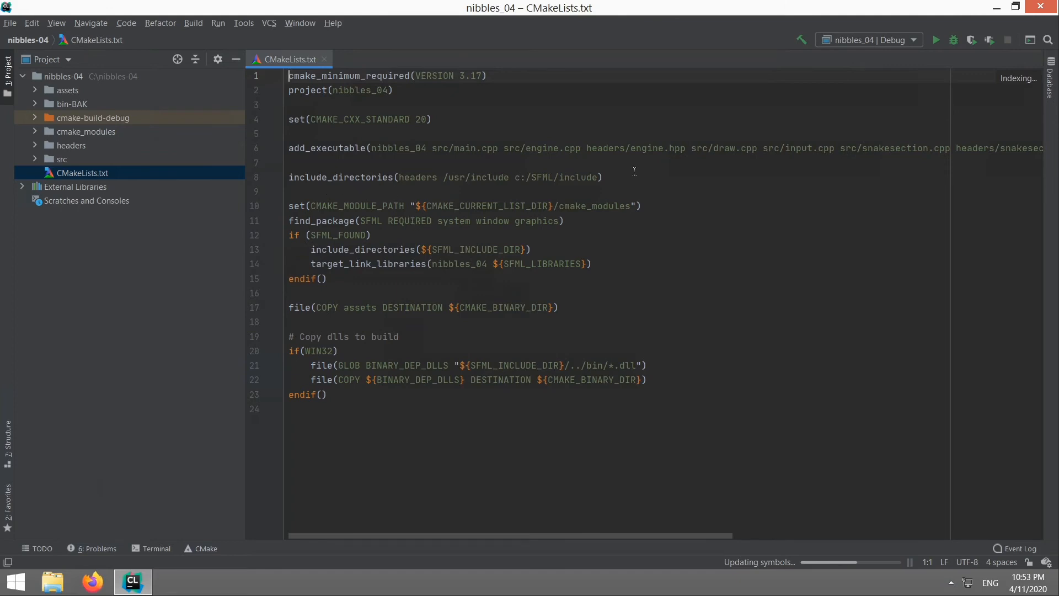
mouse_move(320, 164)
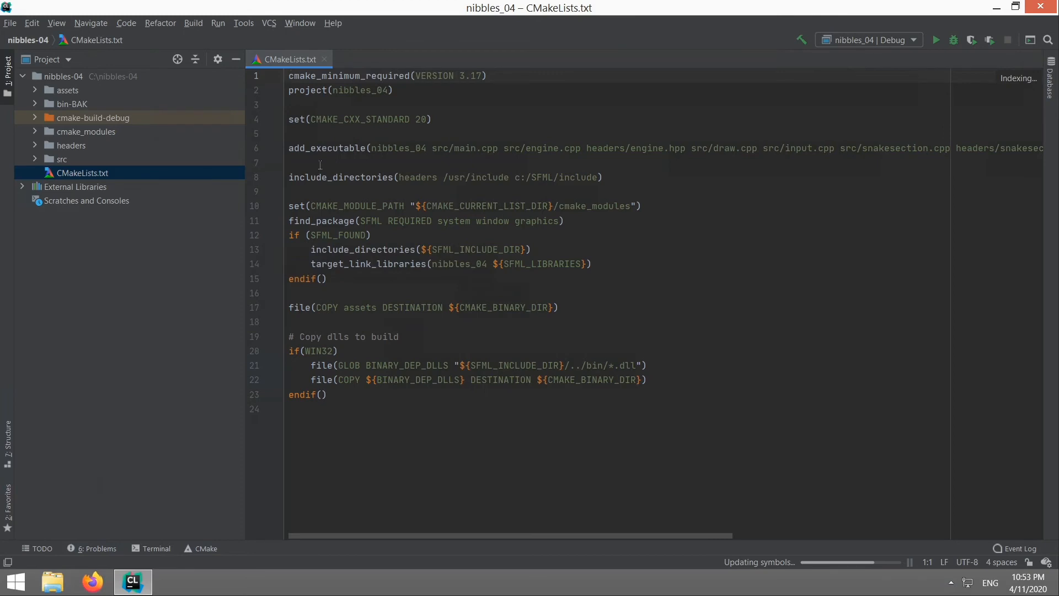
mouse_move(288, 182)
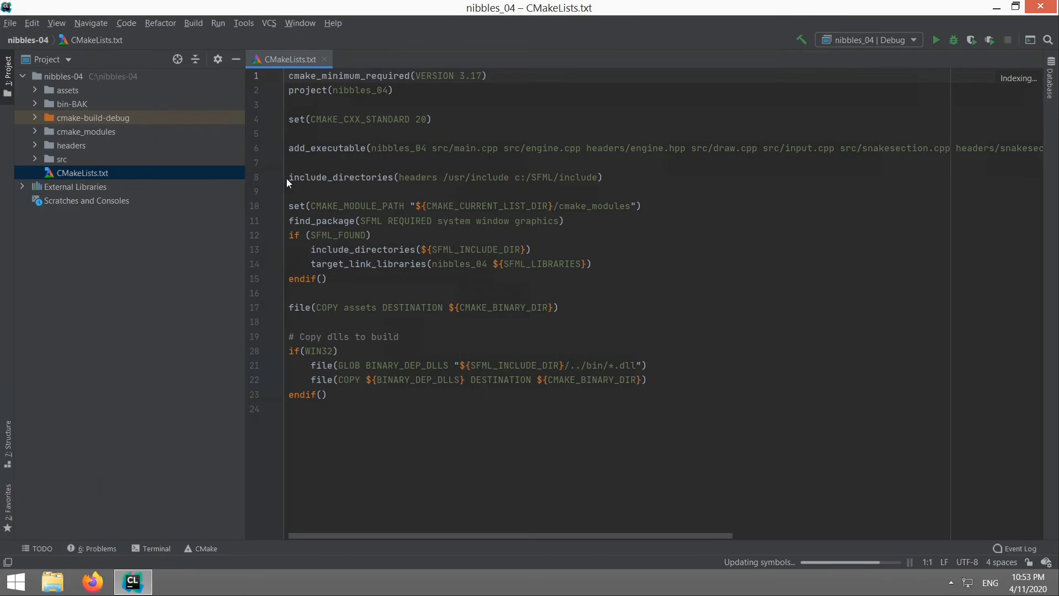
mouse_move(404, 176)
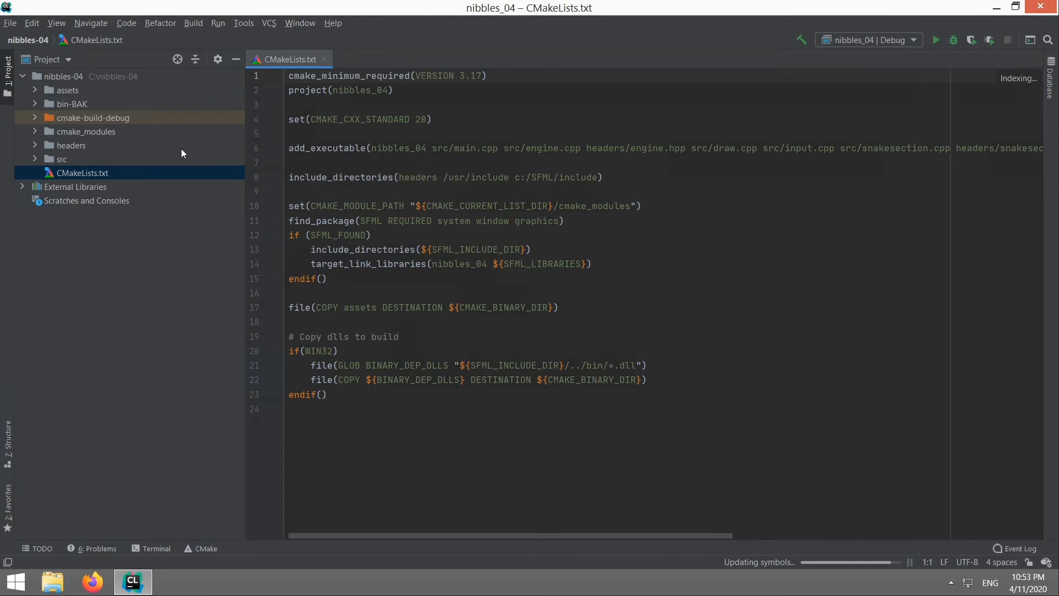
mouse_move(73, 149)
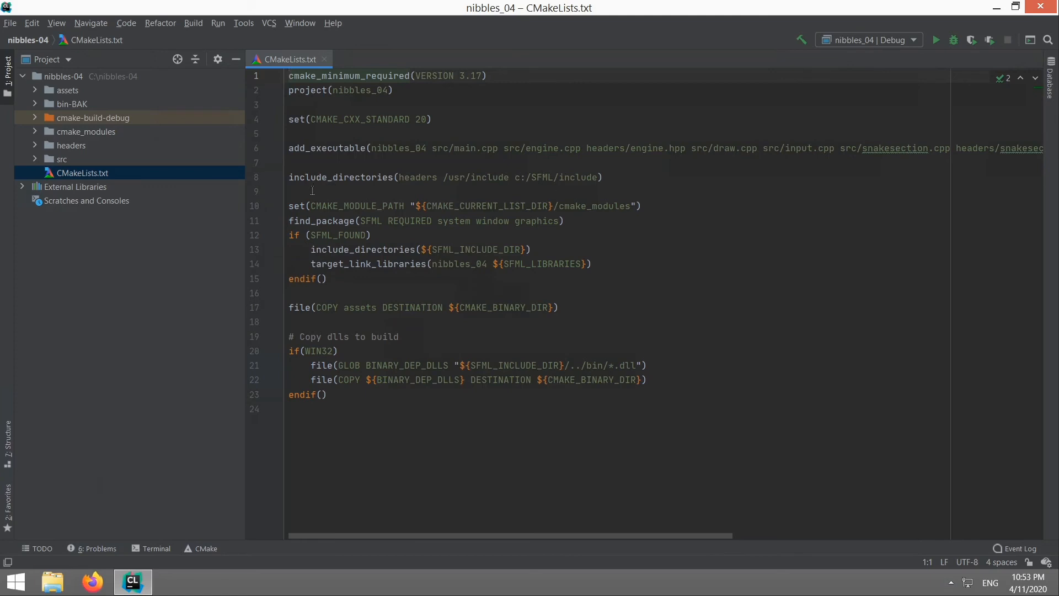
mouse_move(104, 138)
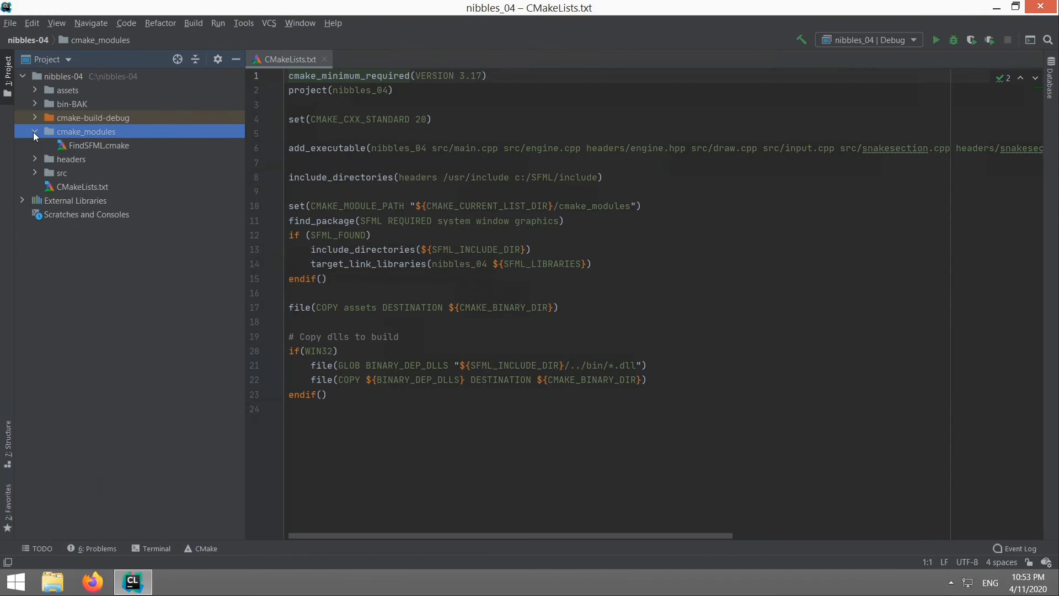
mouse_move(108, 156)
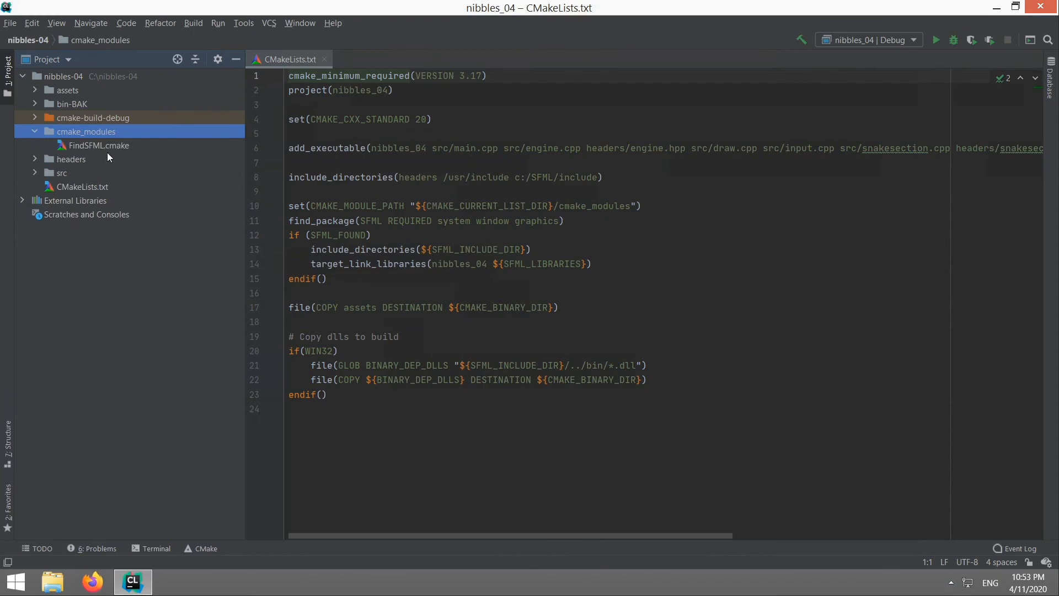
mouse_move(107, 150)
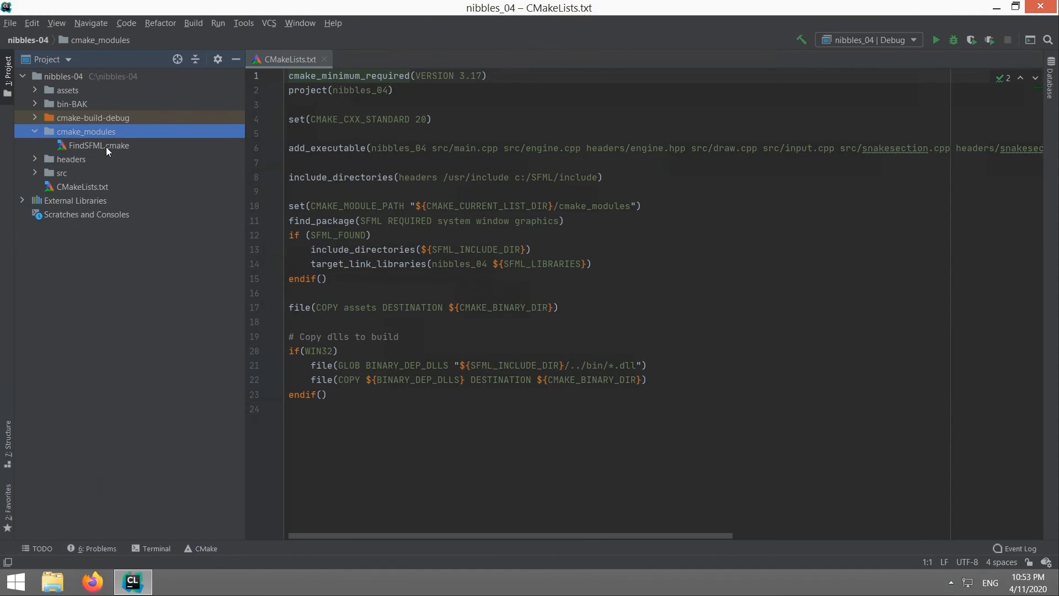
mouse_move(120, 147)
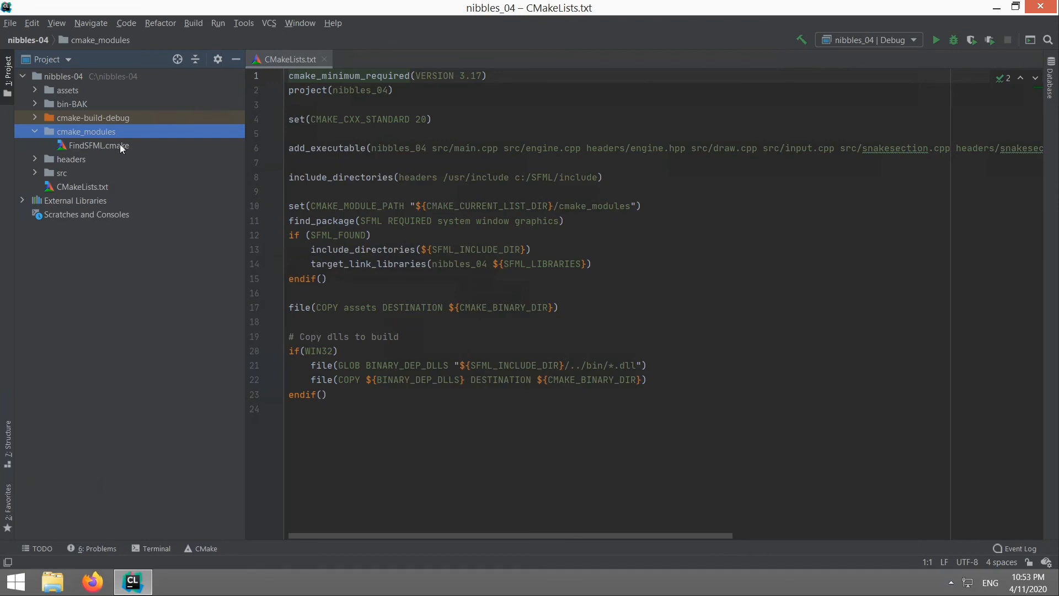
mouse_move(510, 210)
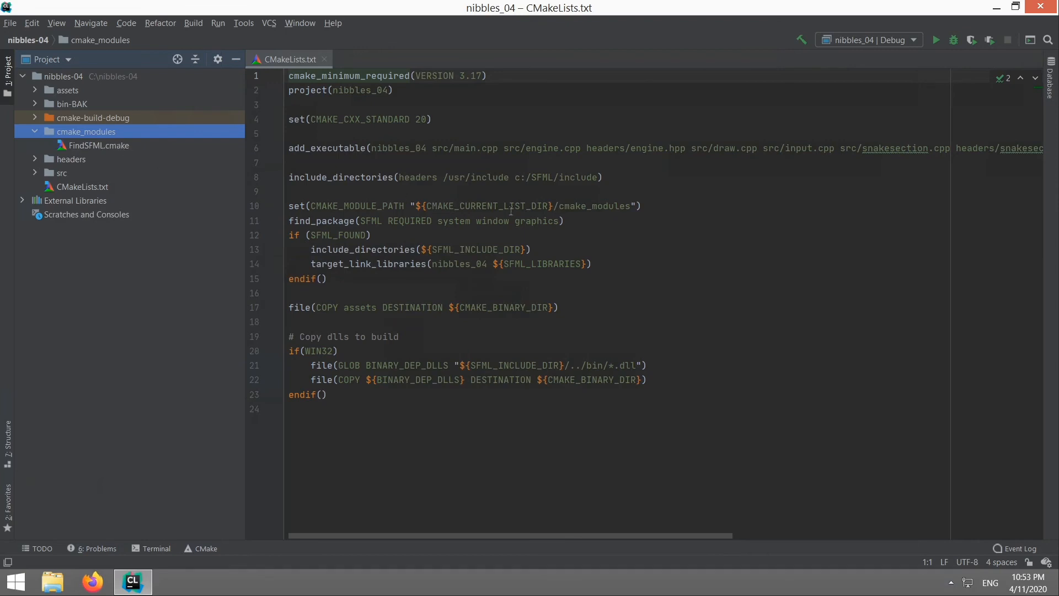
mouse_move(586, 220)
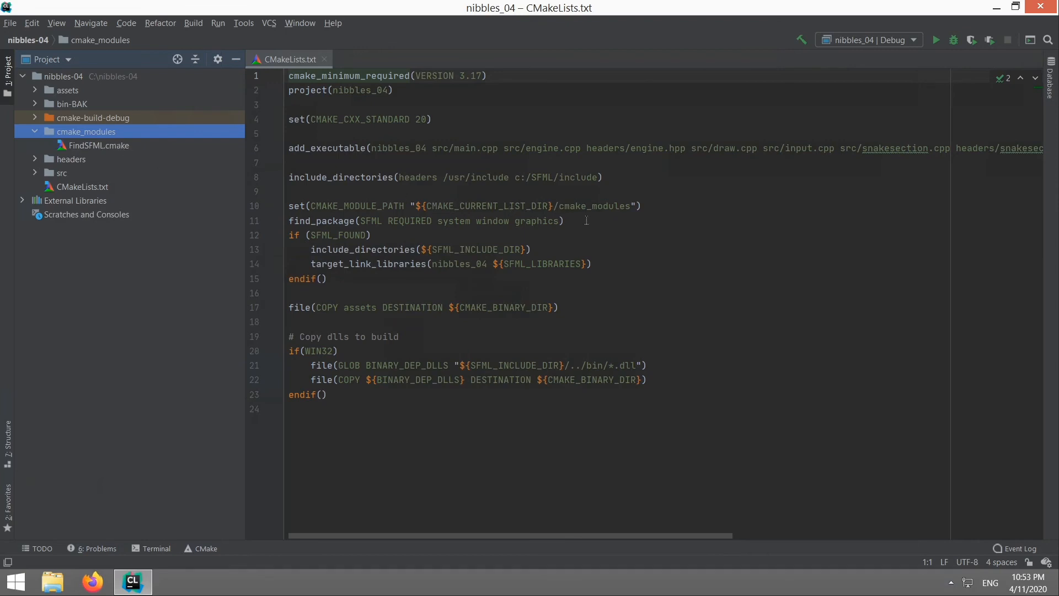
mouse_move(652, 205)
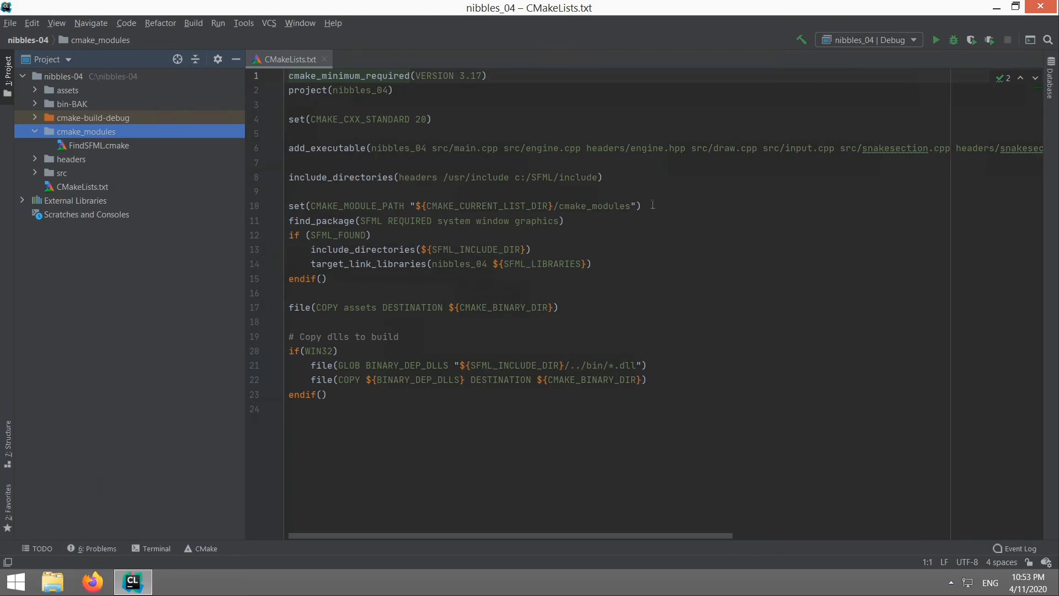
mouse_move(173, 126)
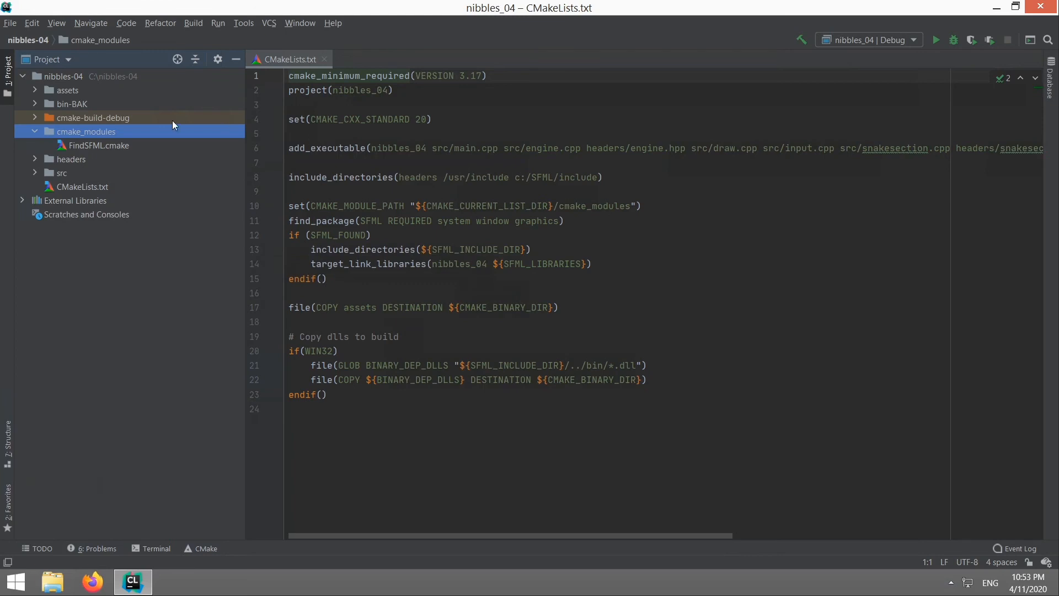
mouse_move(669, 245)
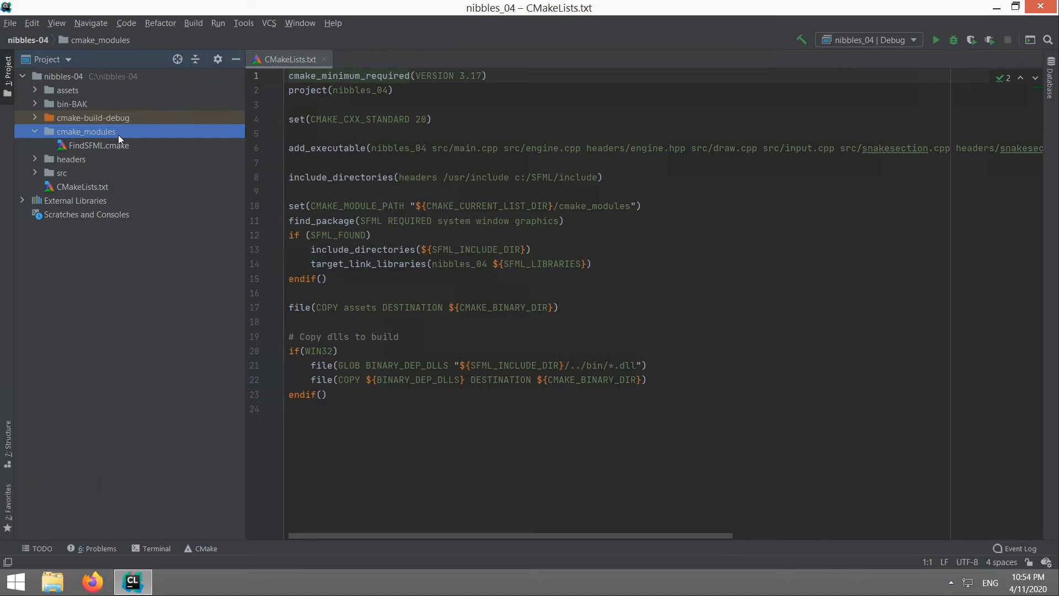
Step: Place the cursor on the CMAKE_MODULE_PATH line of CMakeLists.txt with cmake_modules expanded
click(290, 207)
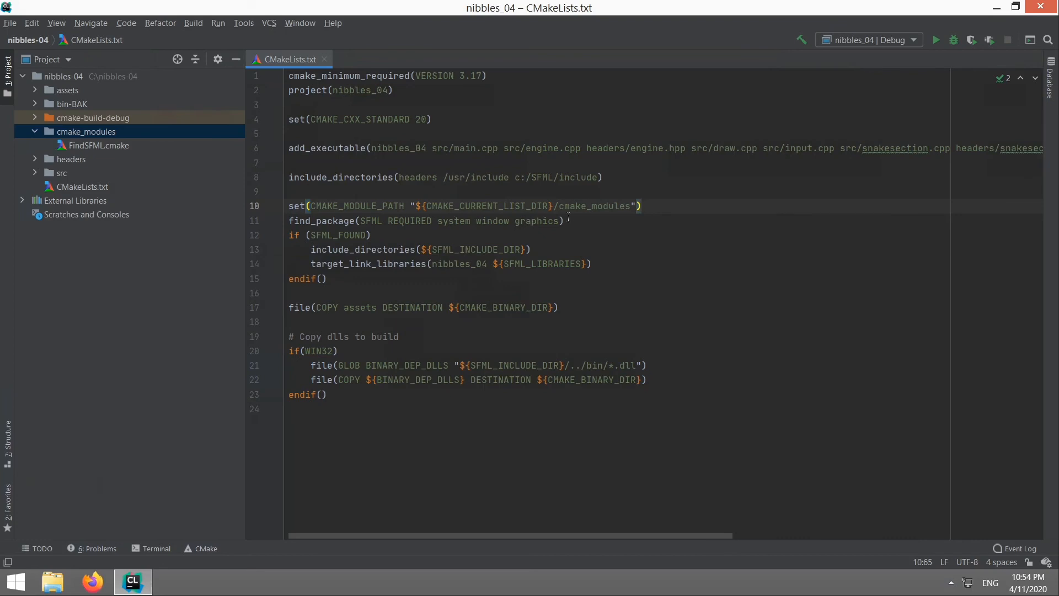
mouse_move(347, 347)
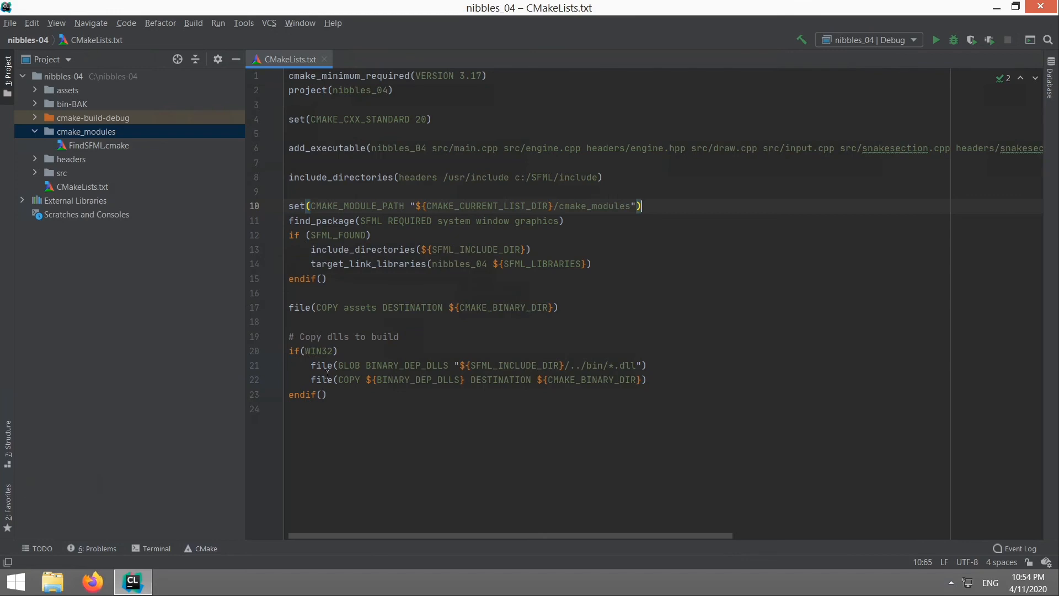
mouse_move(608, 357)
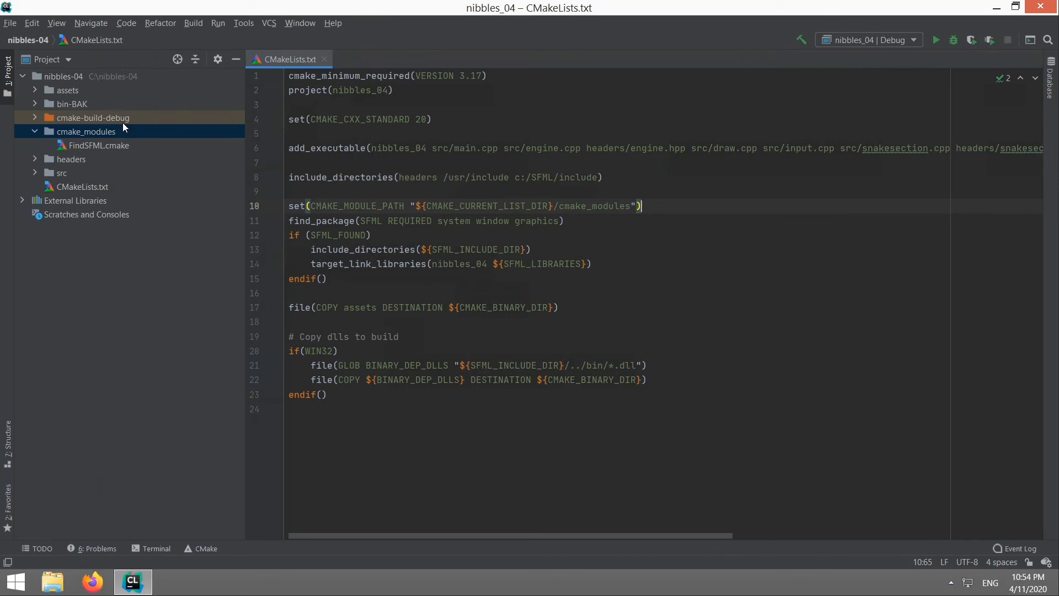
mouse_move(603, 344)
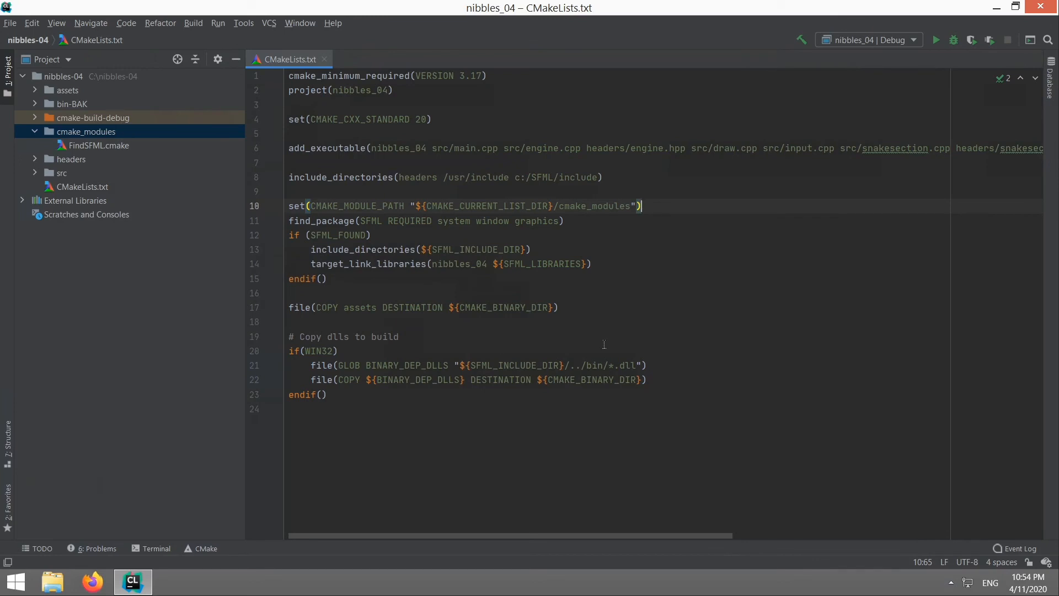
mouse_move(554, 357)
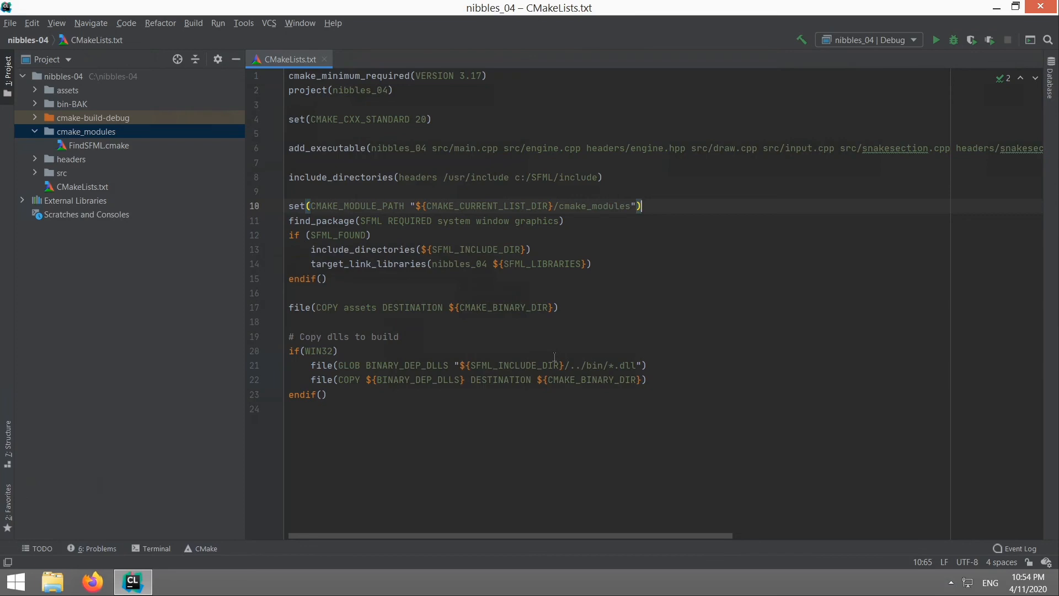
mouse_move(634, 343)
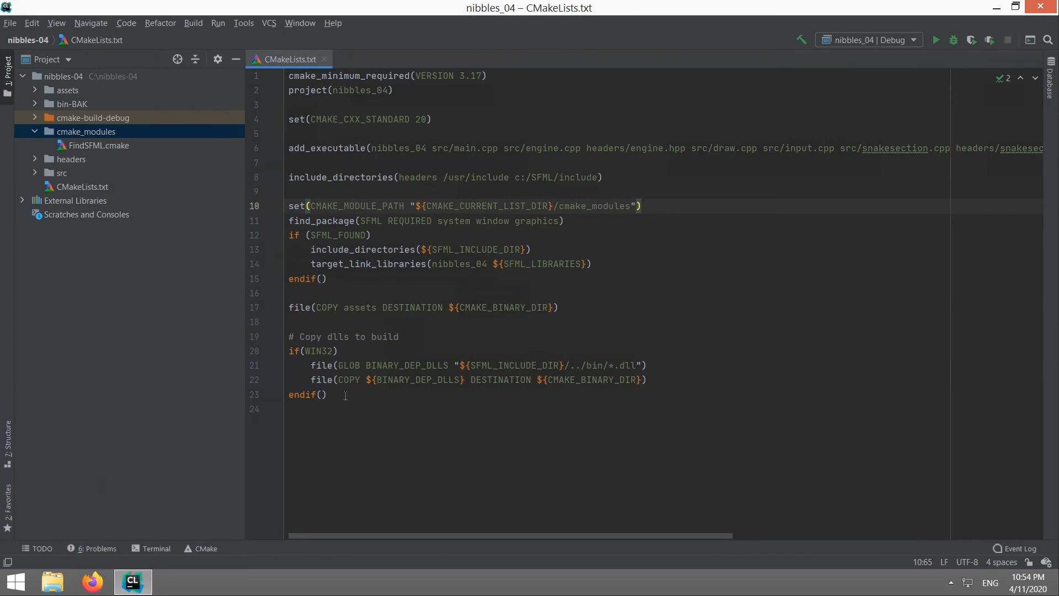
click(290, 408)
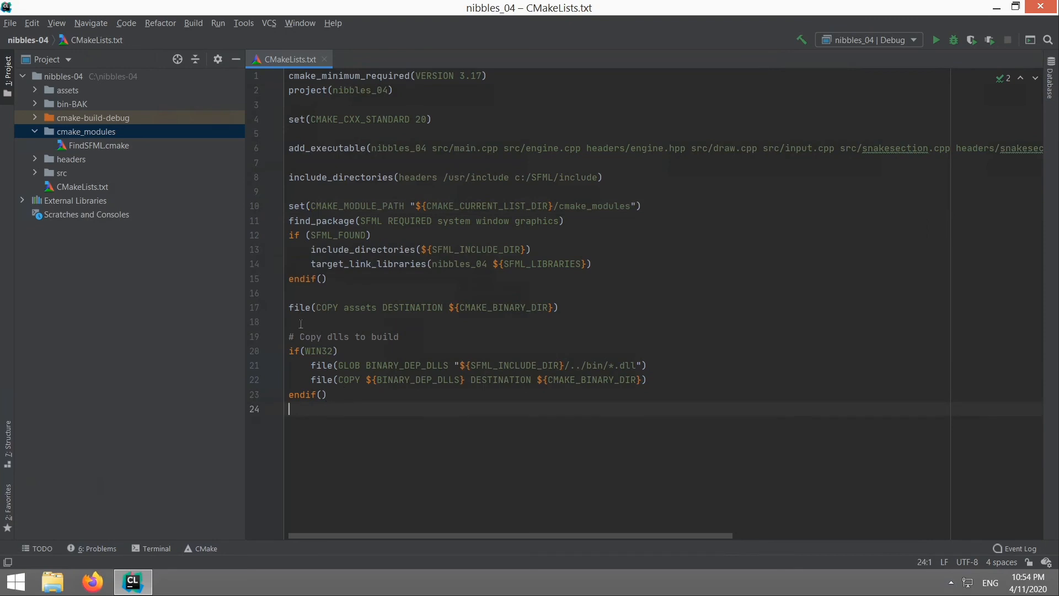
mouse_move(291, 185)
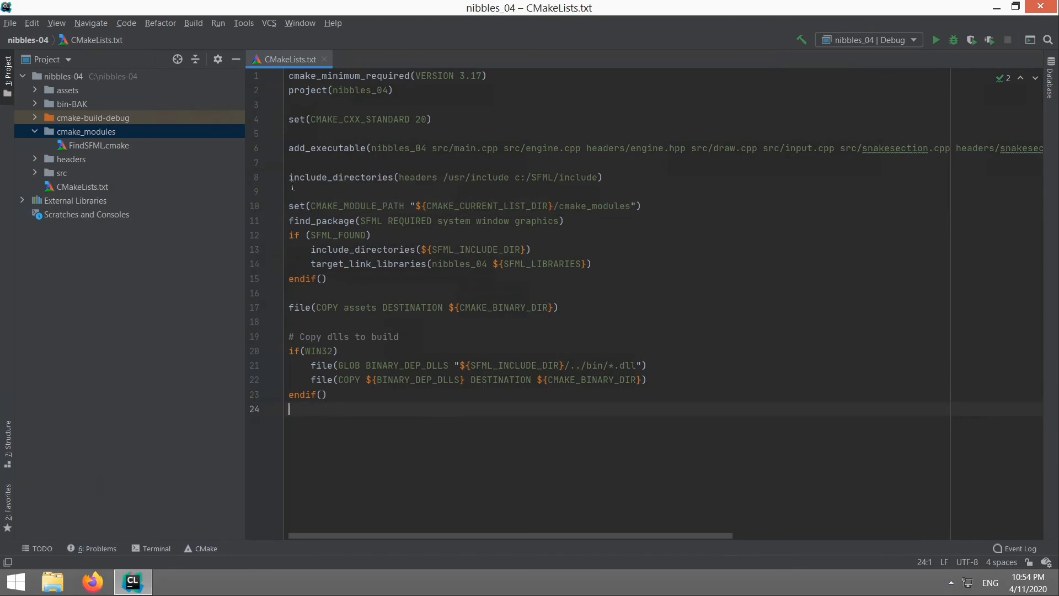